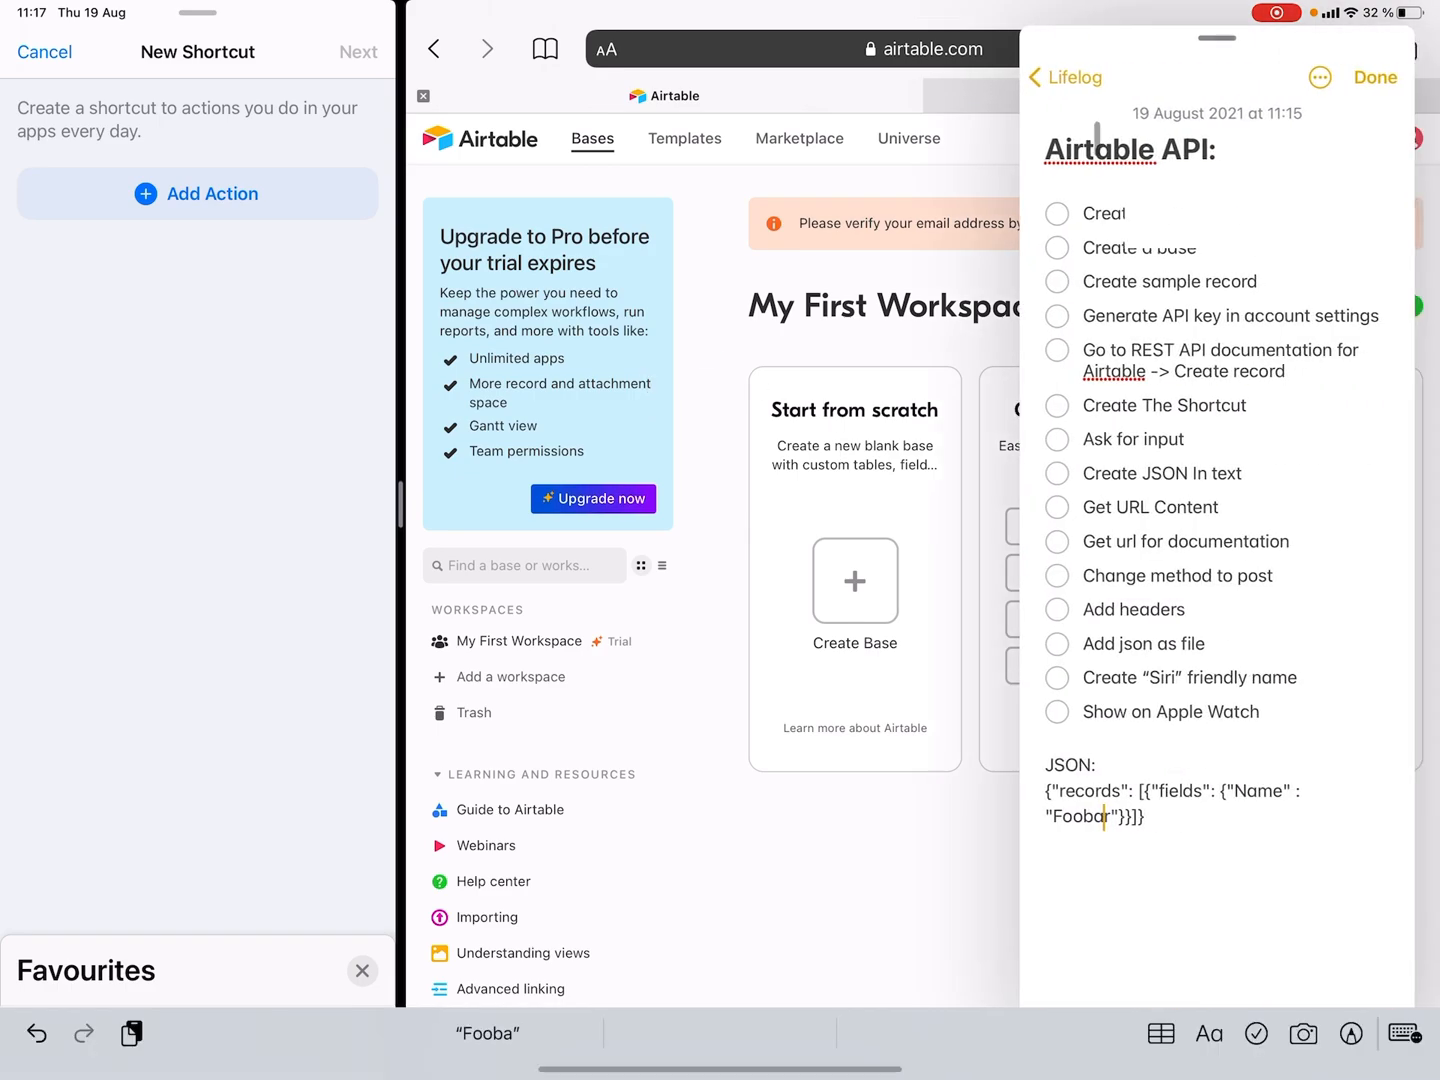
- Slide the checklist note away to reveal My First Workspace in Airtable
left_click(1056, 213)
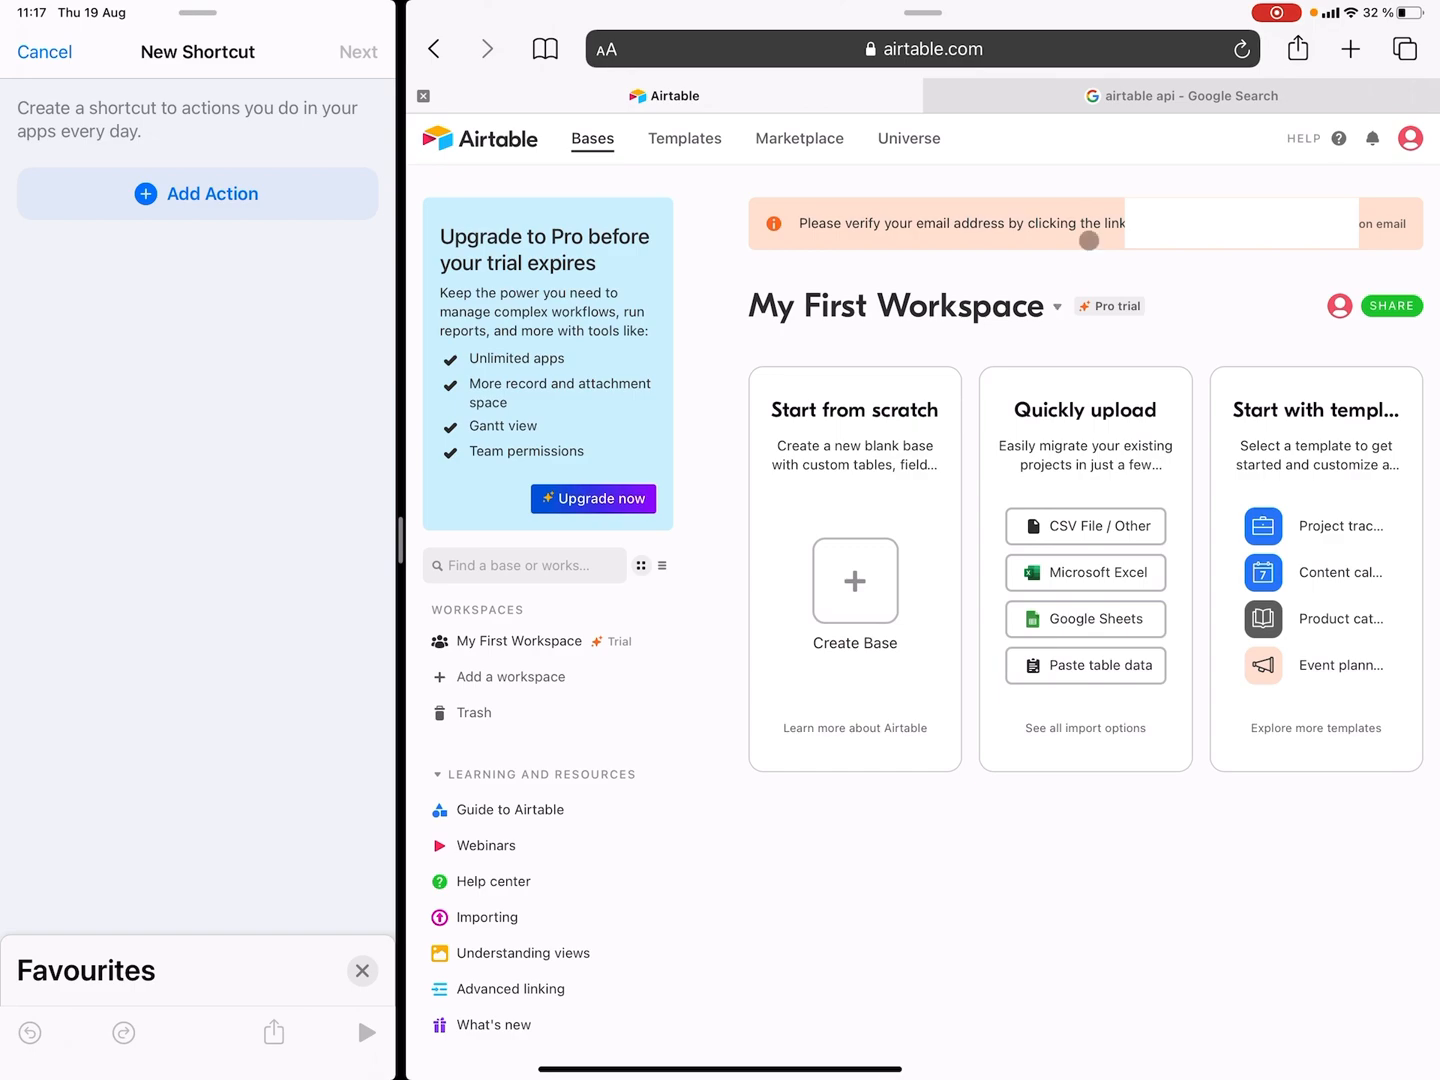
mouse_move(836, 291)
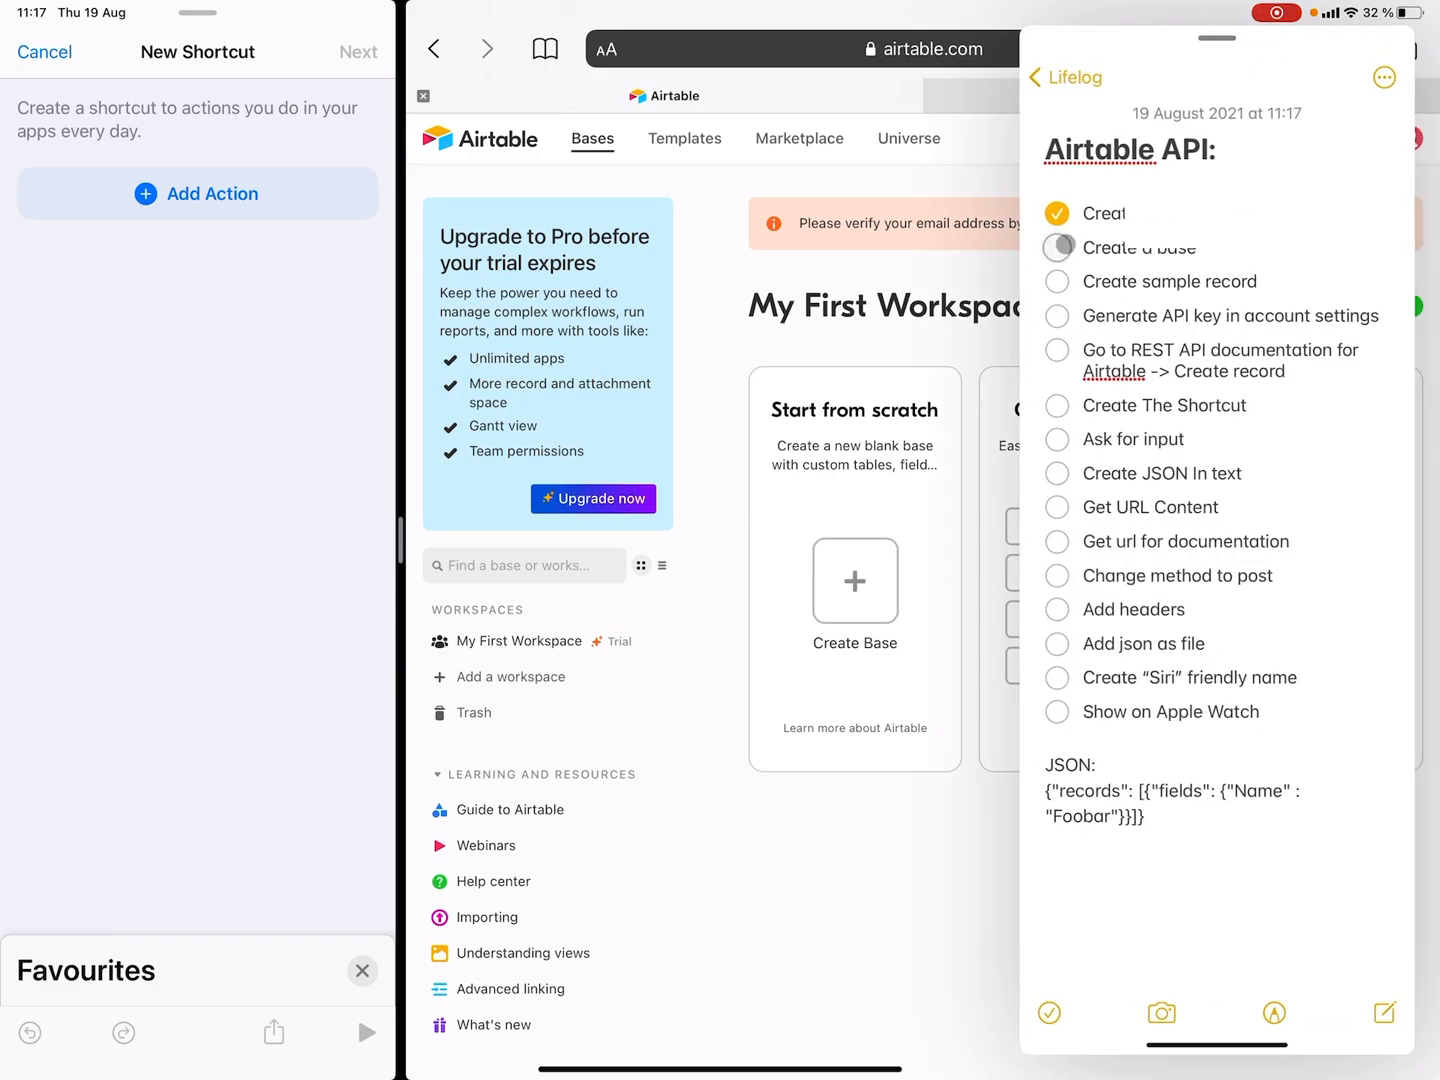
- Create a blank base named Quick Notes and rename its Table 1 to Notes
left_click(1056, 248)
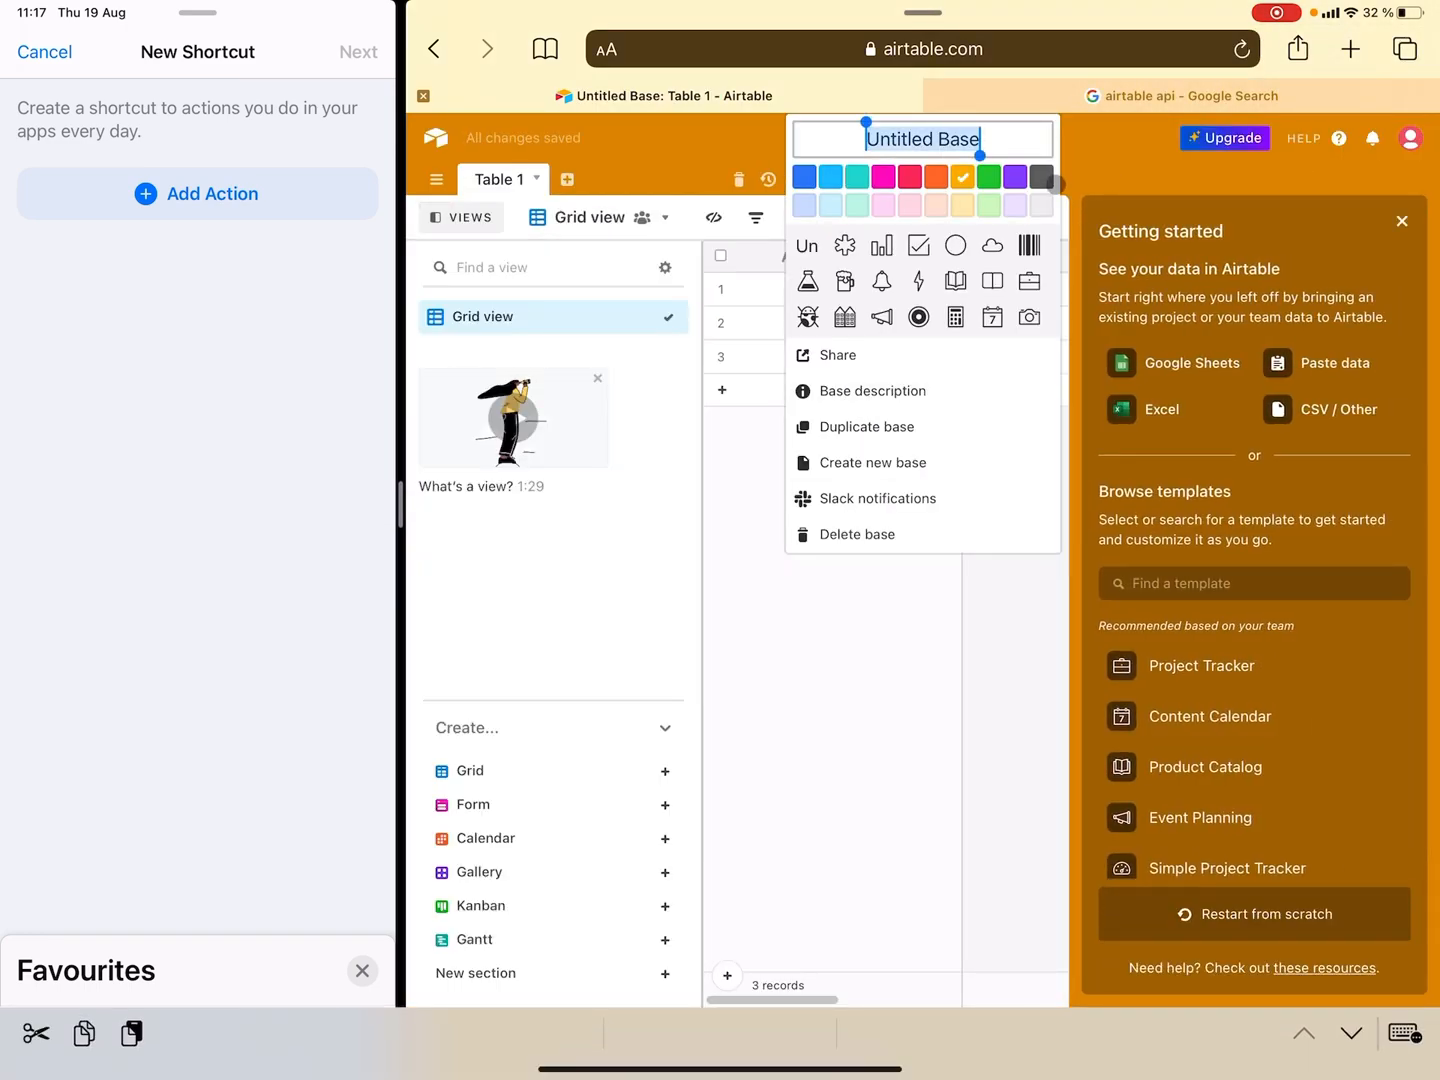
type("Quick Notes")
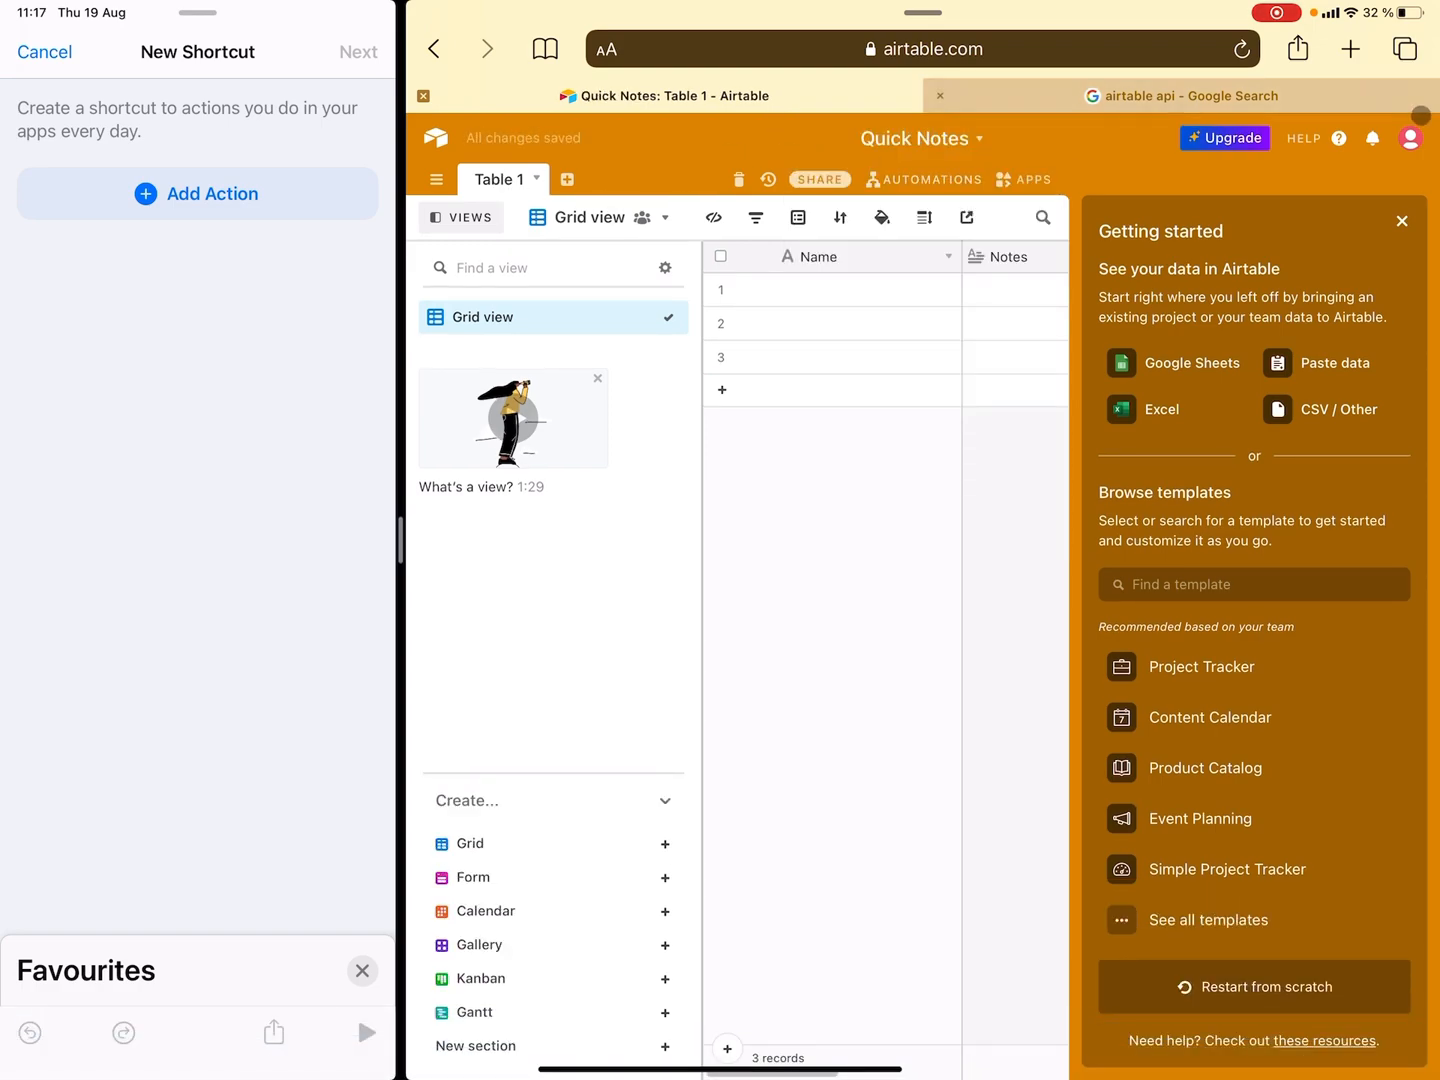
left_click(1401, 221)
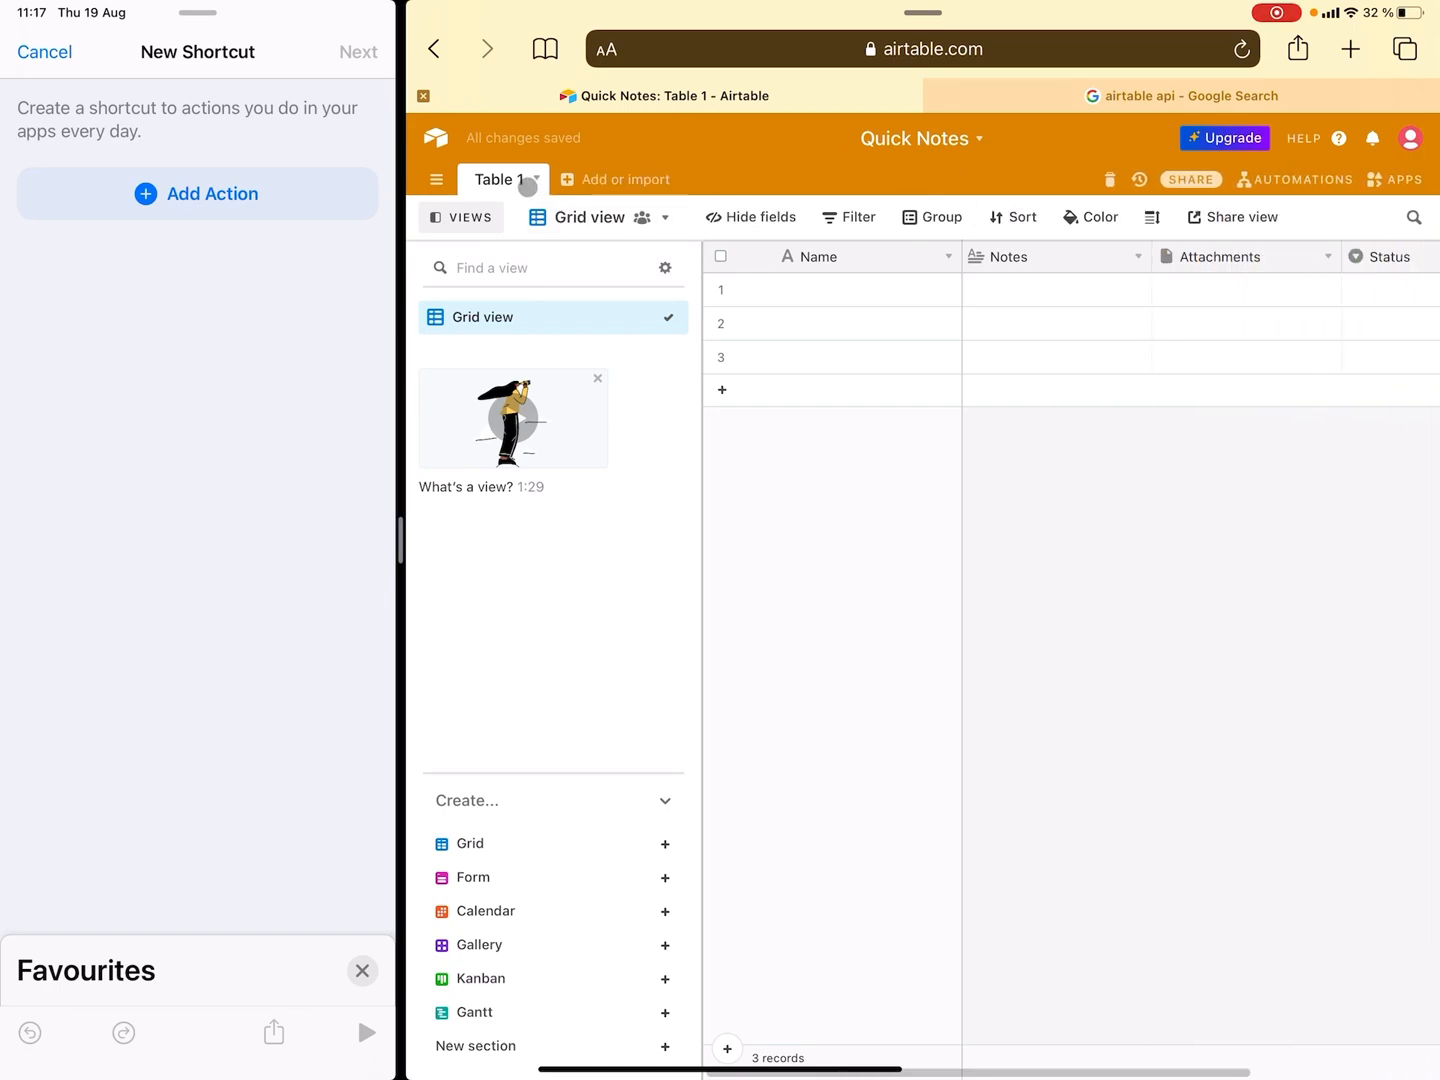
double_click(501, 180)
type("Notes")
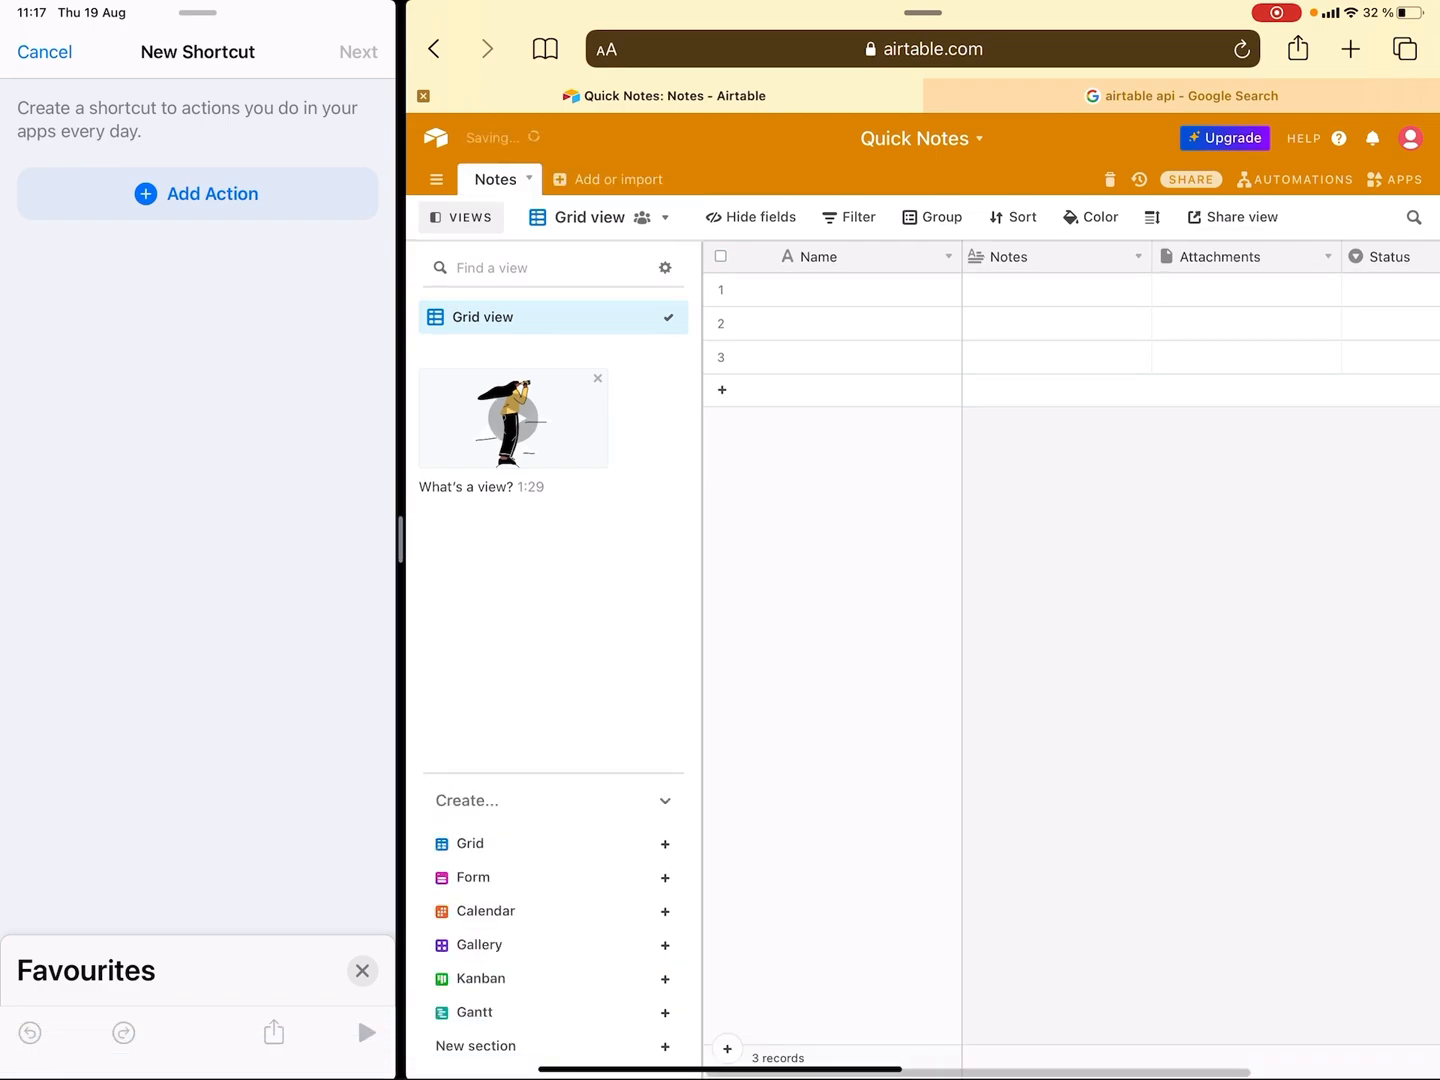
- Delete the Notes field, add an ISO-format Created time field, and select the extra rows
left_click(1137, 256)
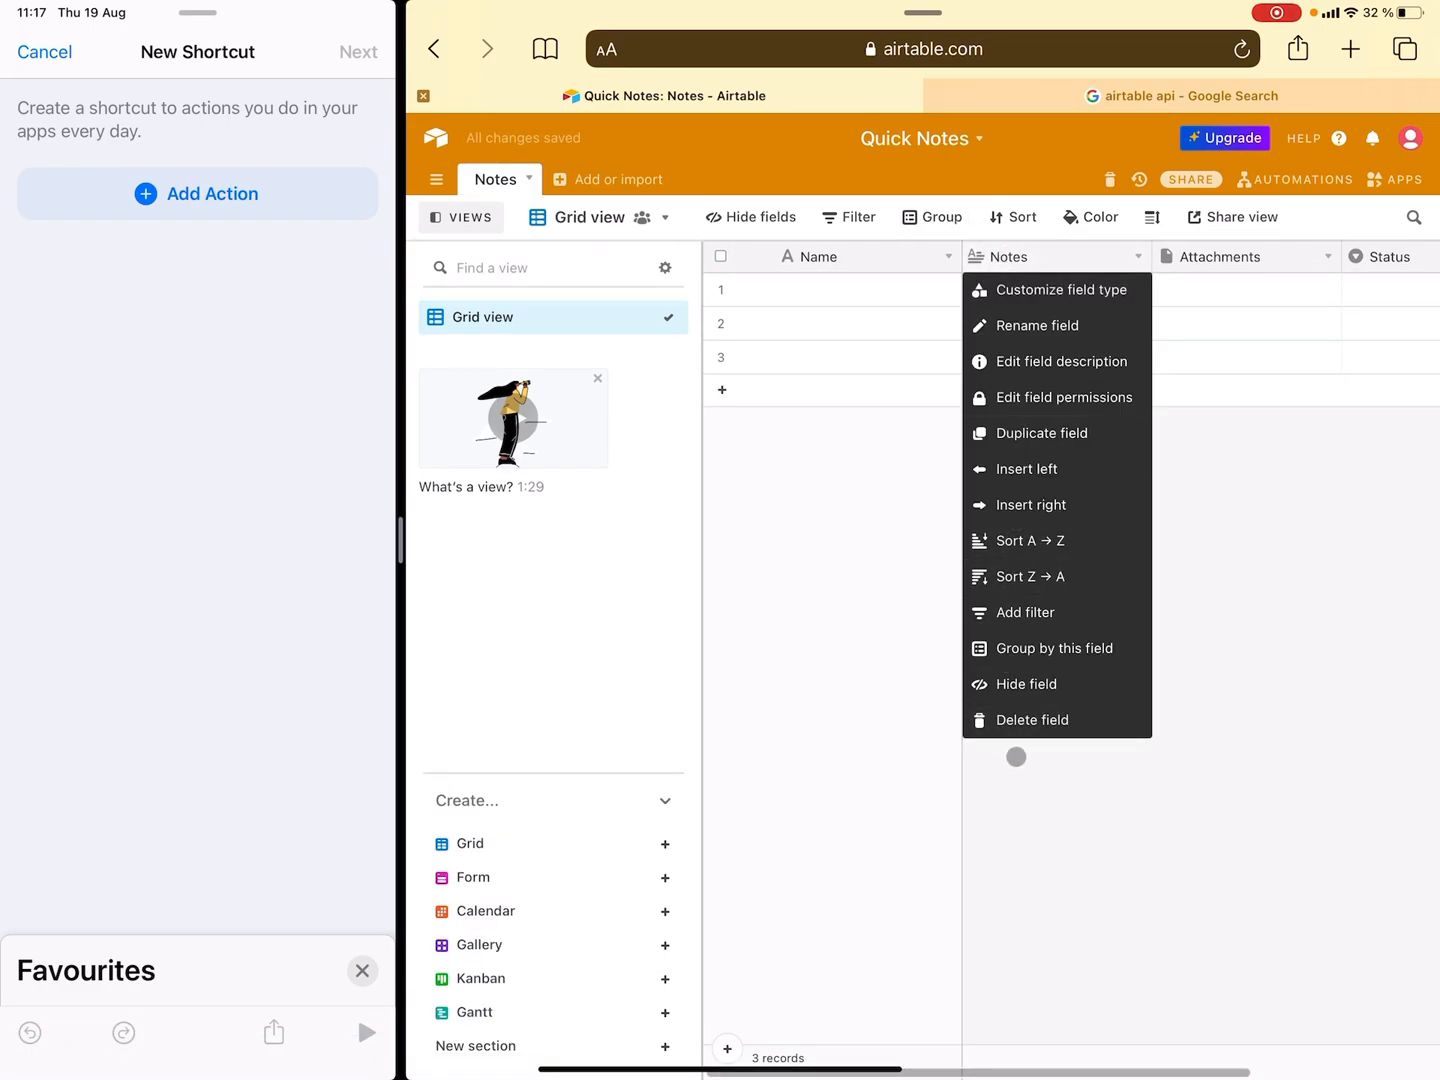
left_click(1032, 719)
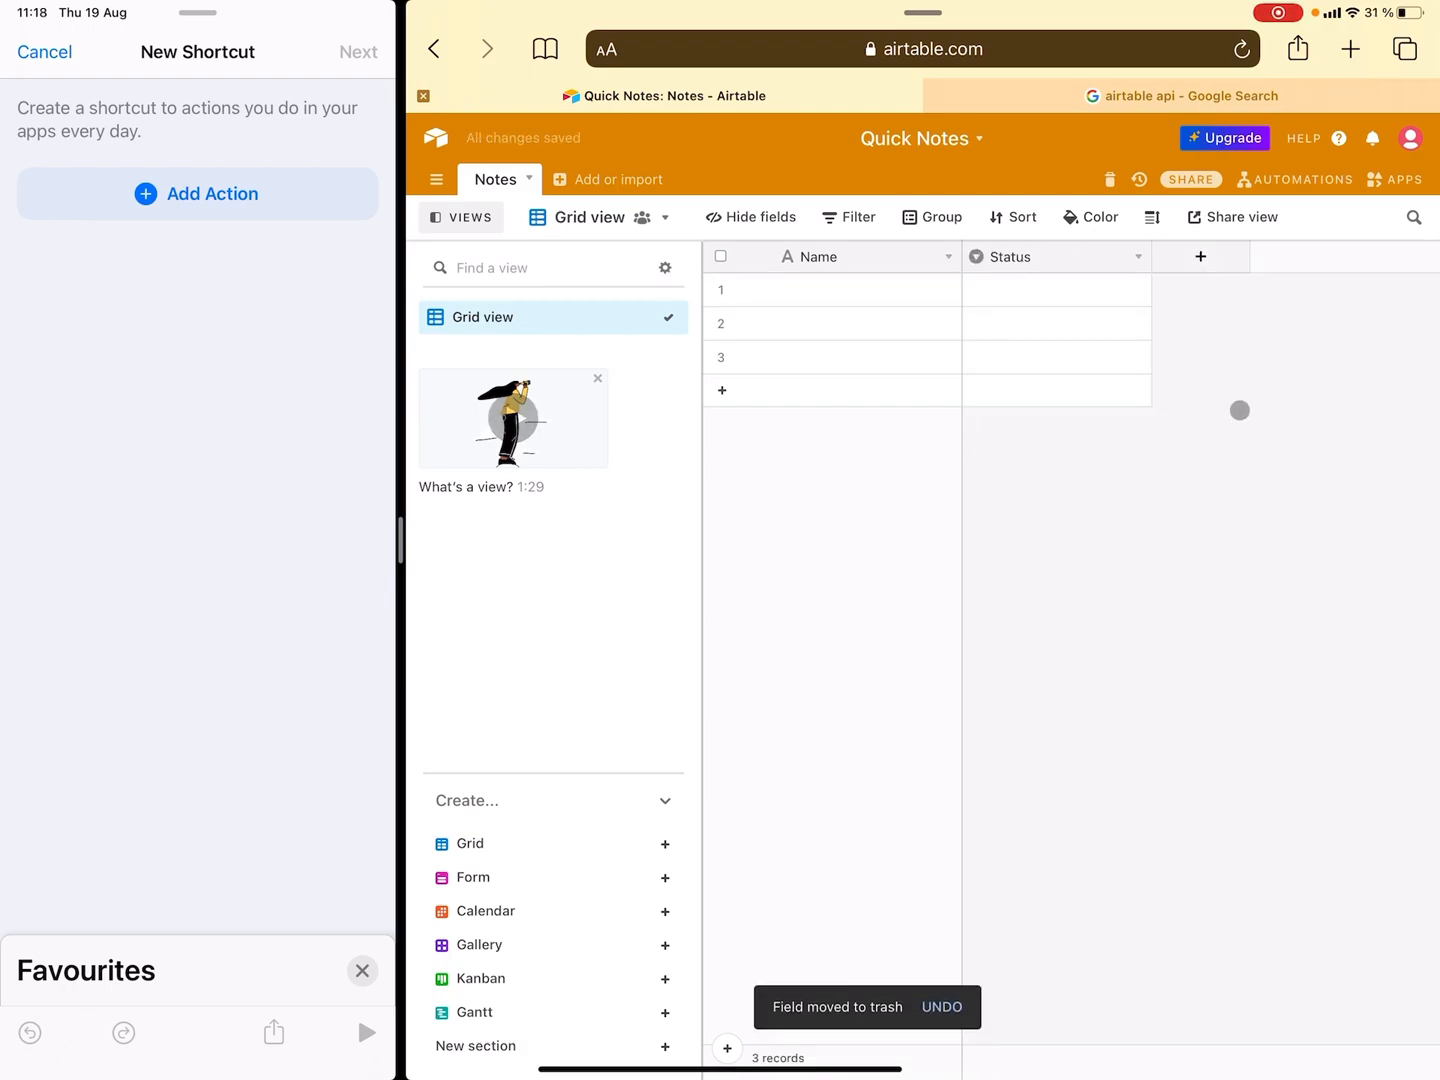
left_click(1200, 256)
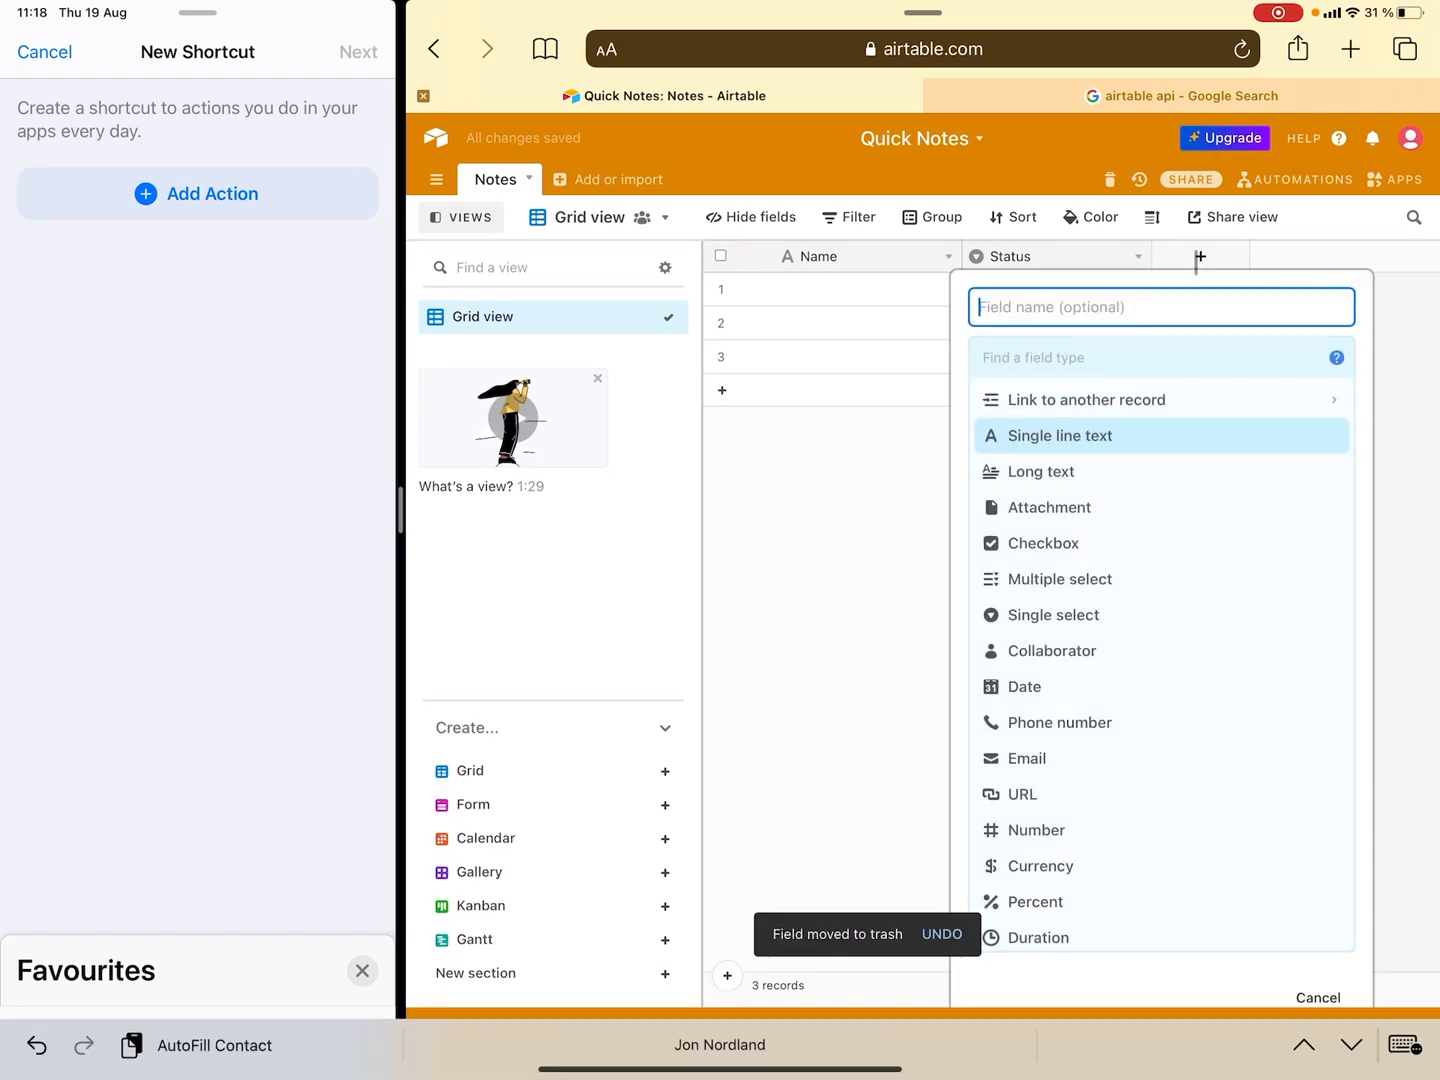
scroll("down", 3)
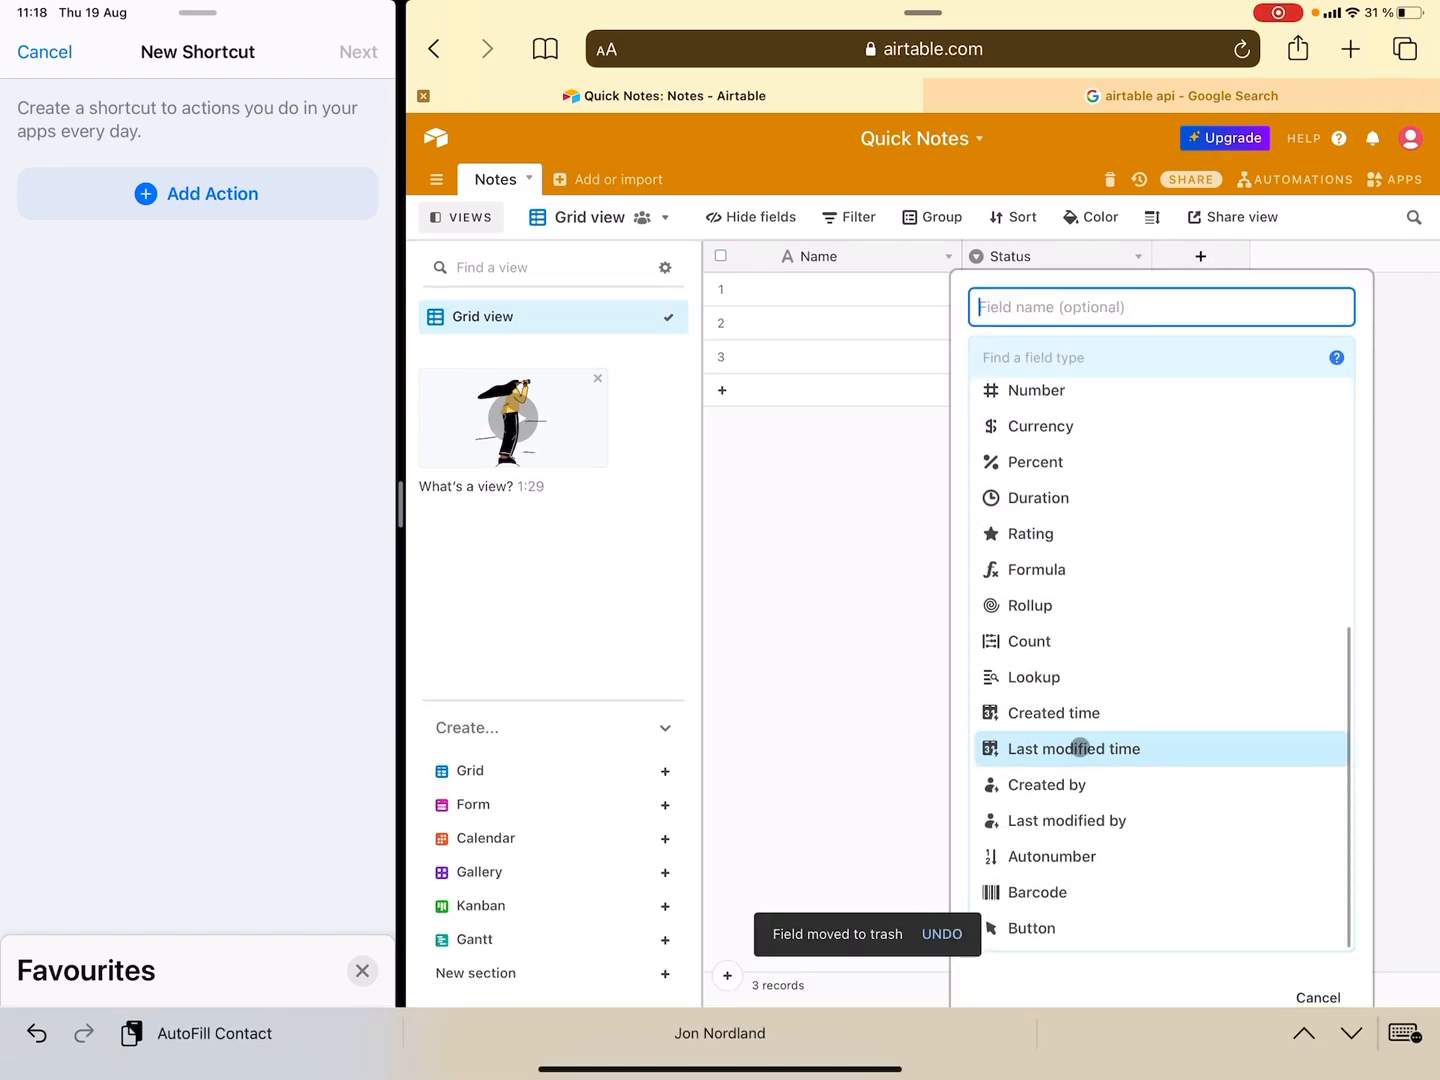
left_click(1054, 712)
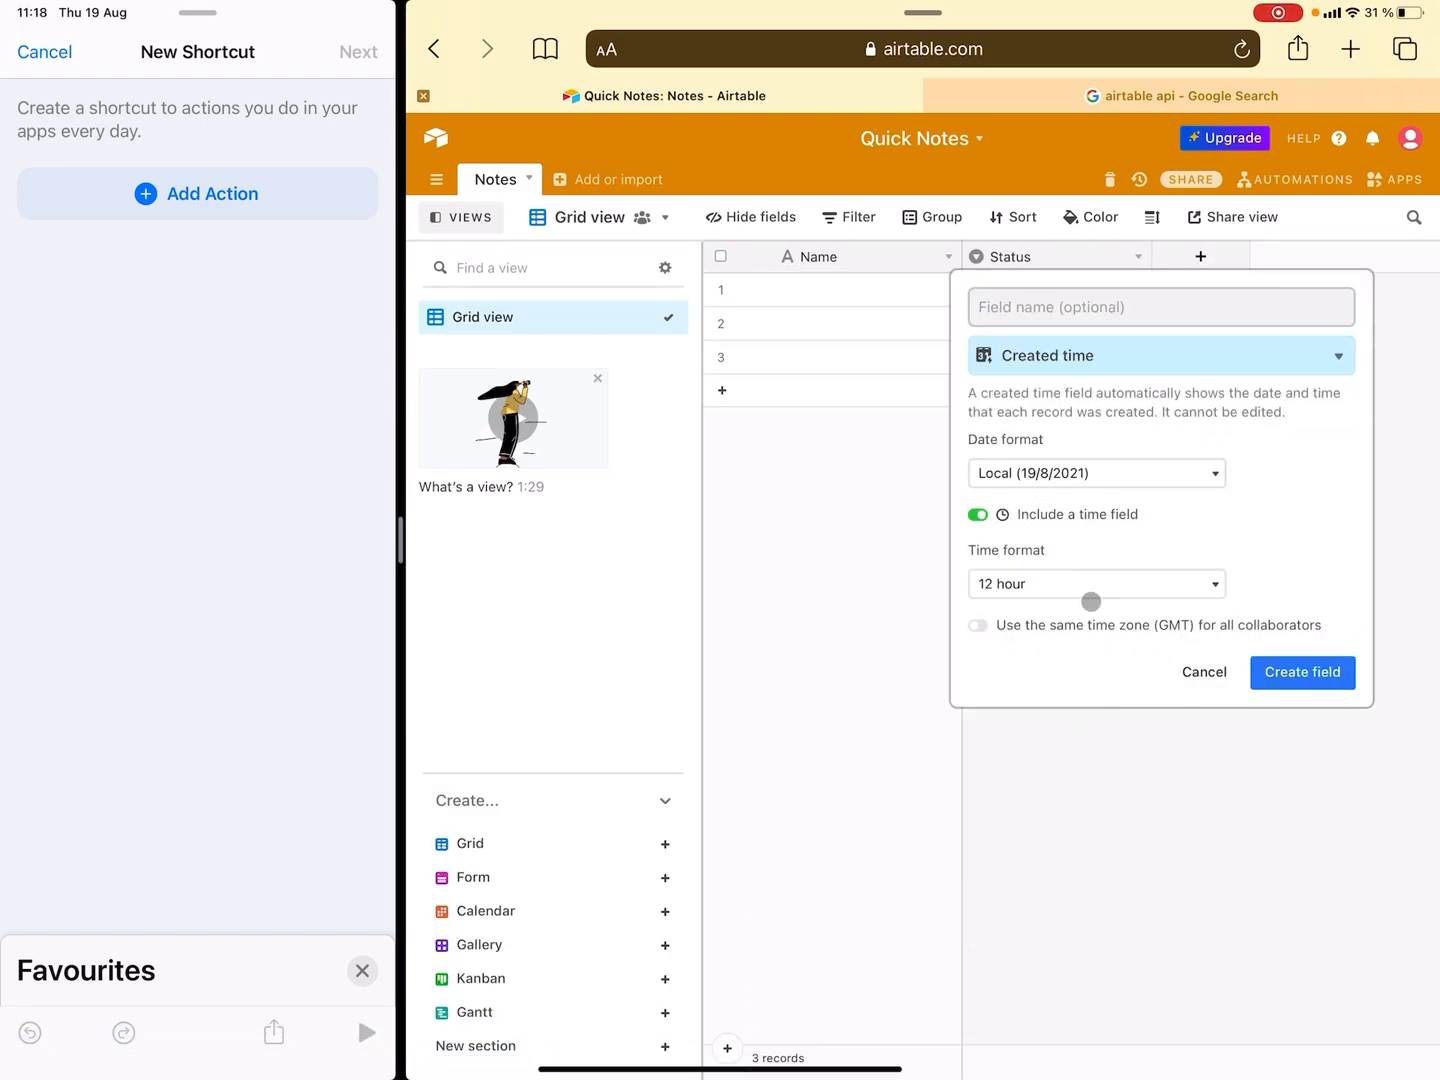
left_click(1095, 473)
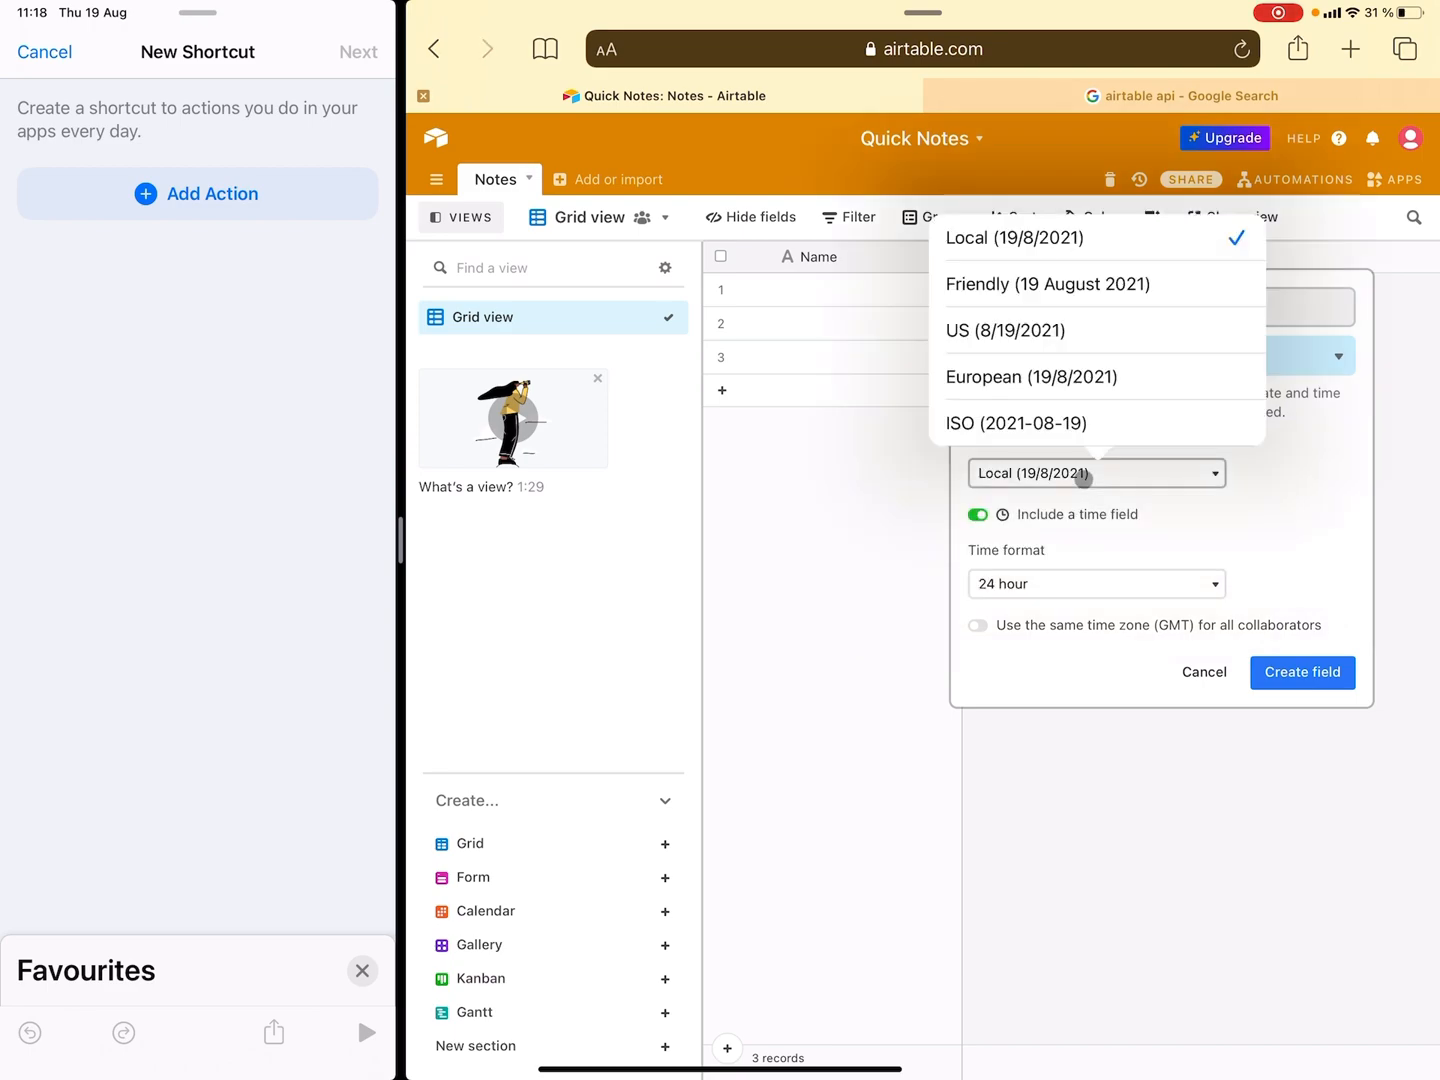
left_click(1014, 422)
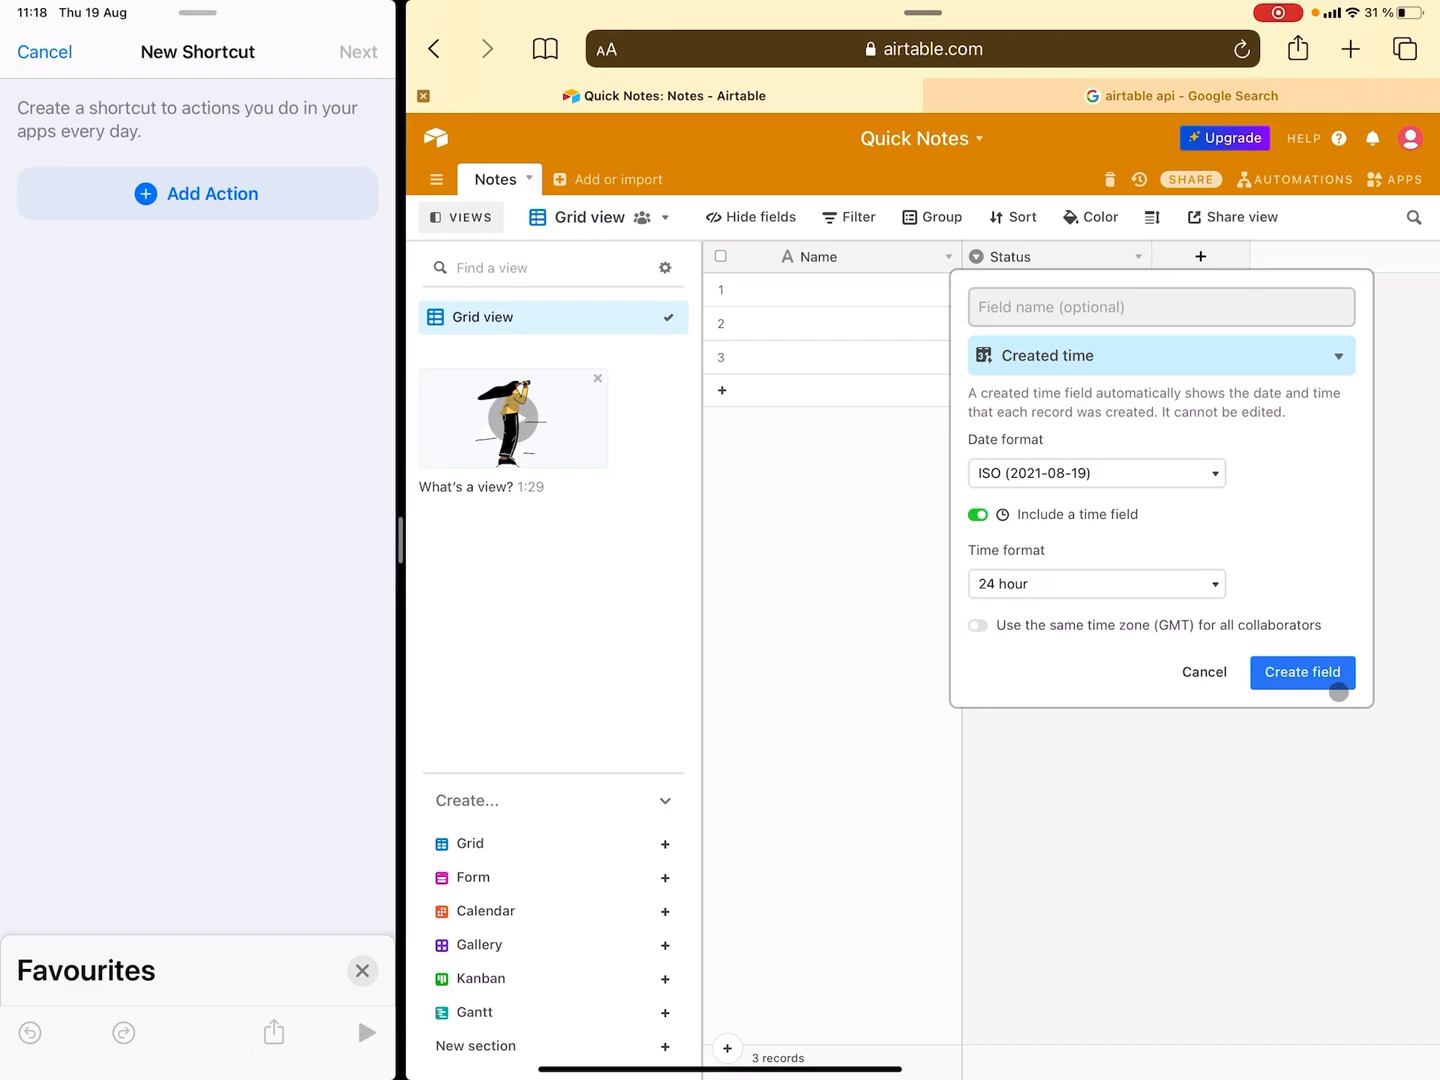
left_click(1302, 672)
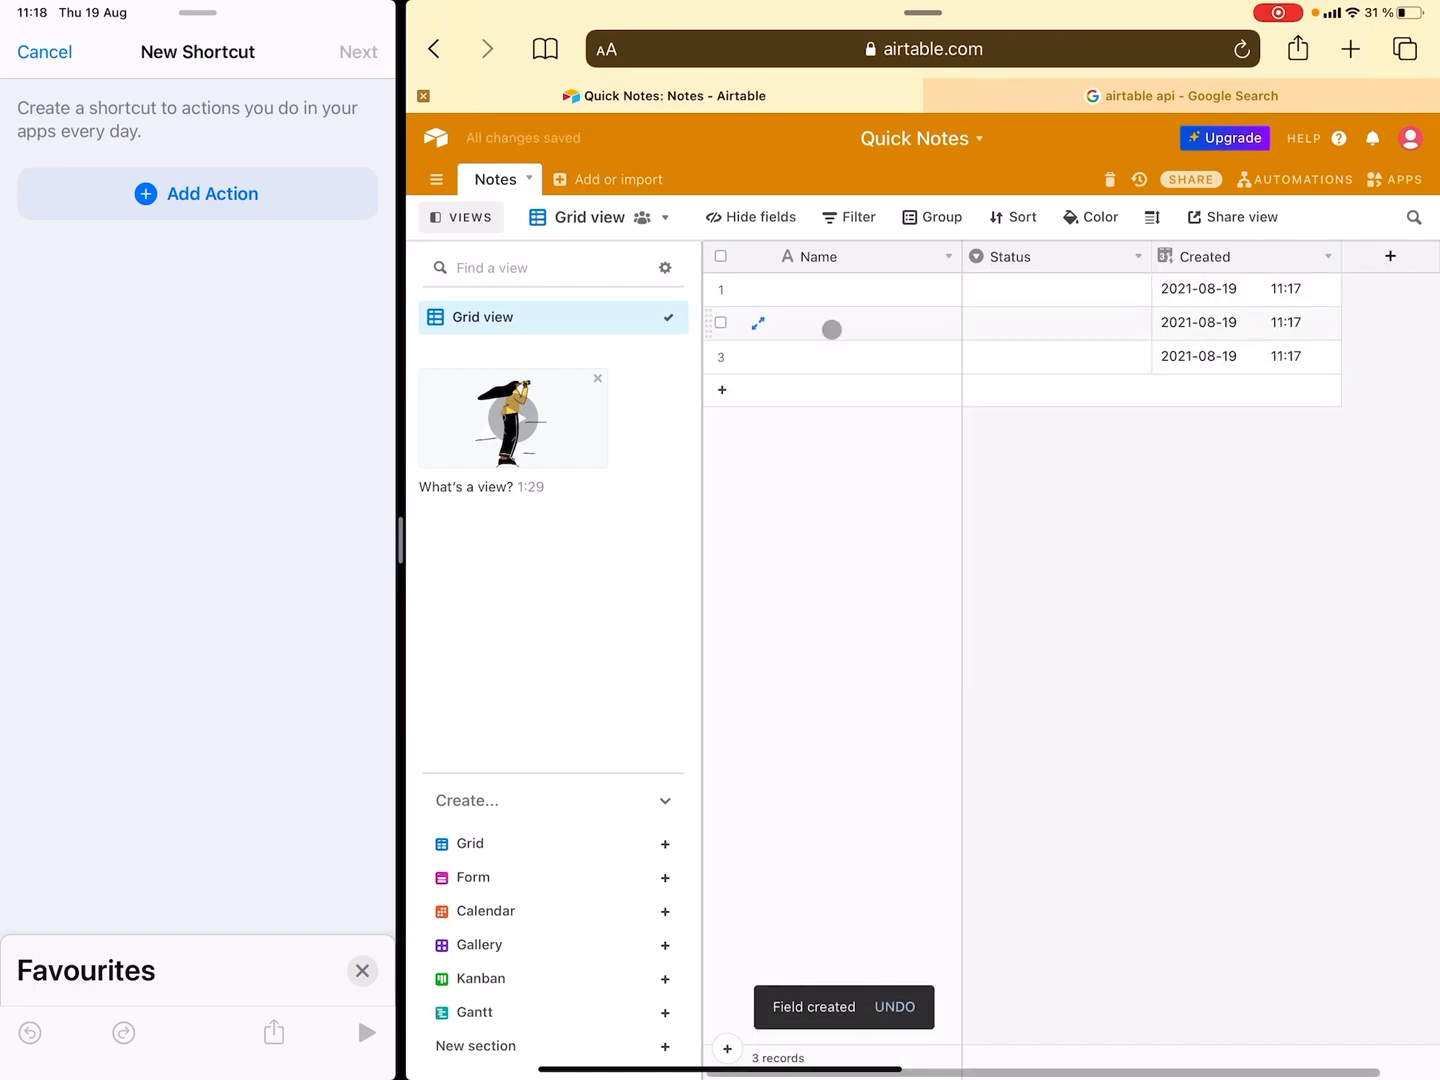
left_click_drag(831, 323, 831, 357)
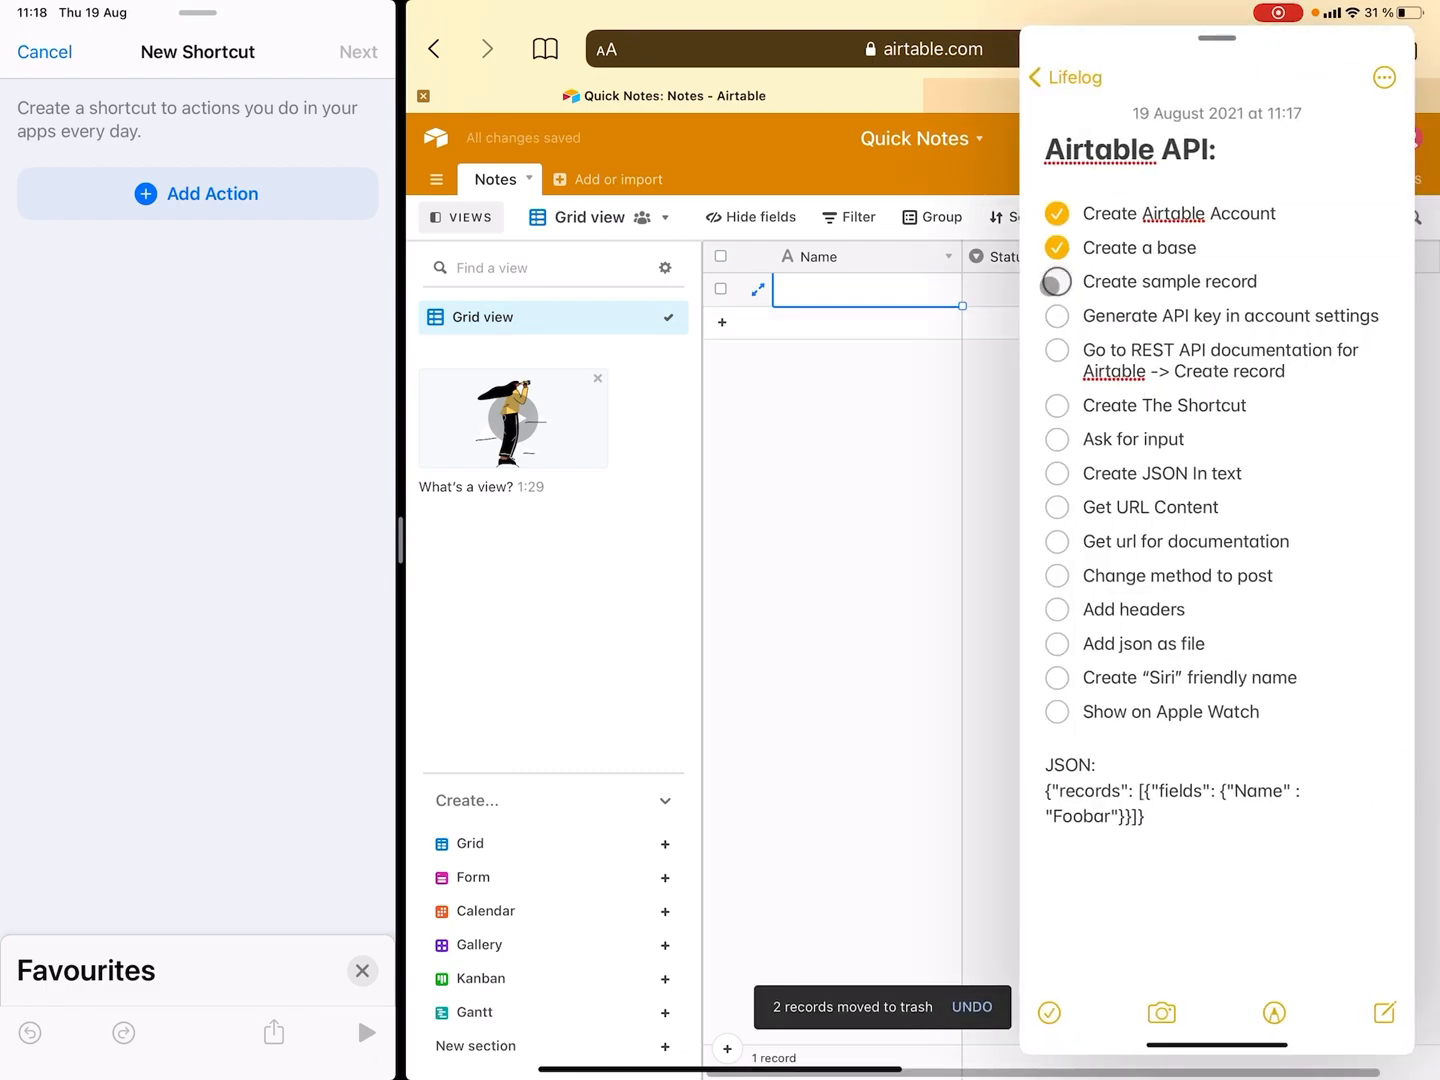
- Enter 'The dog need a groom.' as the first record's Name and set status Todo
left_click(1056, 281)
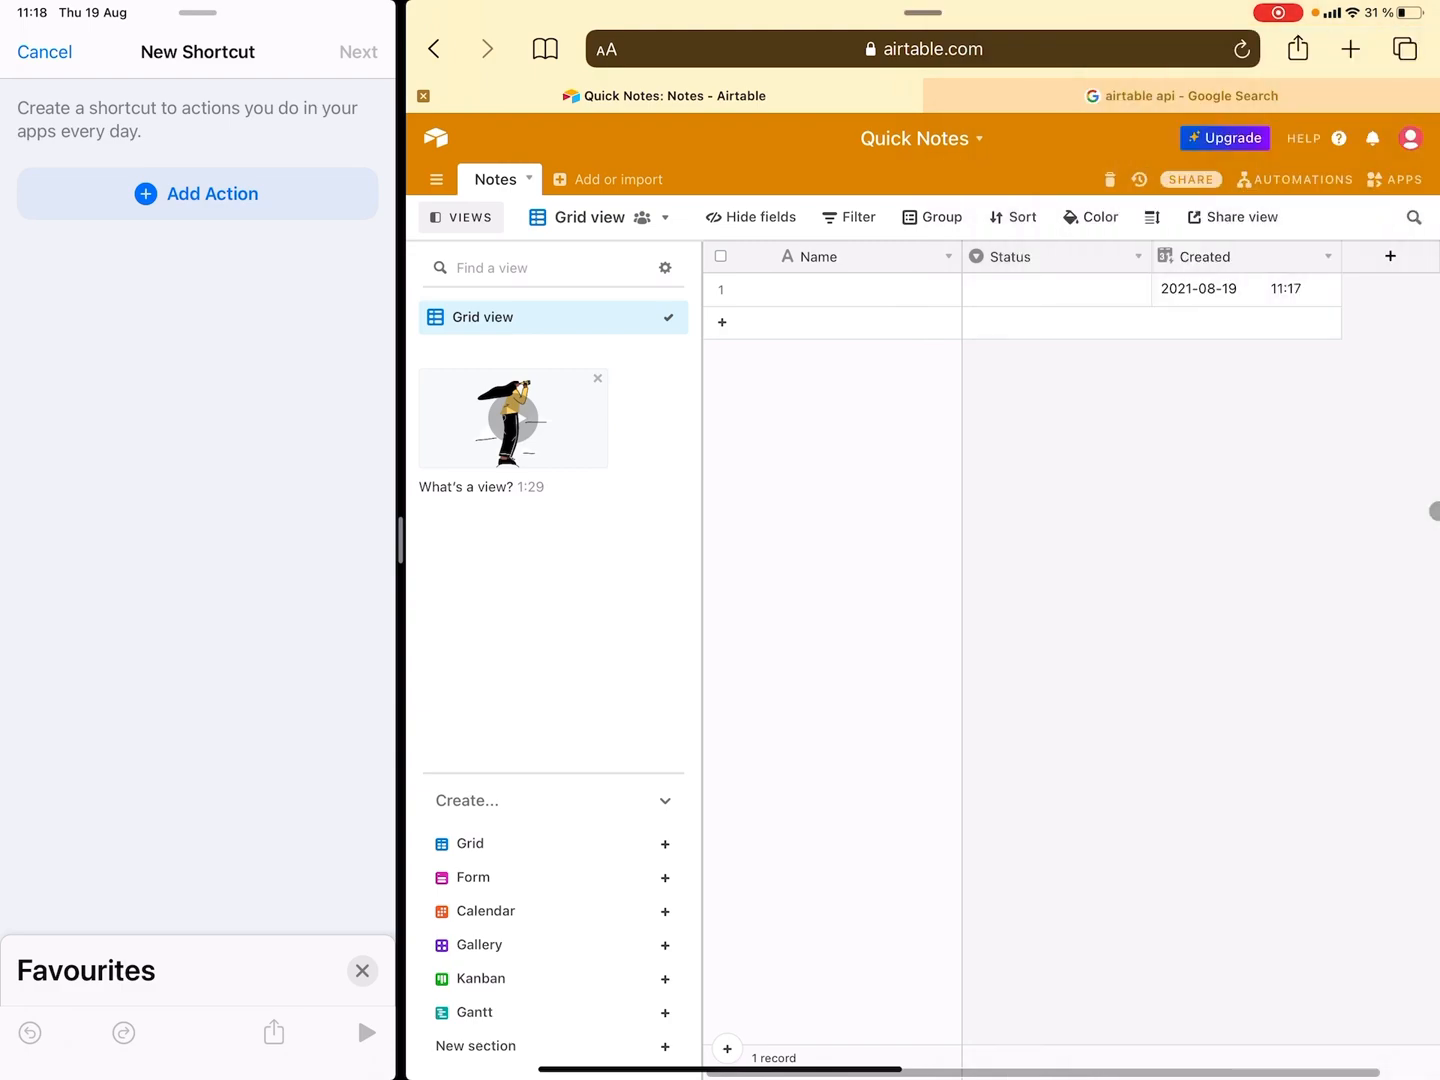
type("The dog need")
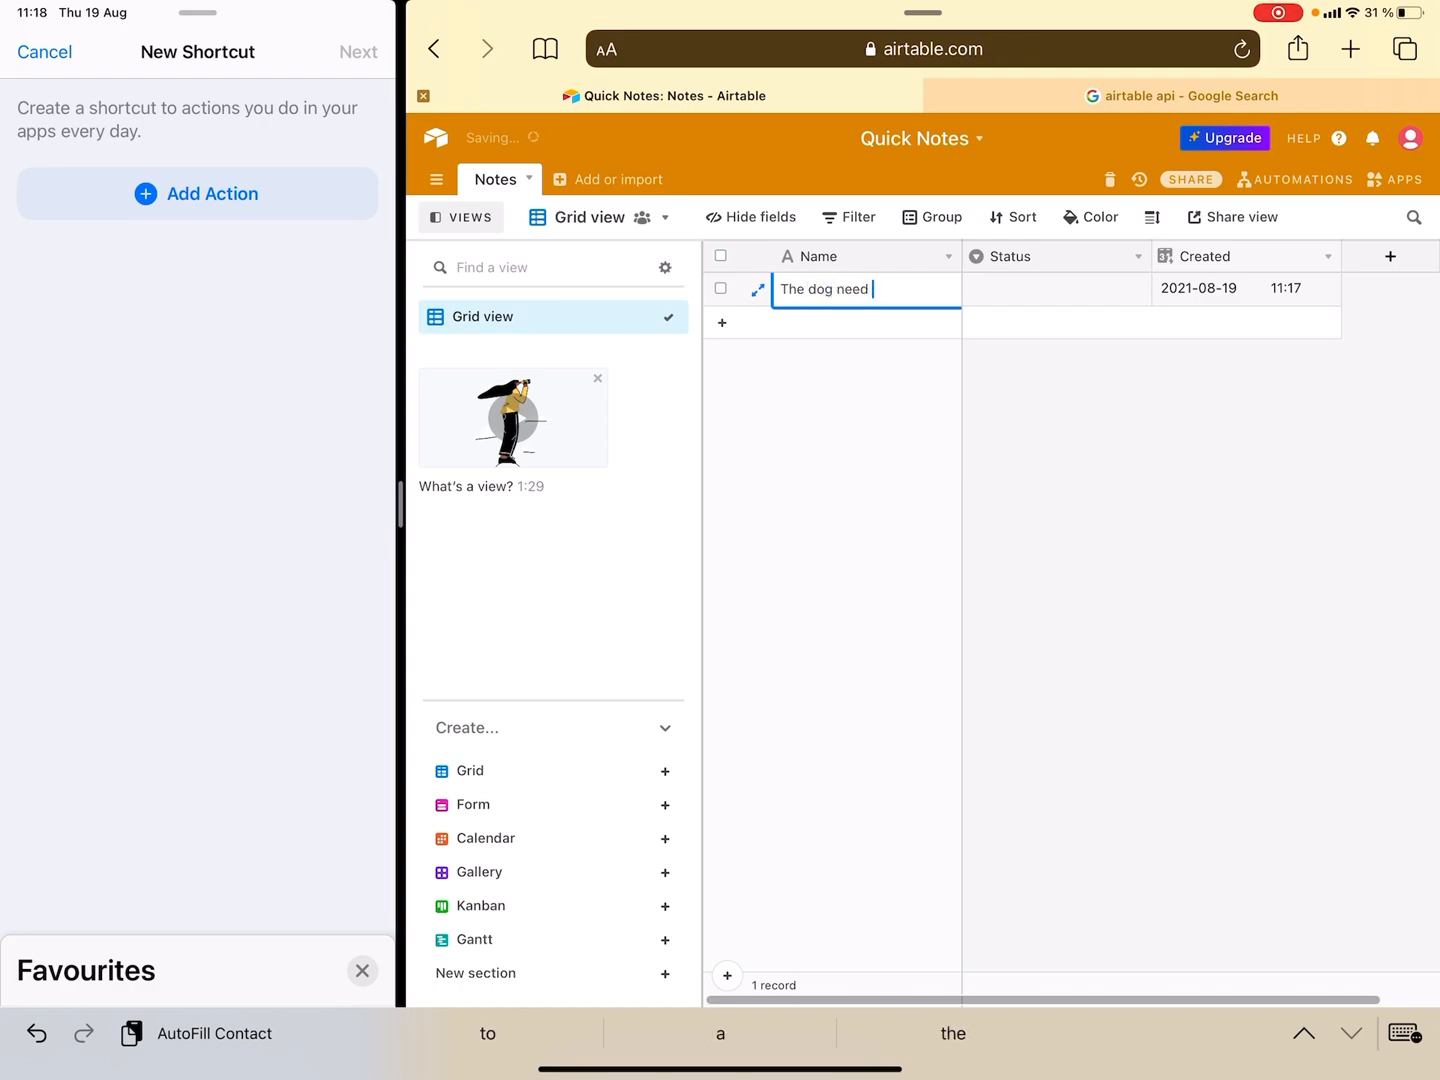
type("a groom,")
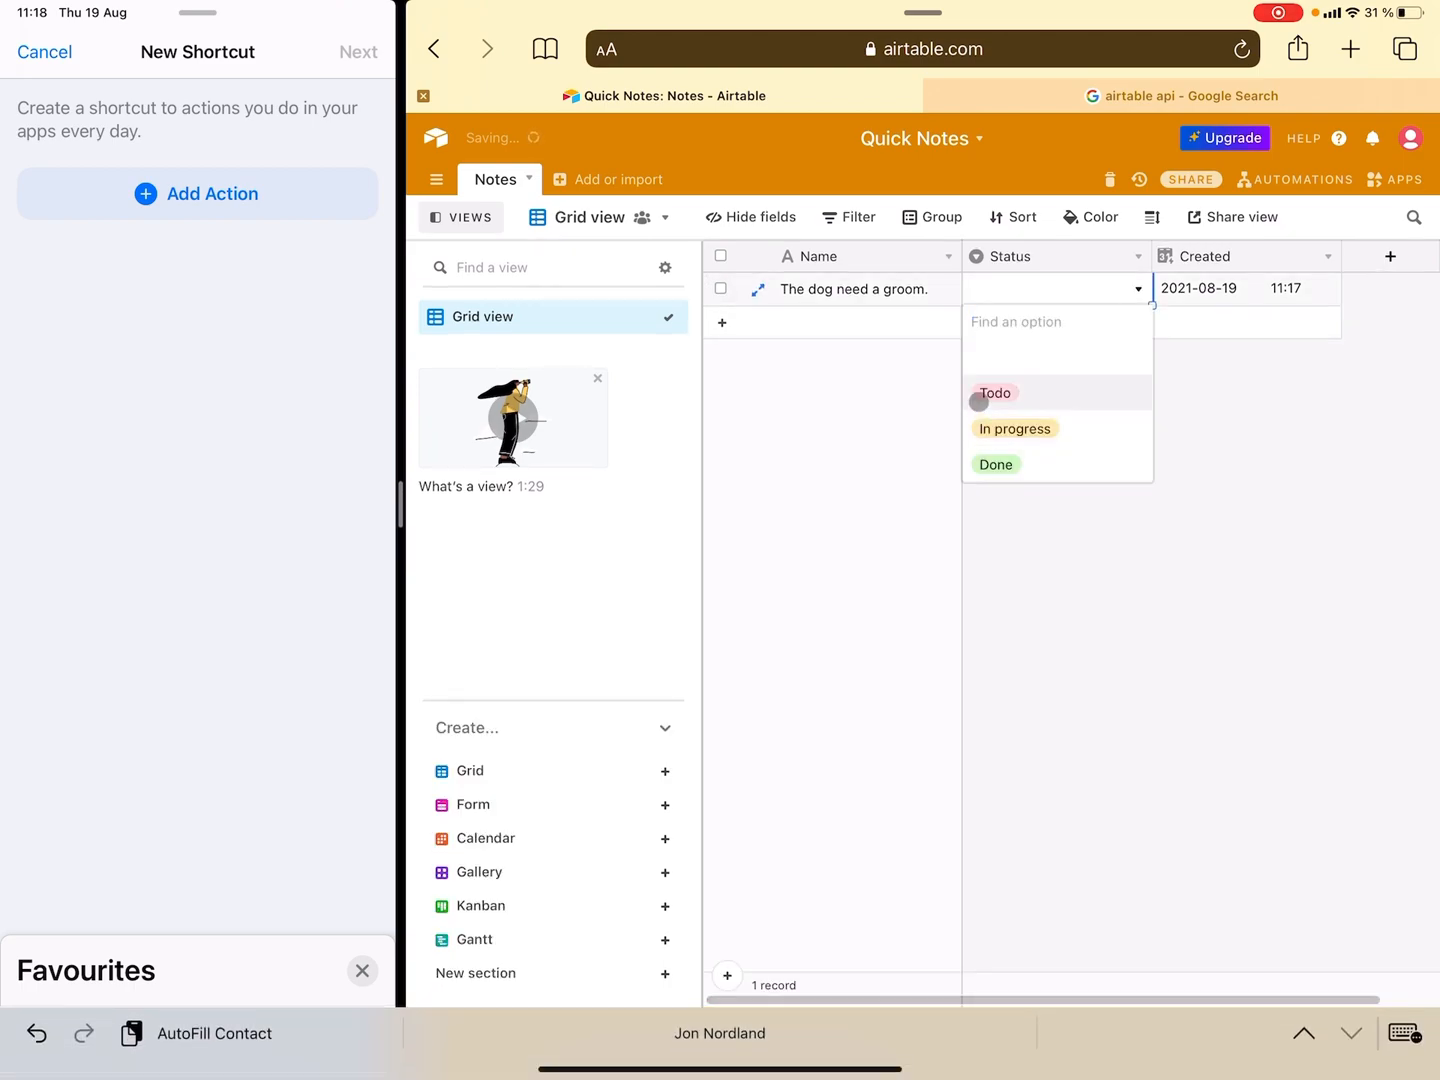
left_click(994, 393)
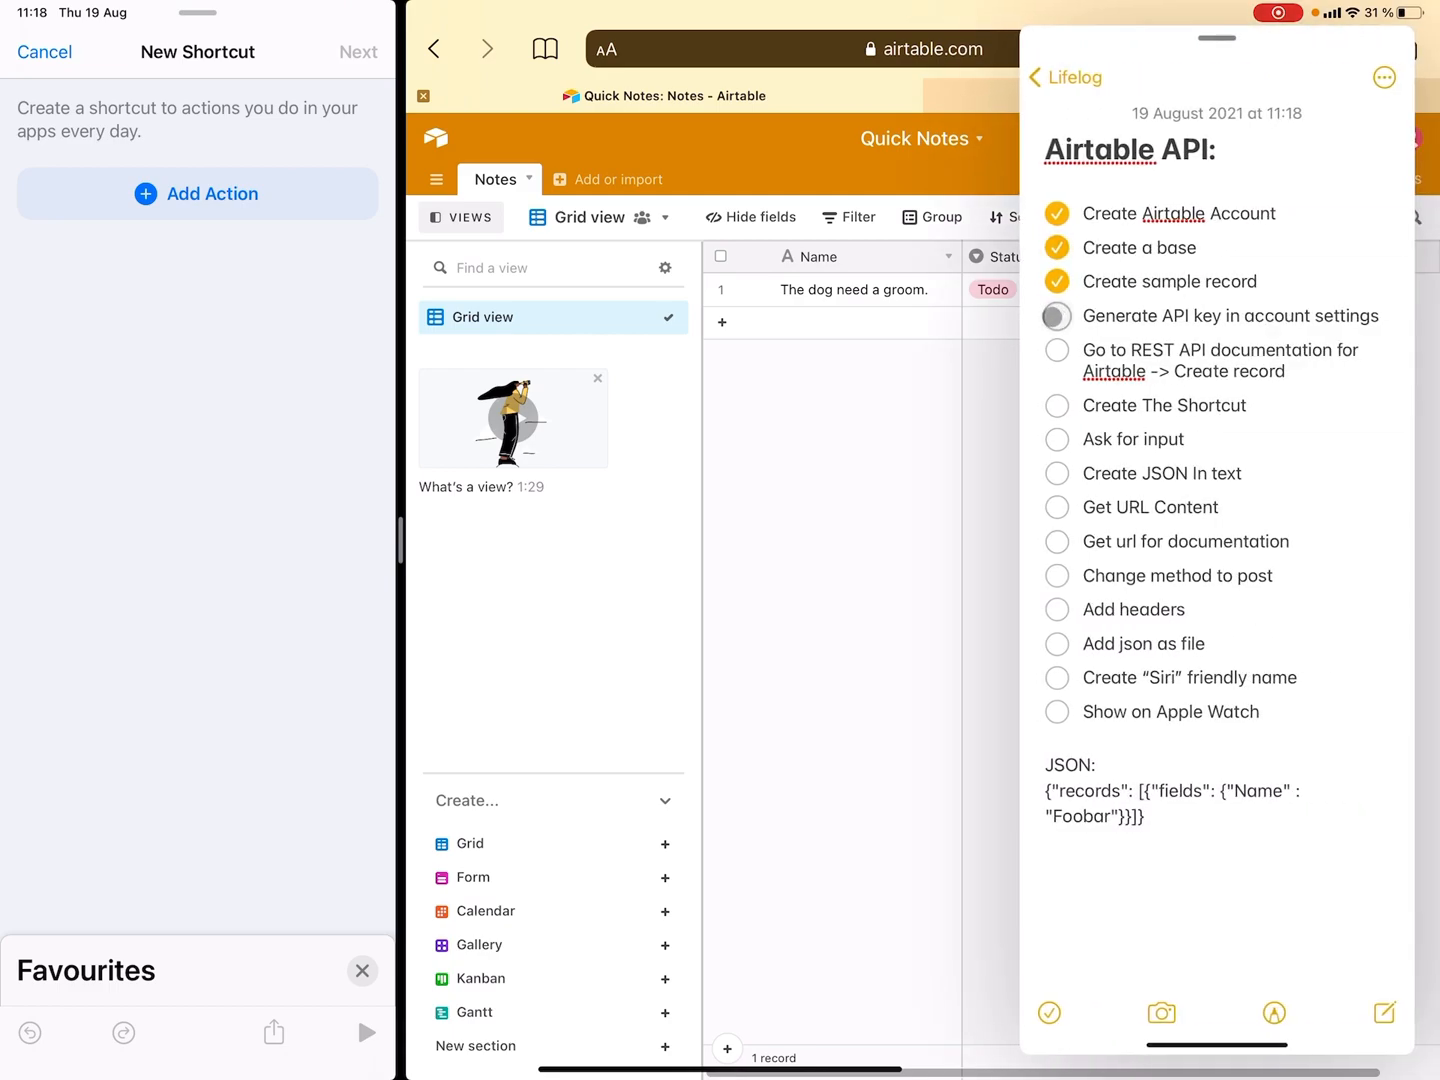
- Generate a personal API key from the Airtable account overview page
left_click(1056, 316)
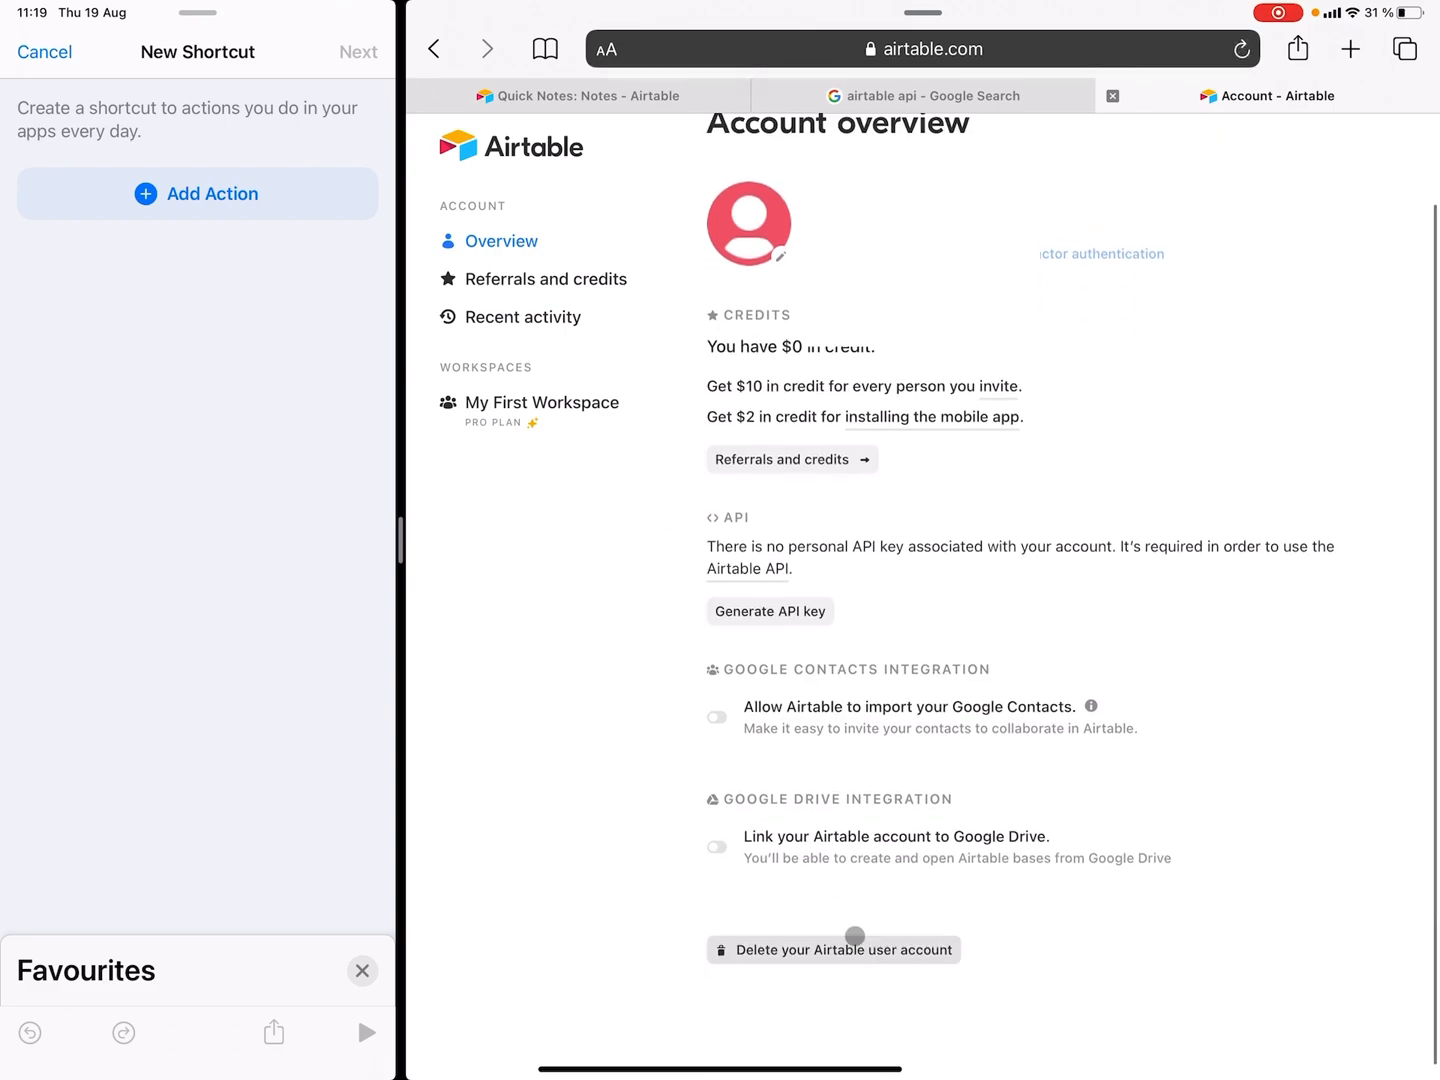
left_click(770, 611)
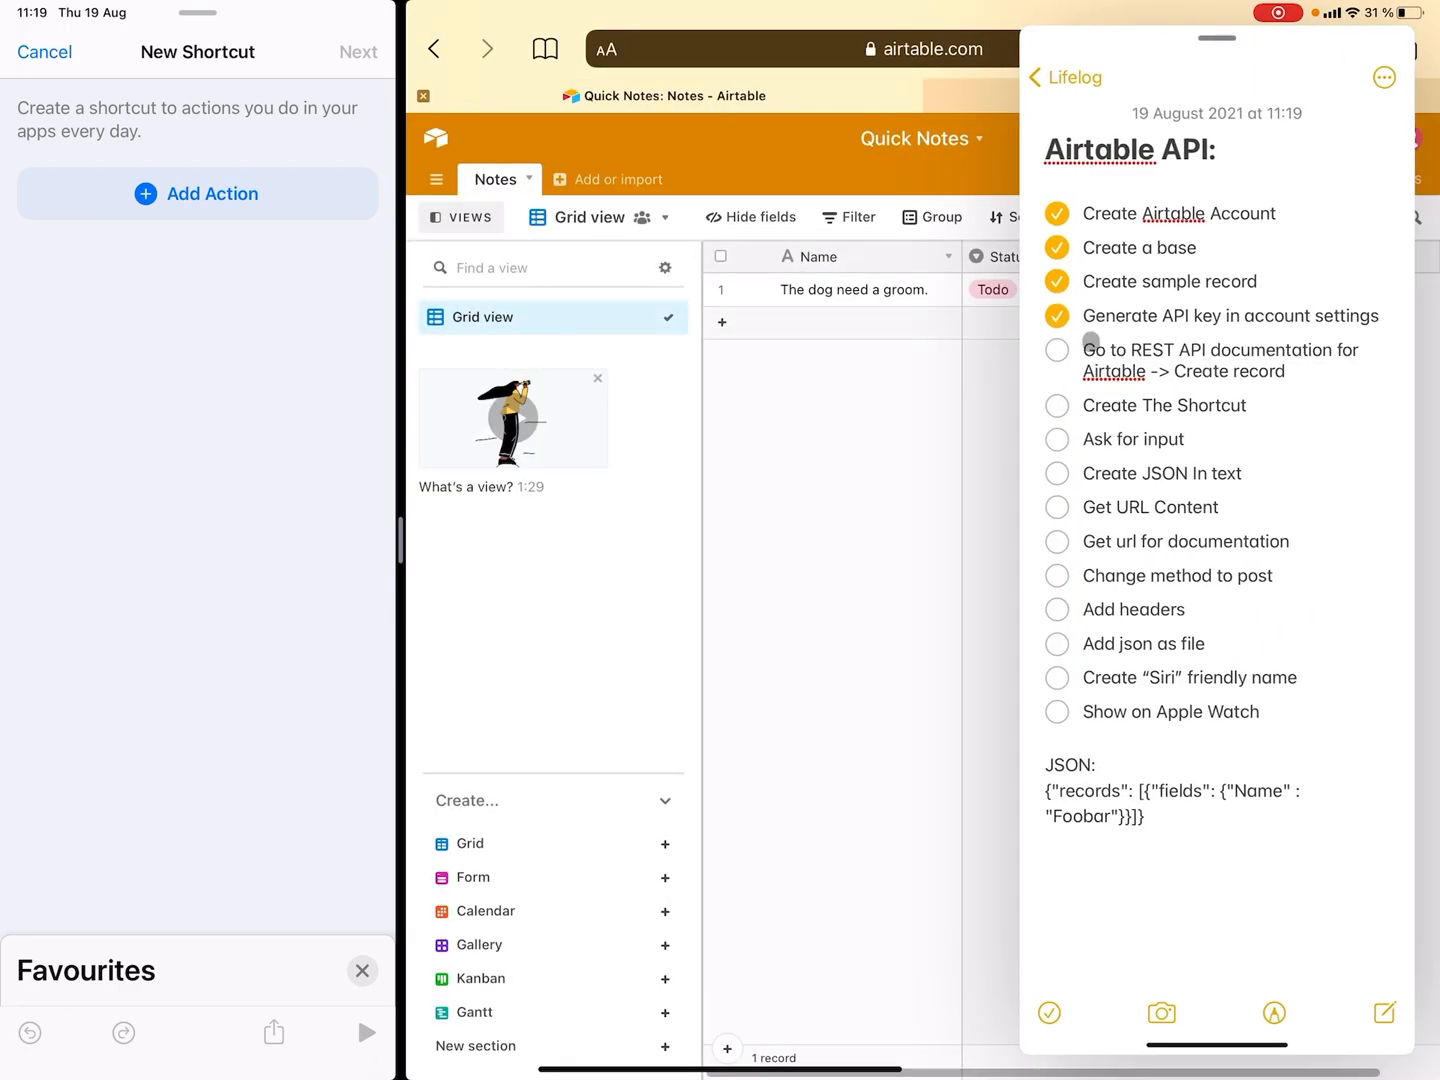
- Open the Quick Notes REST API docs at the Notes table's Create records section
left_click(1056, 351)
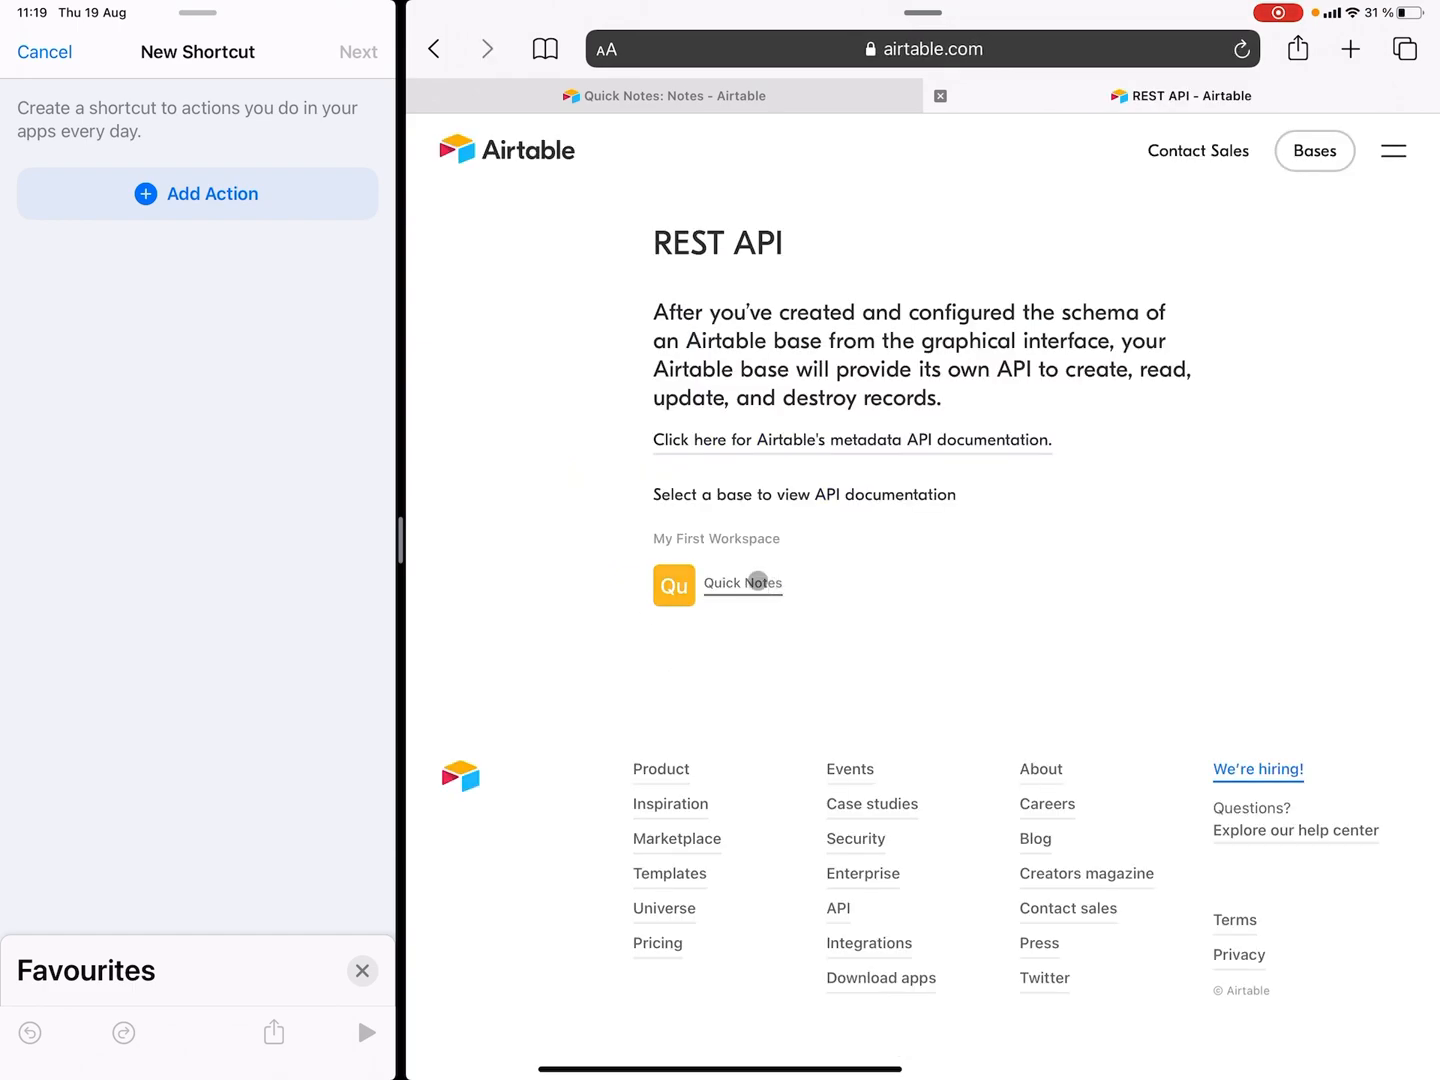
left_click(742, 584)
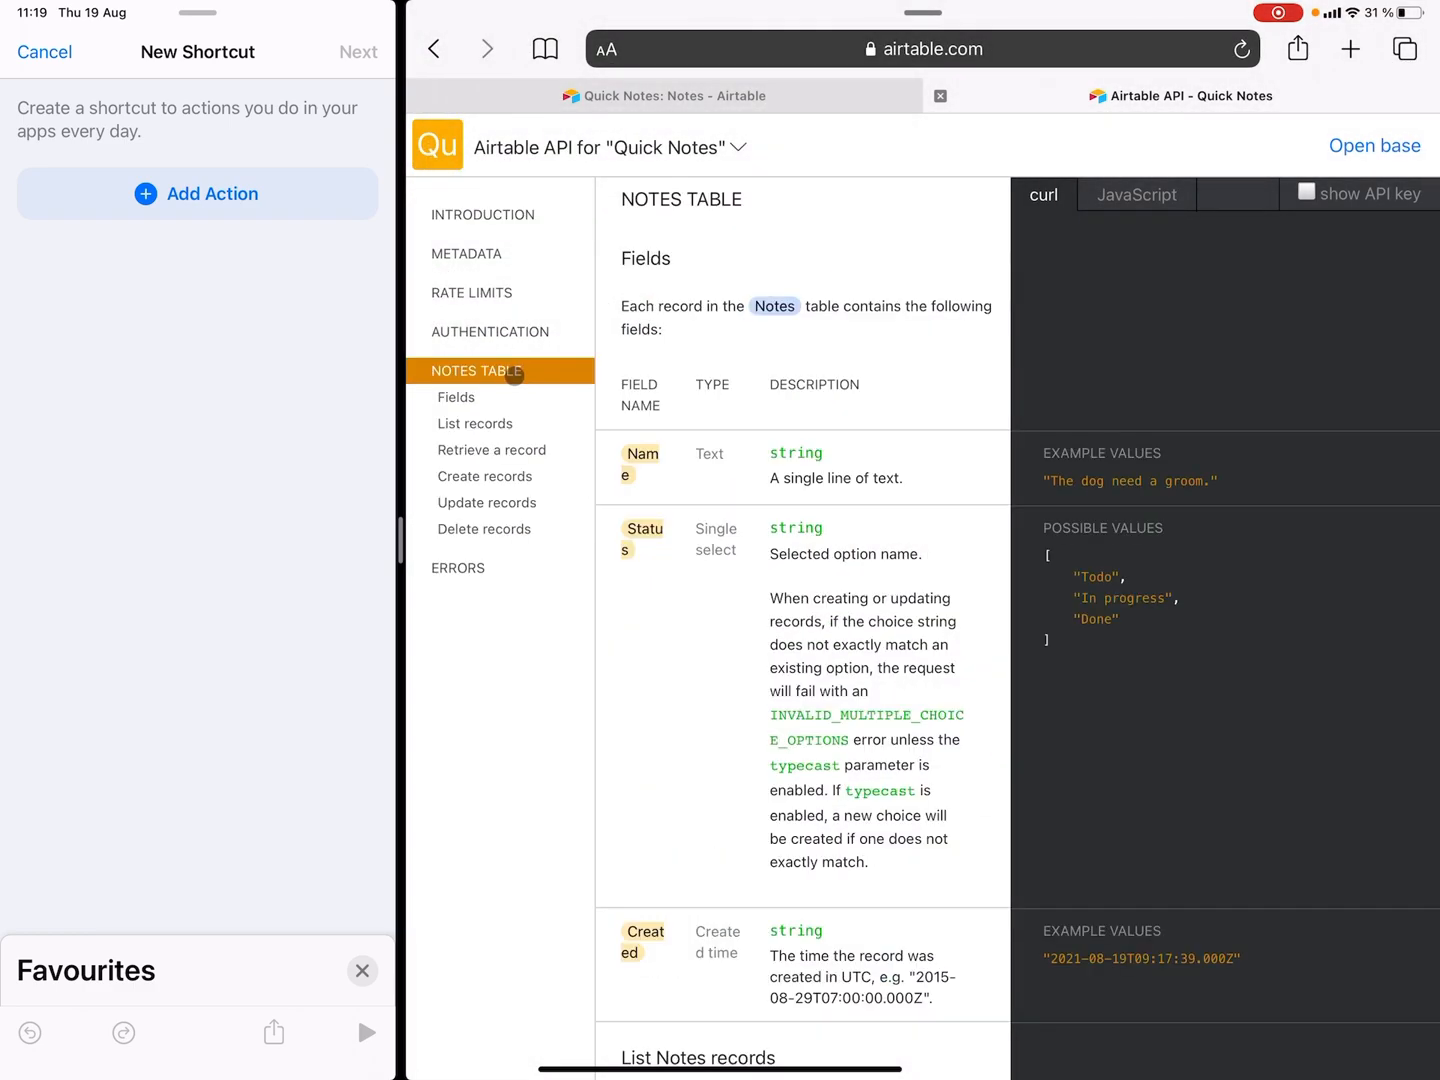
left_click(484, 476)
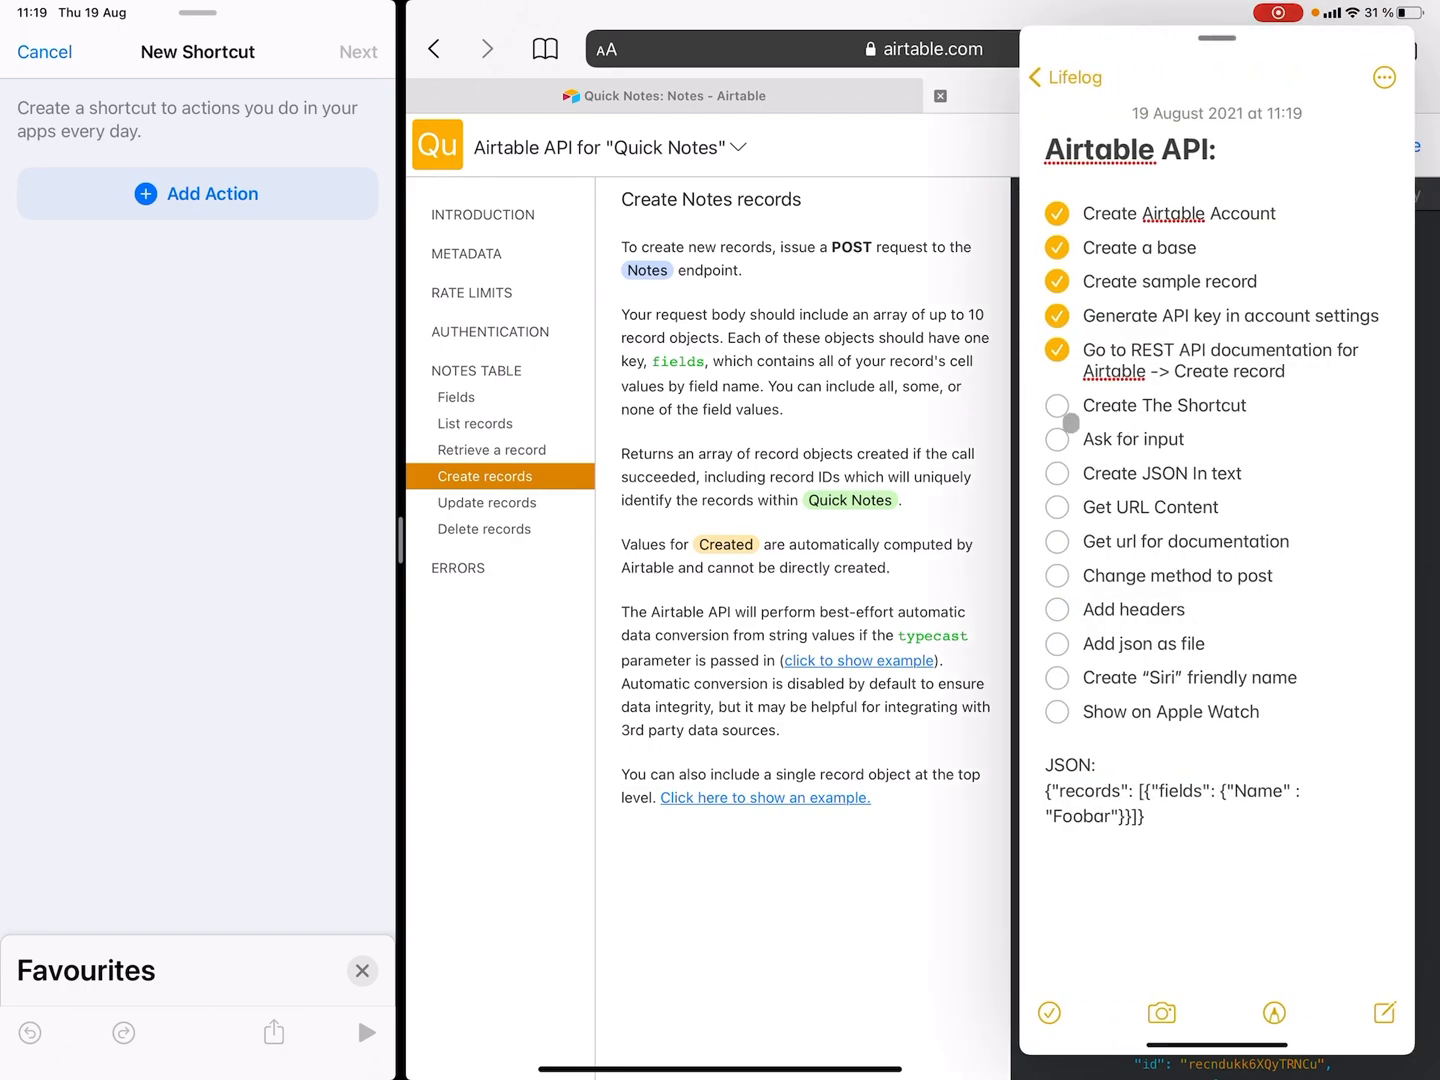
- Set the Ask for Input prompt to 'What's on your mind?' and tick its checklist item
left_click(1056, 405)
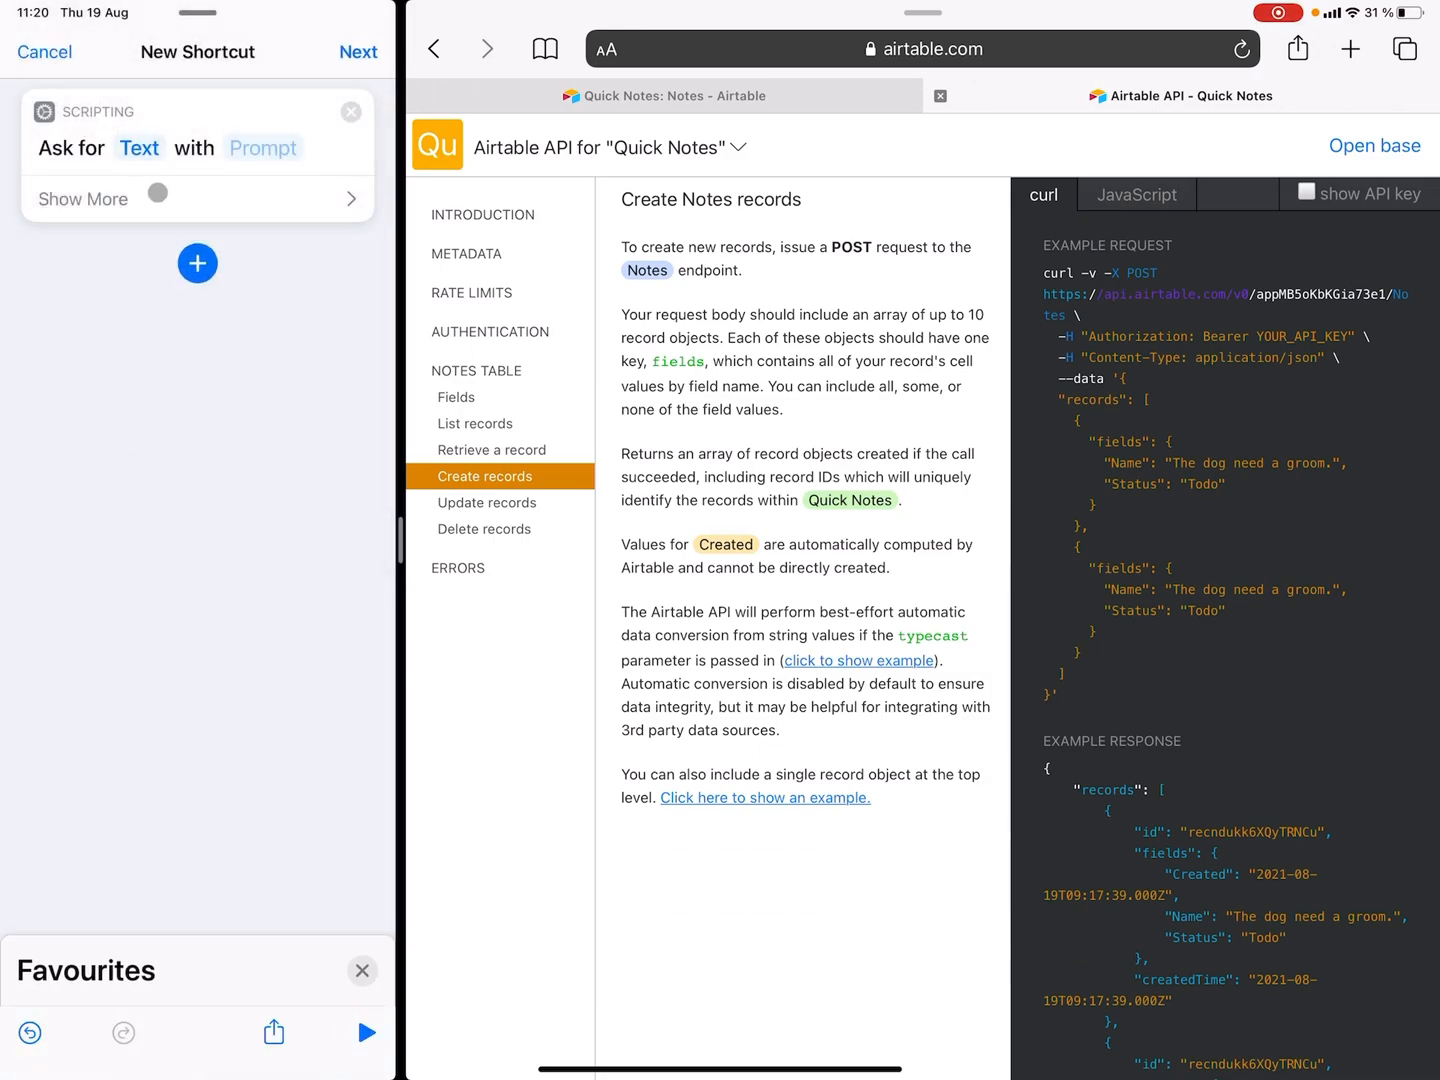
type("Wha")
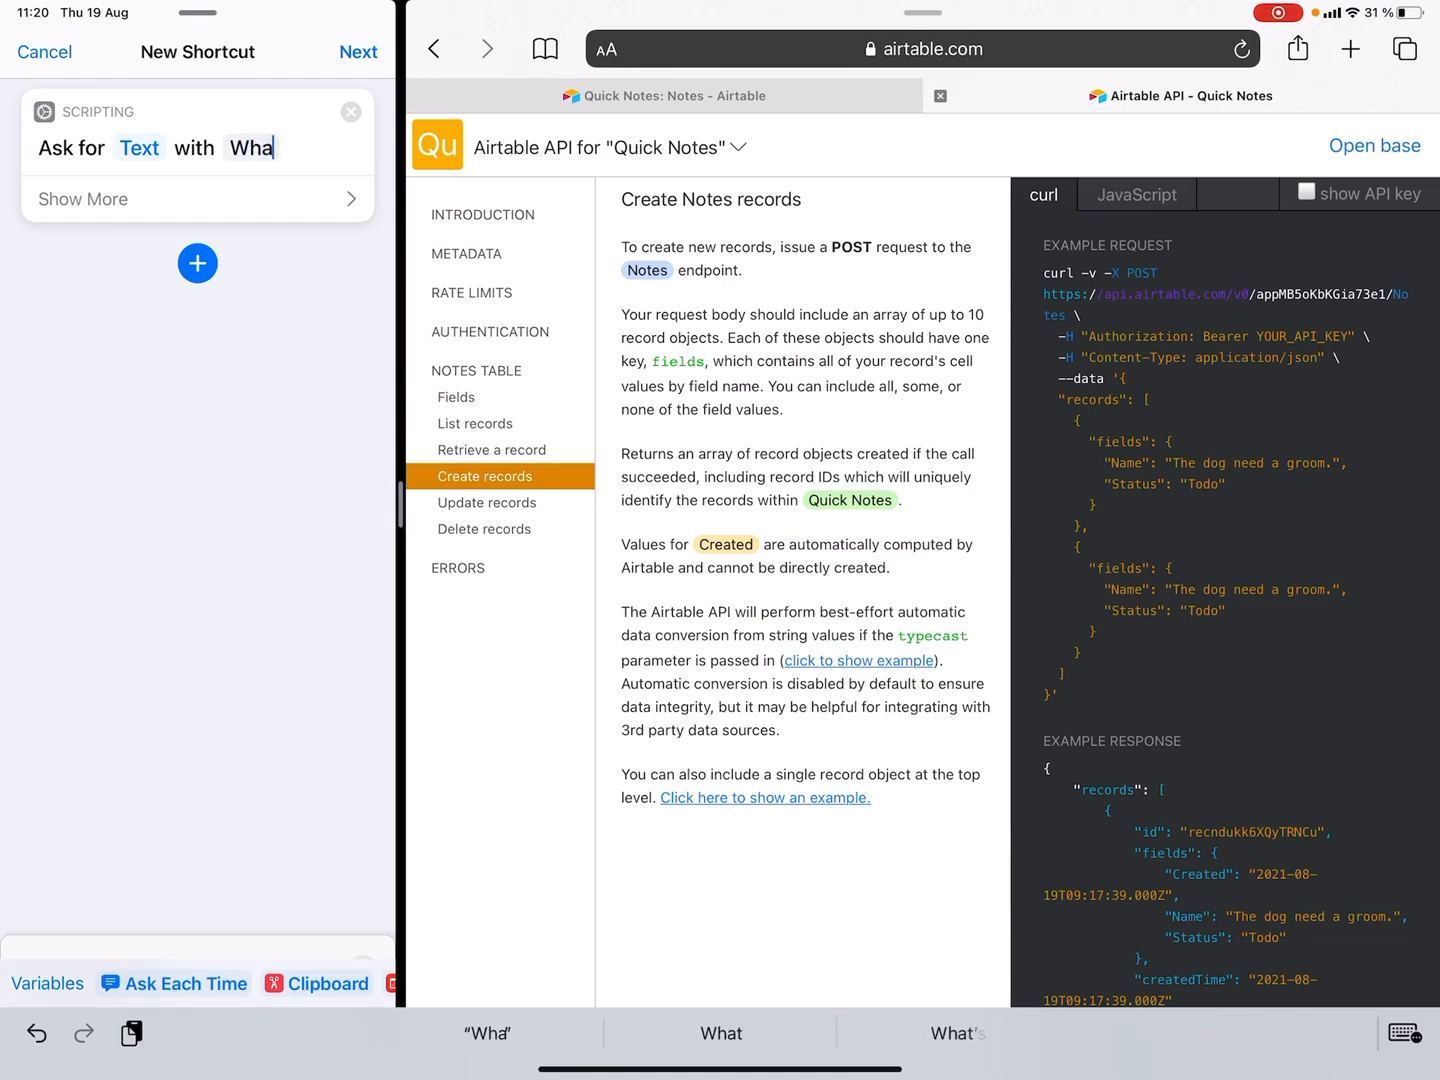
type("What's on your")
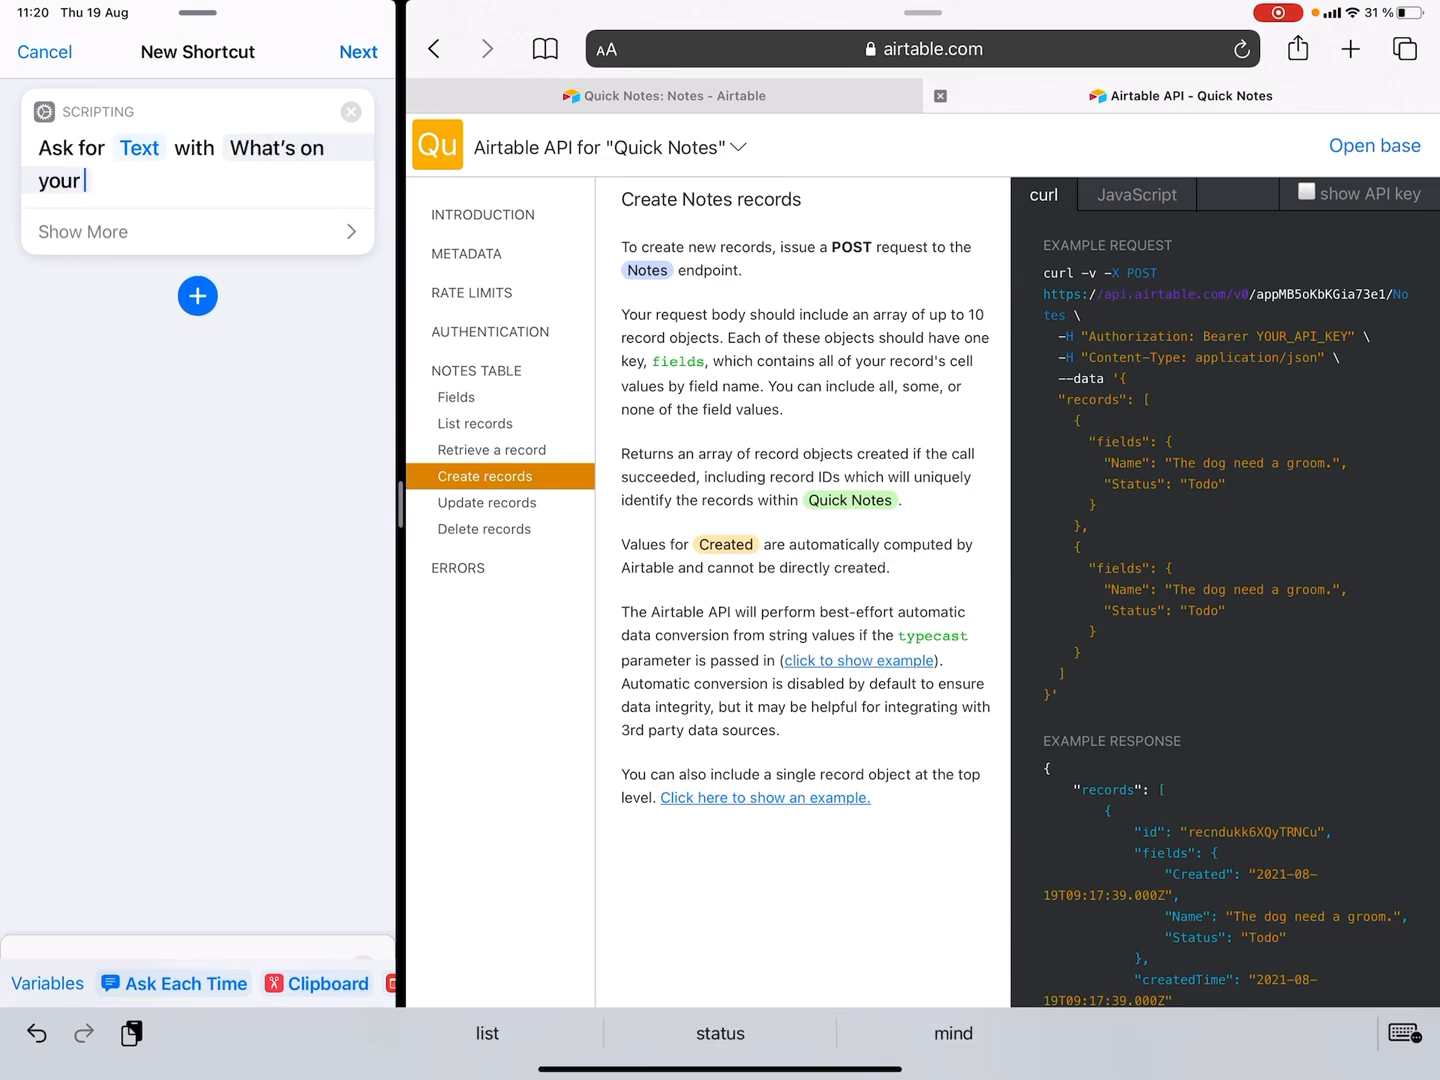
type("mind?")
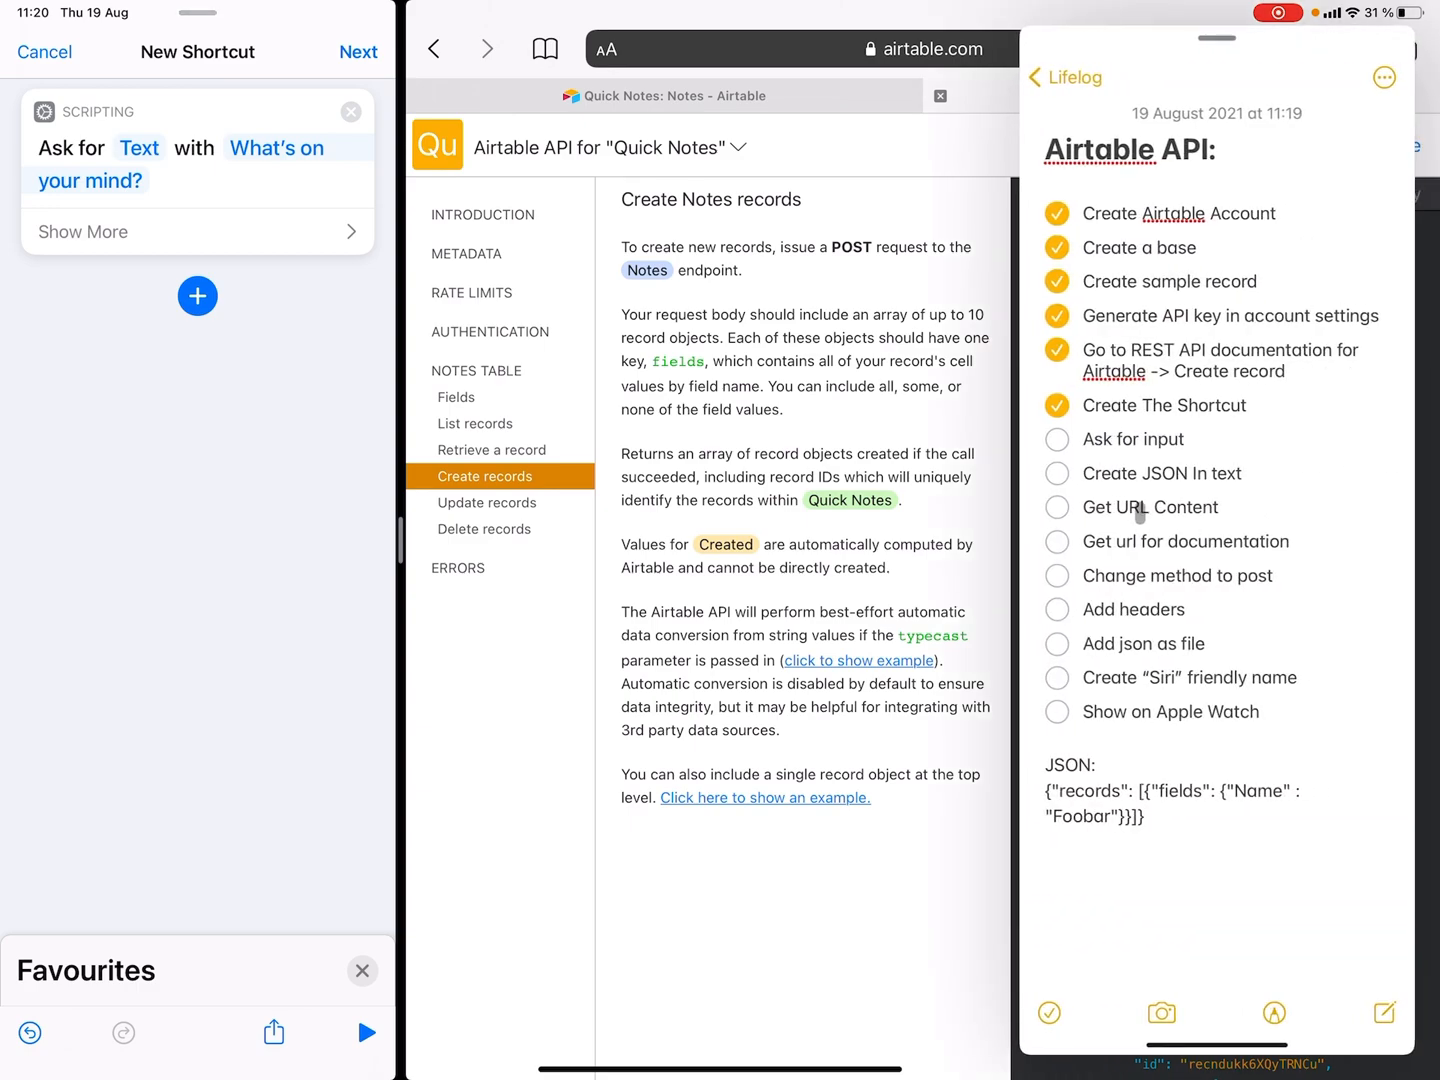
left_click(1057, 473)
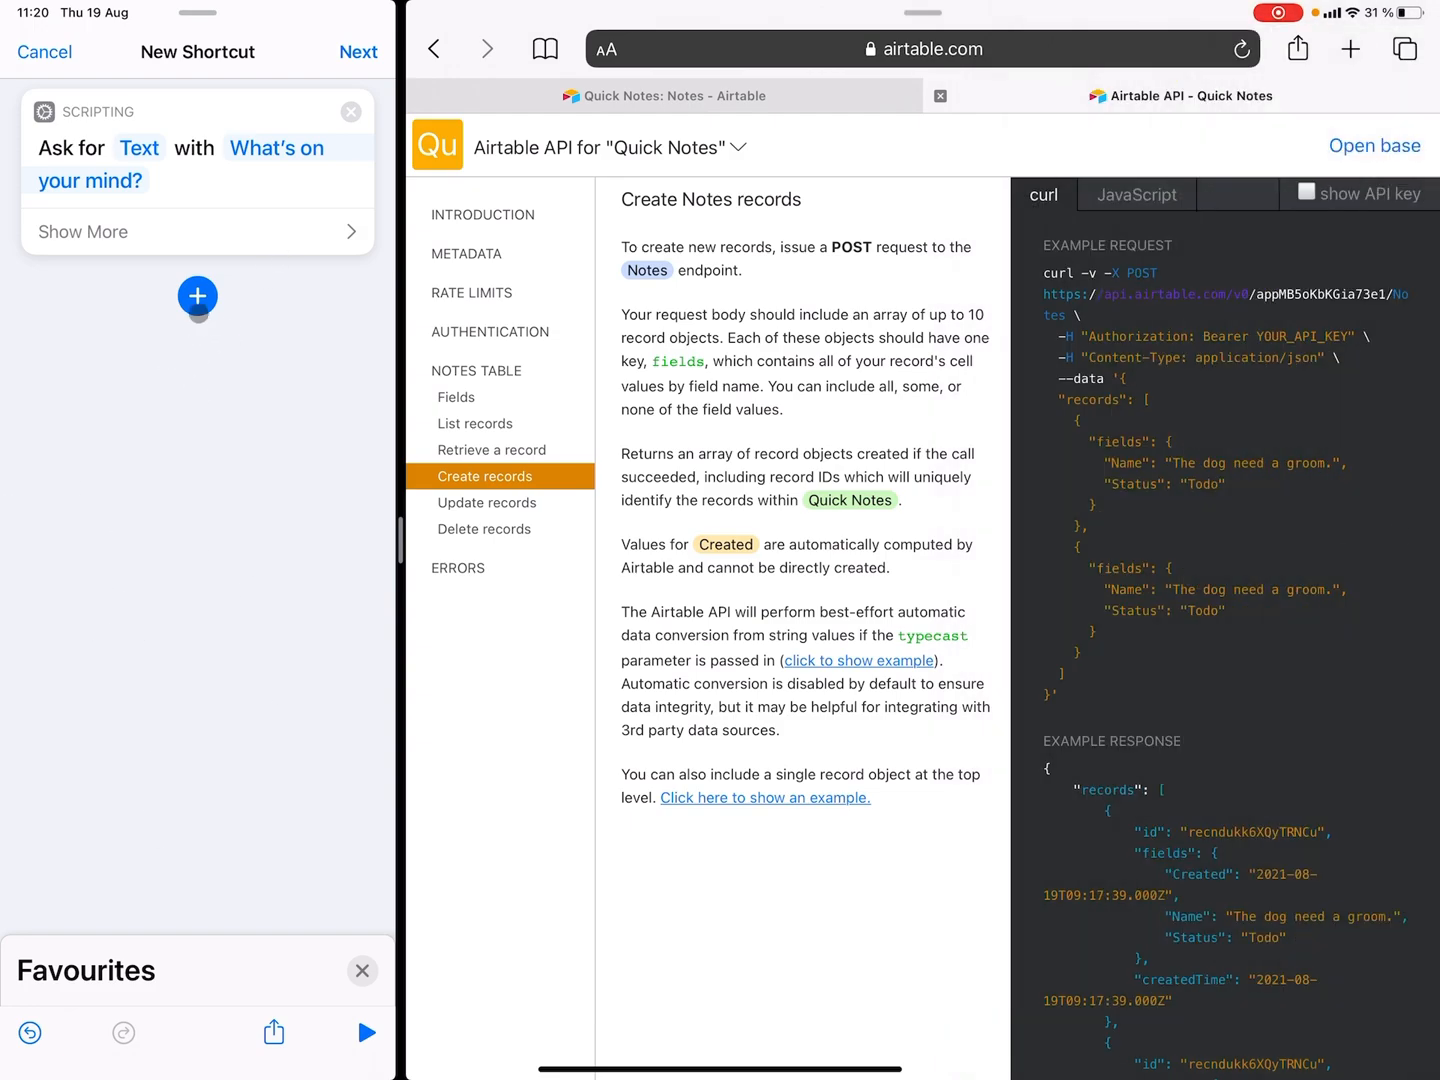
- Add a Text action holding the sample records JSON with Name set to Foobar
left_click(197, 296)
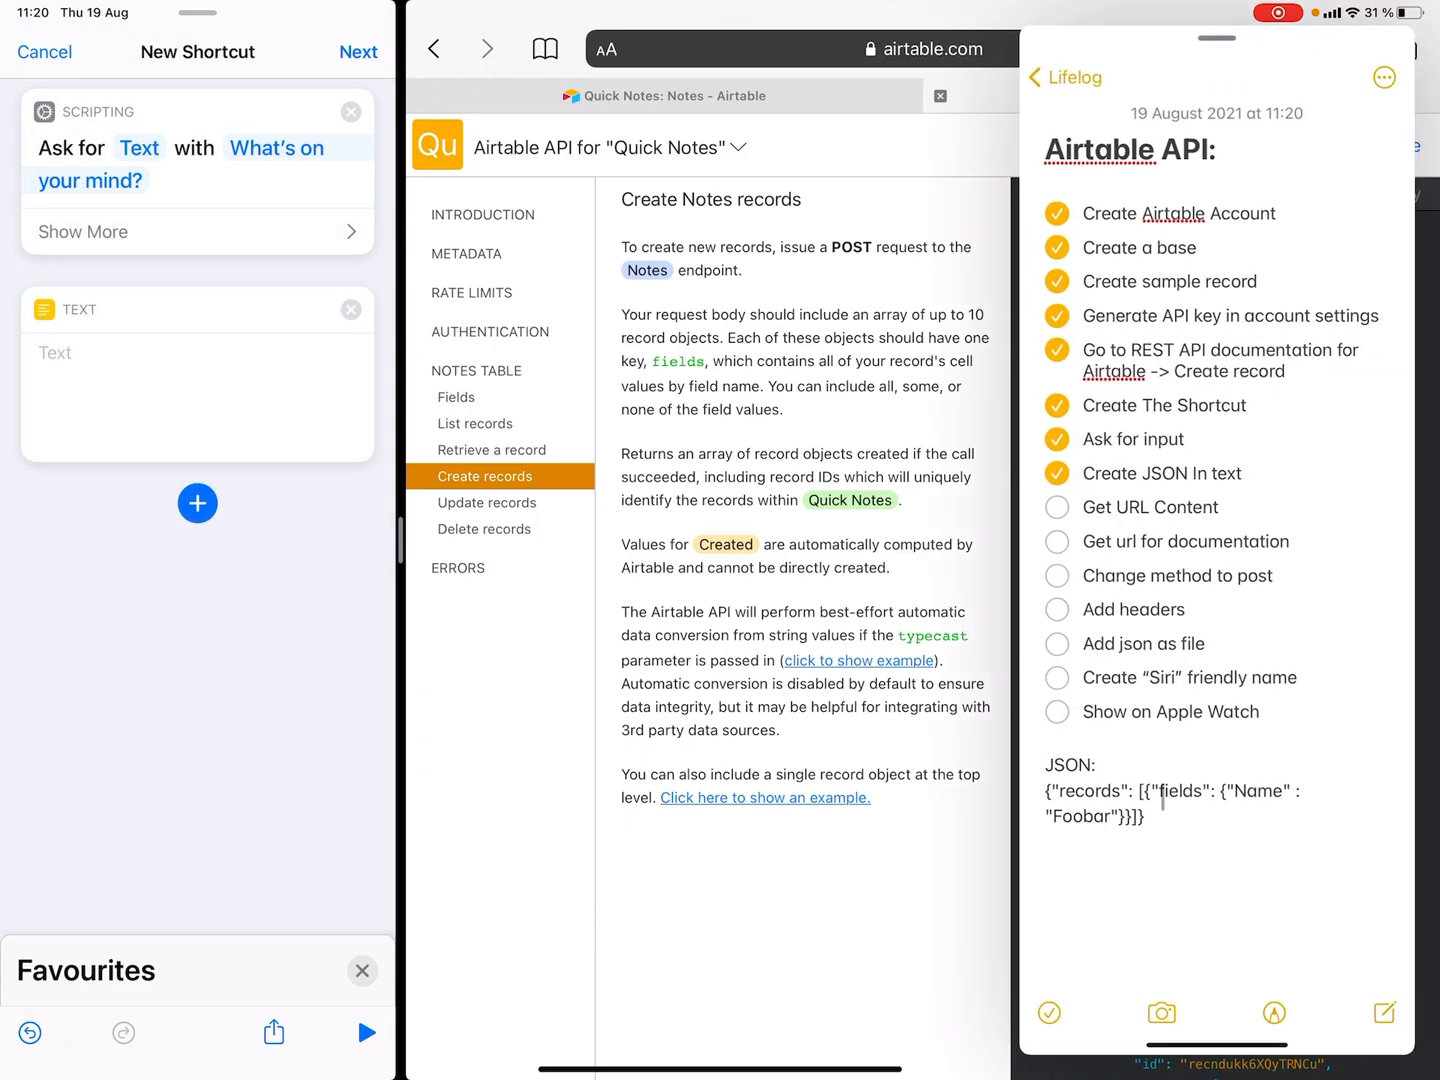
double_click(1184, 790)
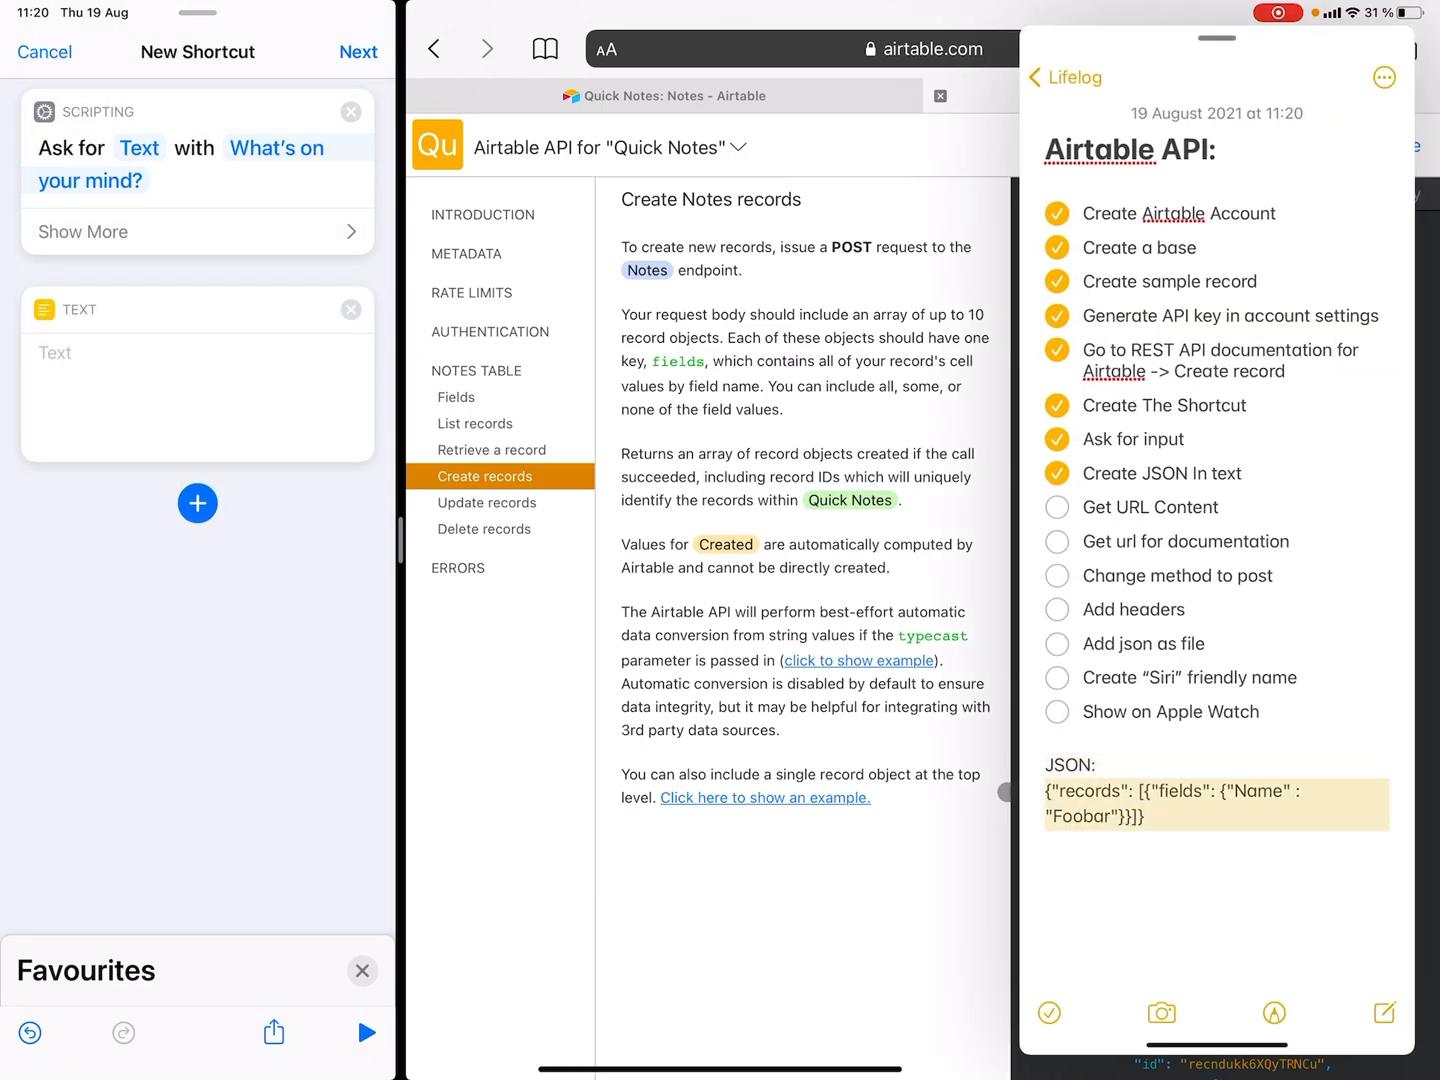
left_click(197, 400)
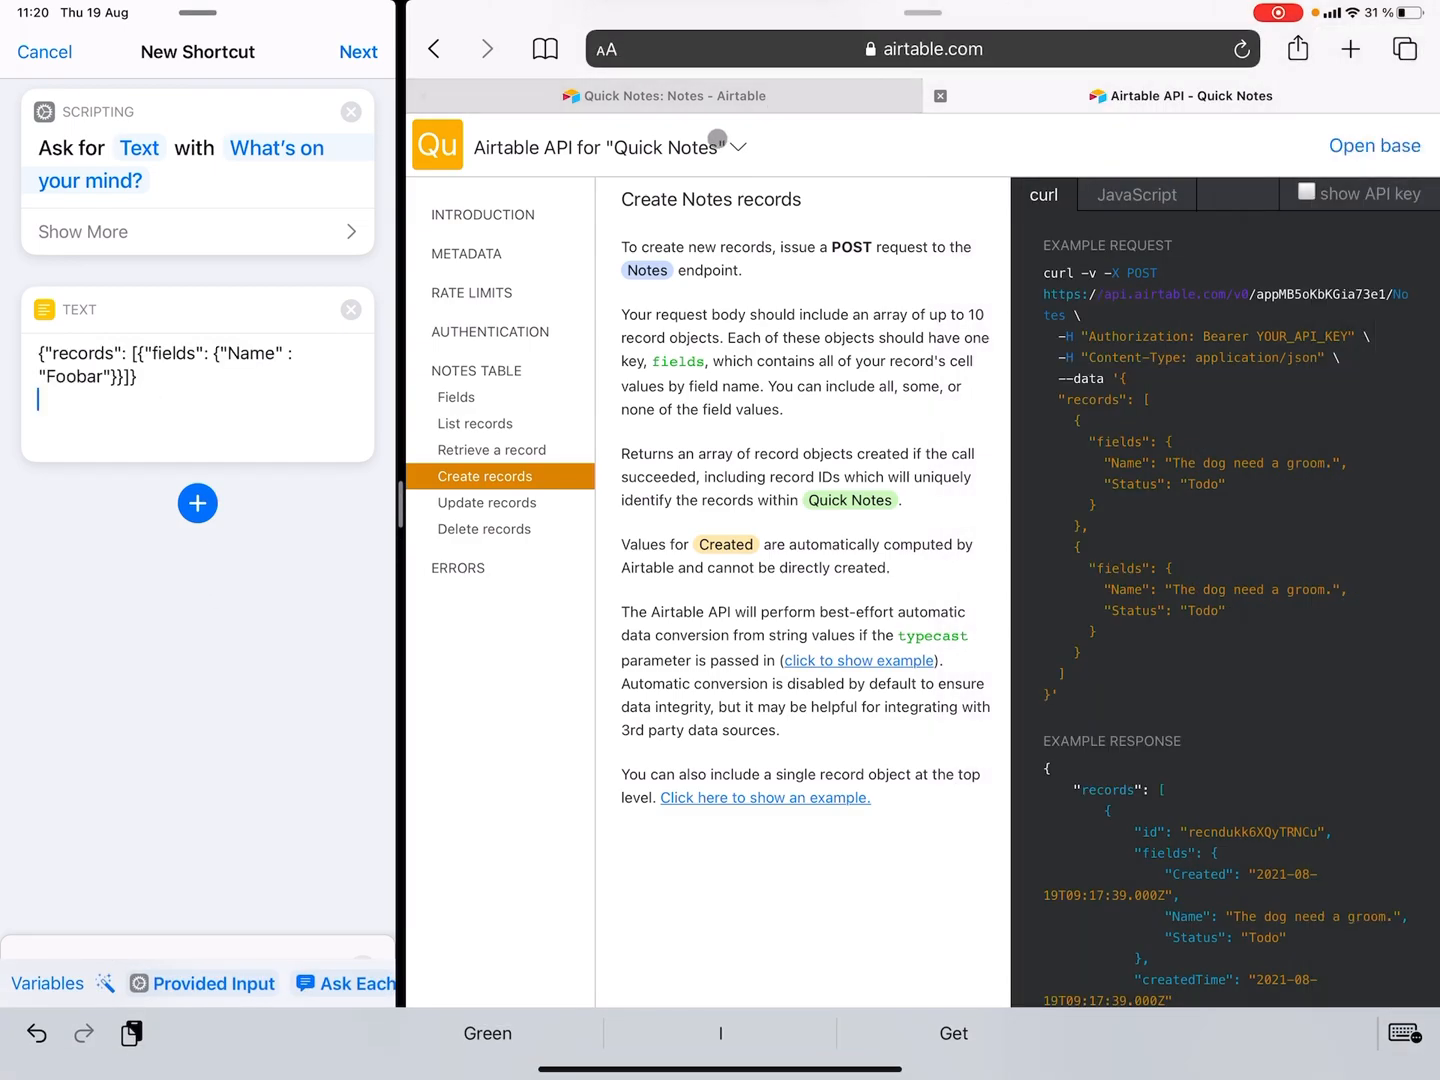
left_click(663, 95)
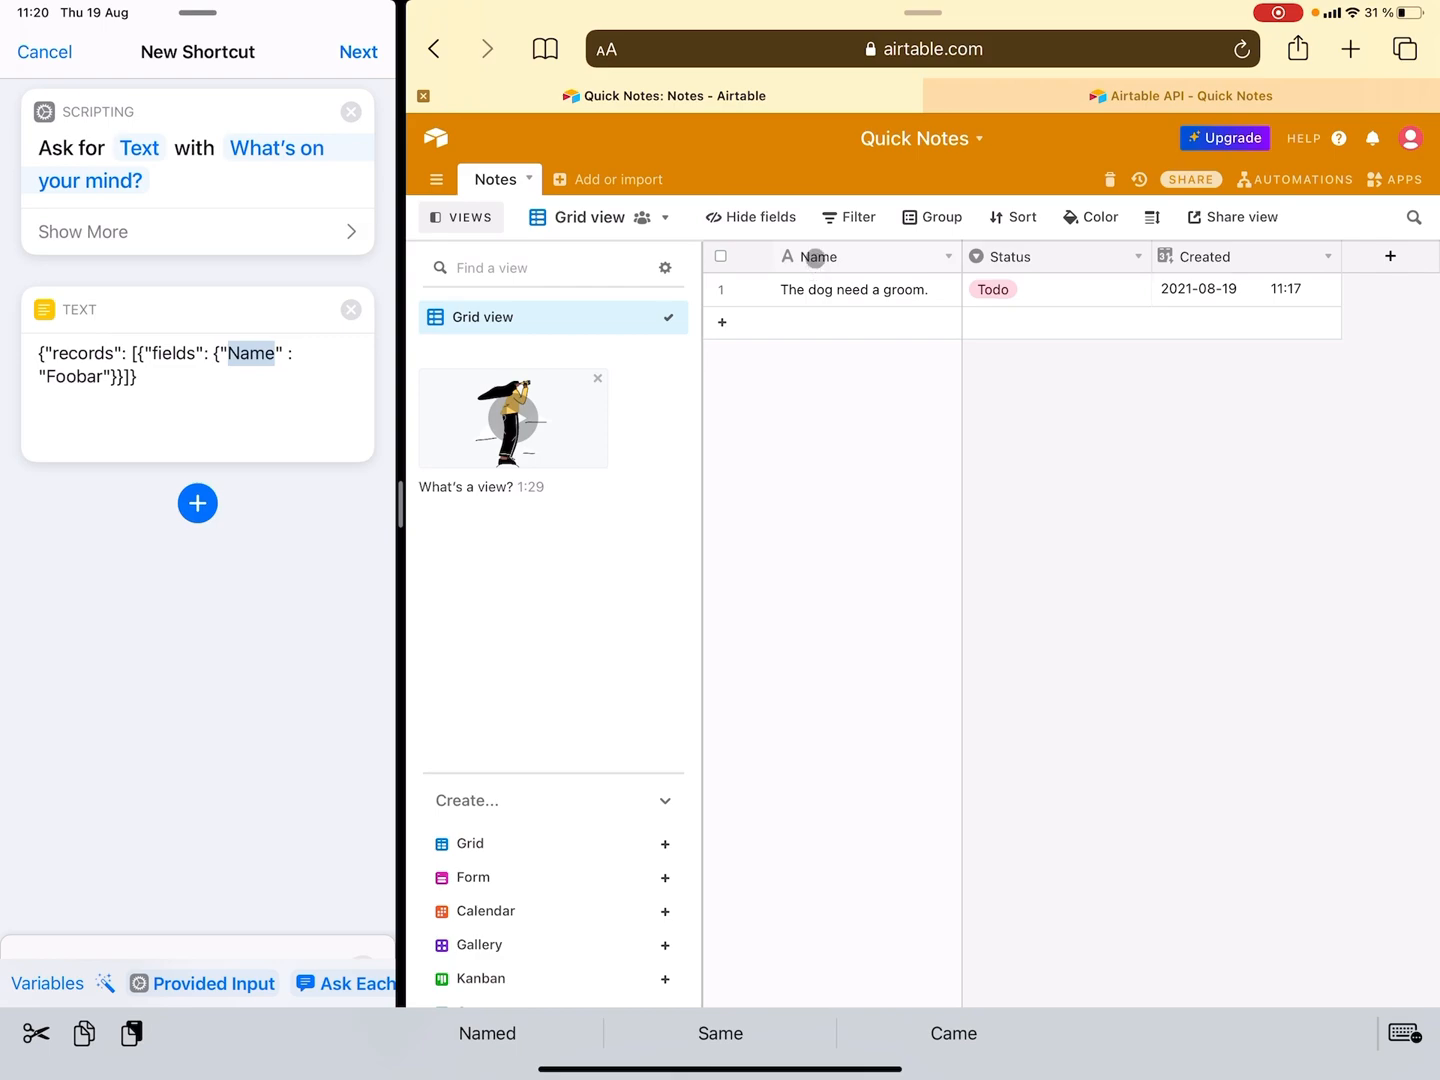
left_click(197, 365)
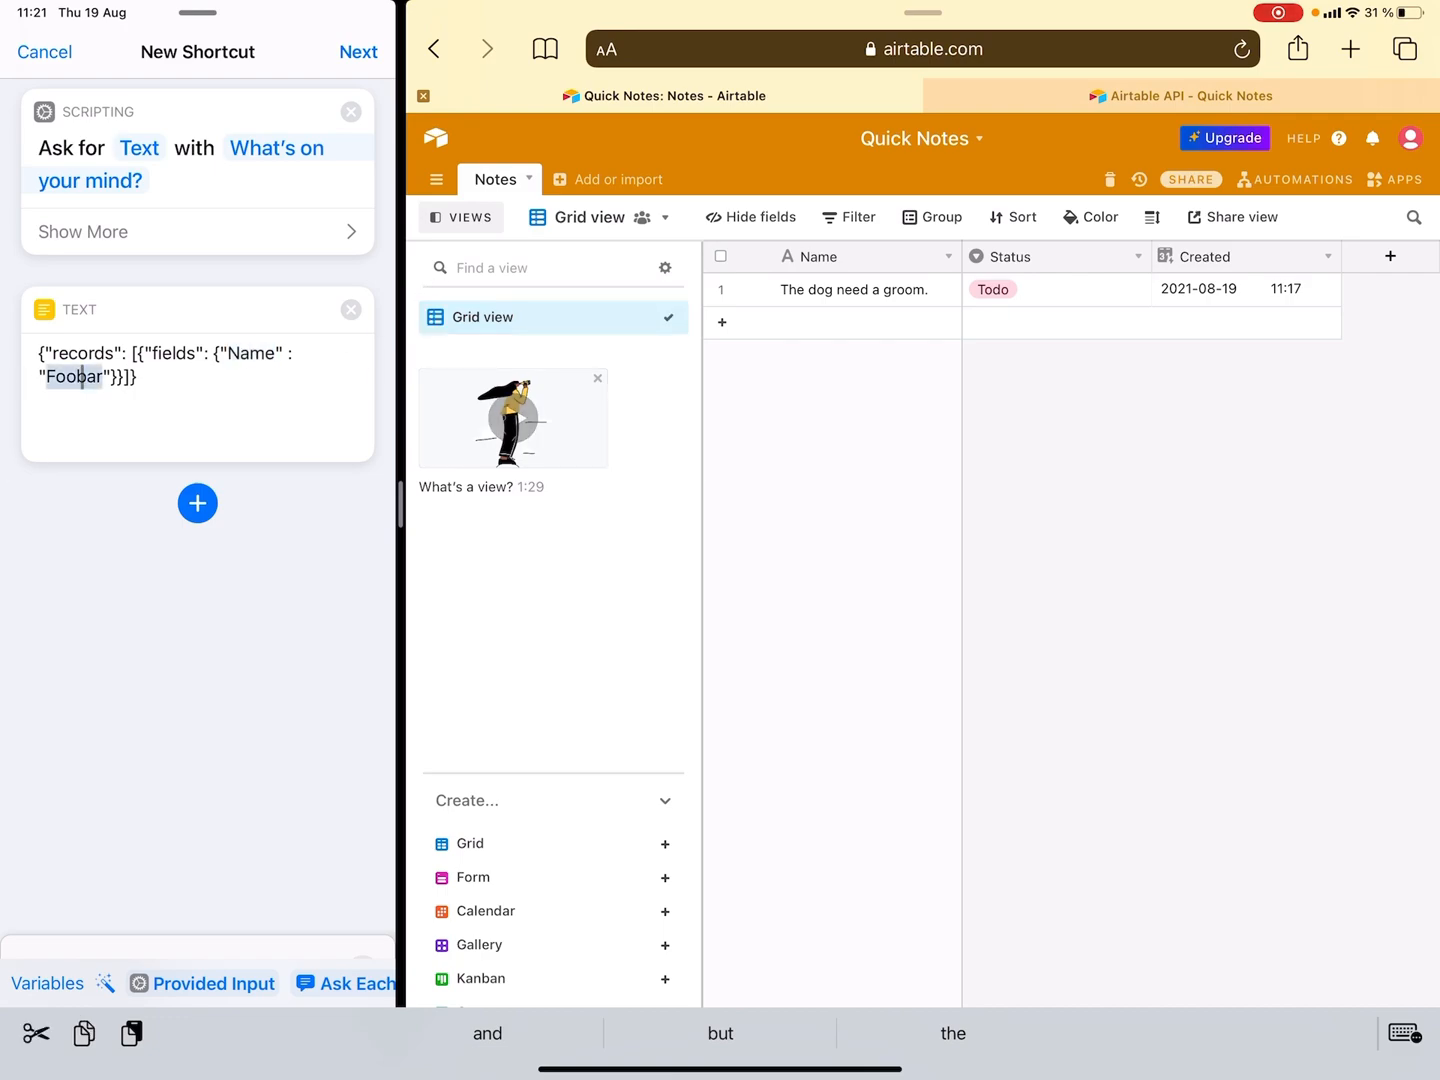
- Replace Foobar with Provided Input and clear the Get Contents of URL Text parameter
key("delete")
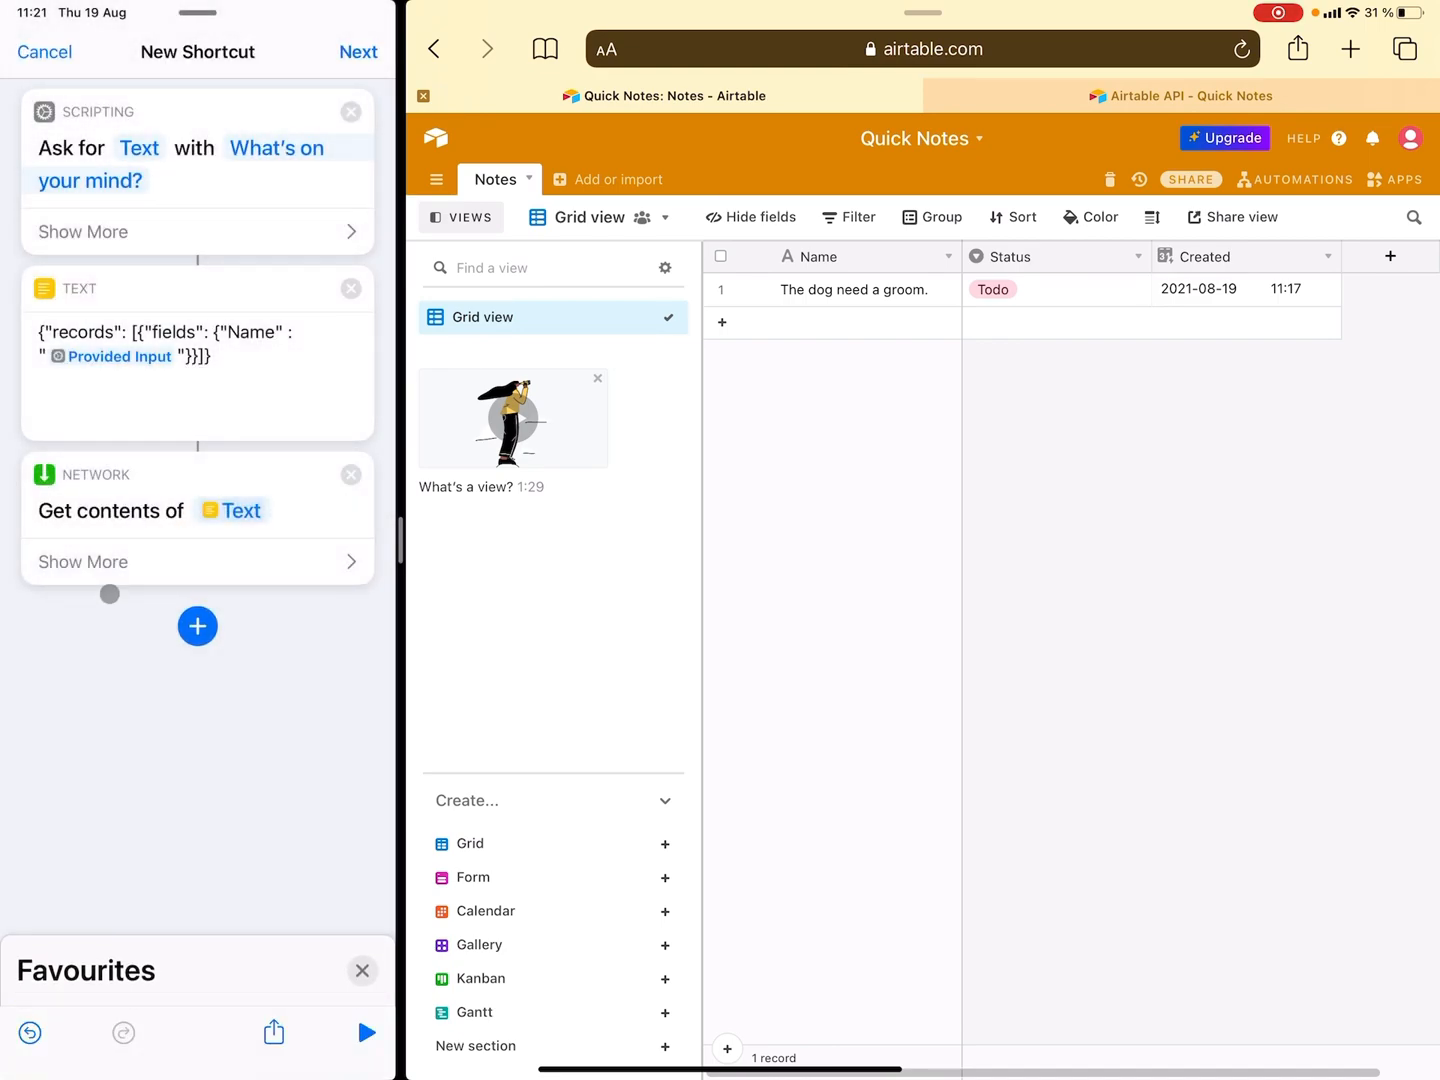
left_click(236, 511)
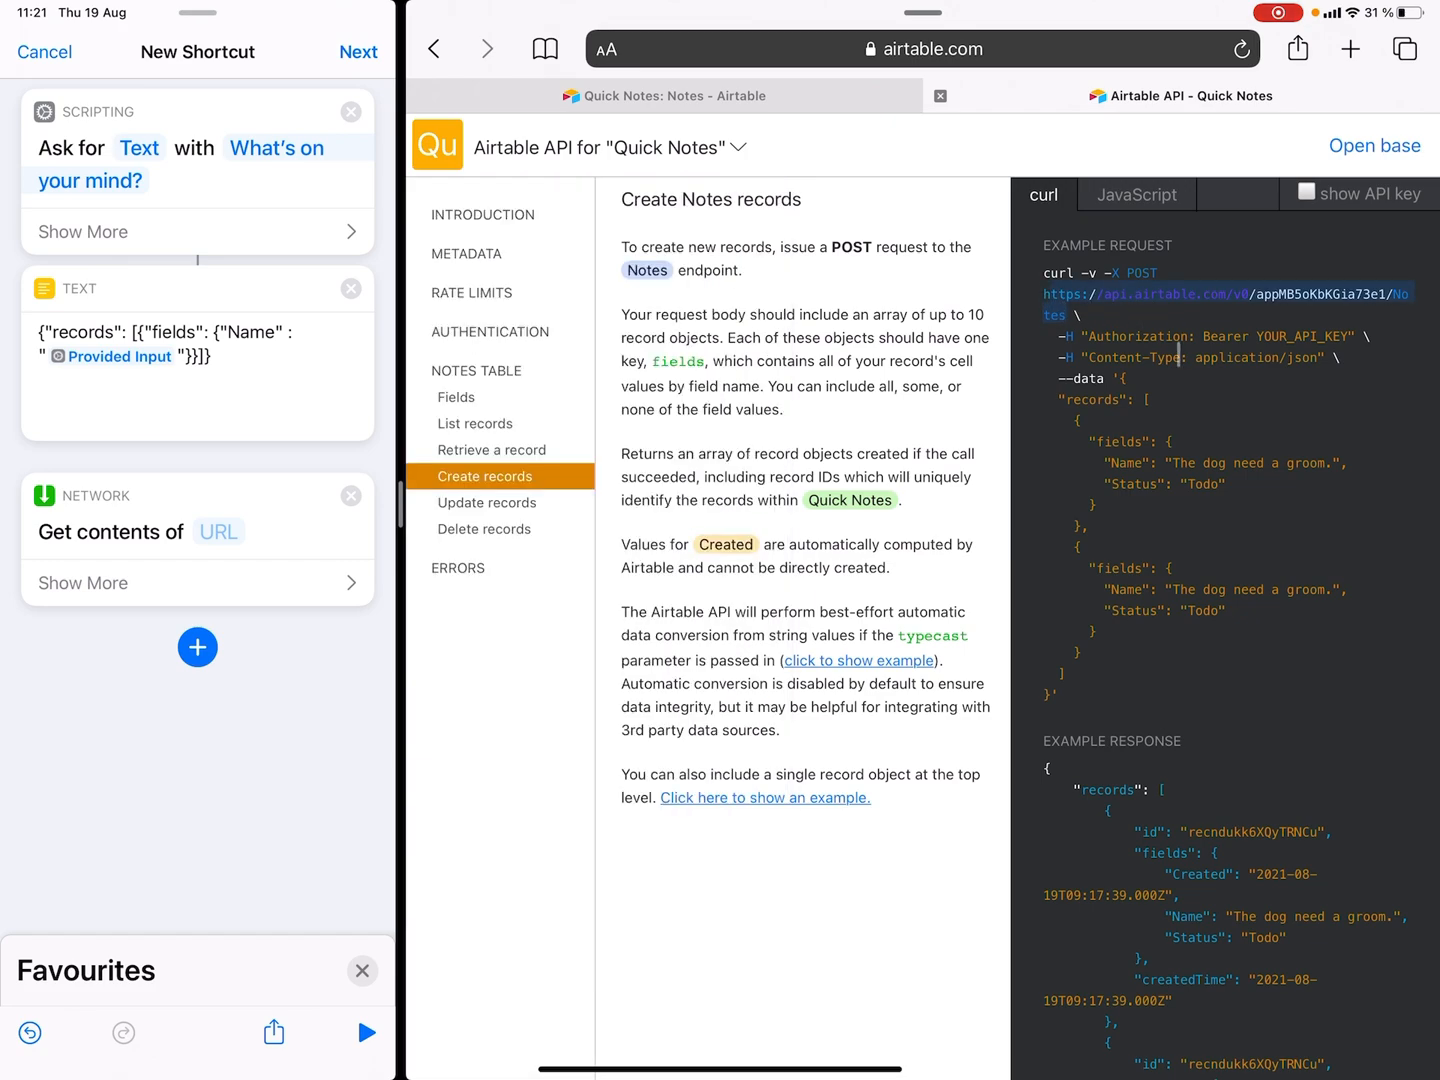
- POST to the Airtable Notes endpoint with an Authorization header and File request body
left_click(218, 531)
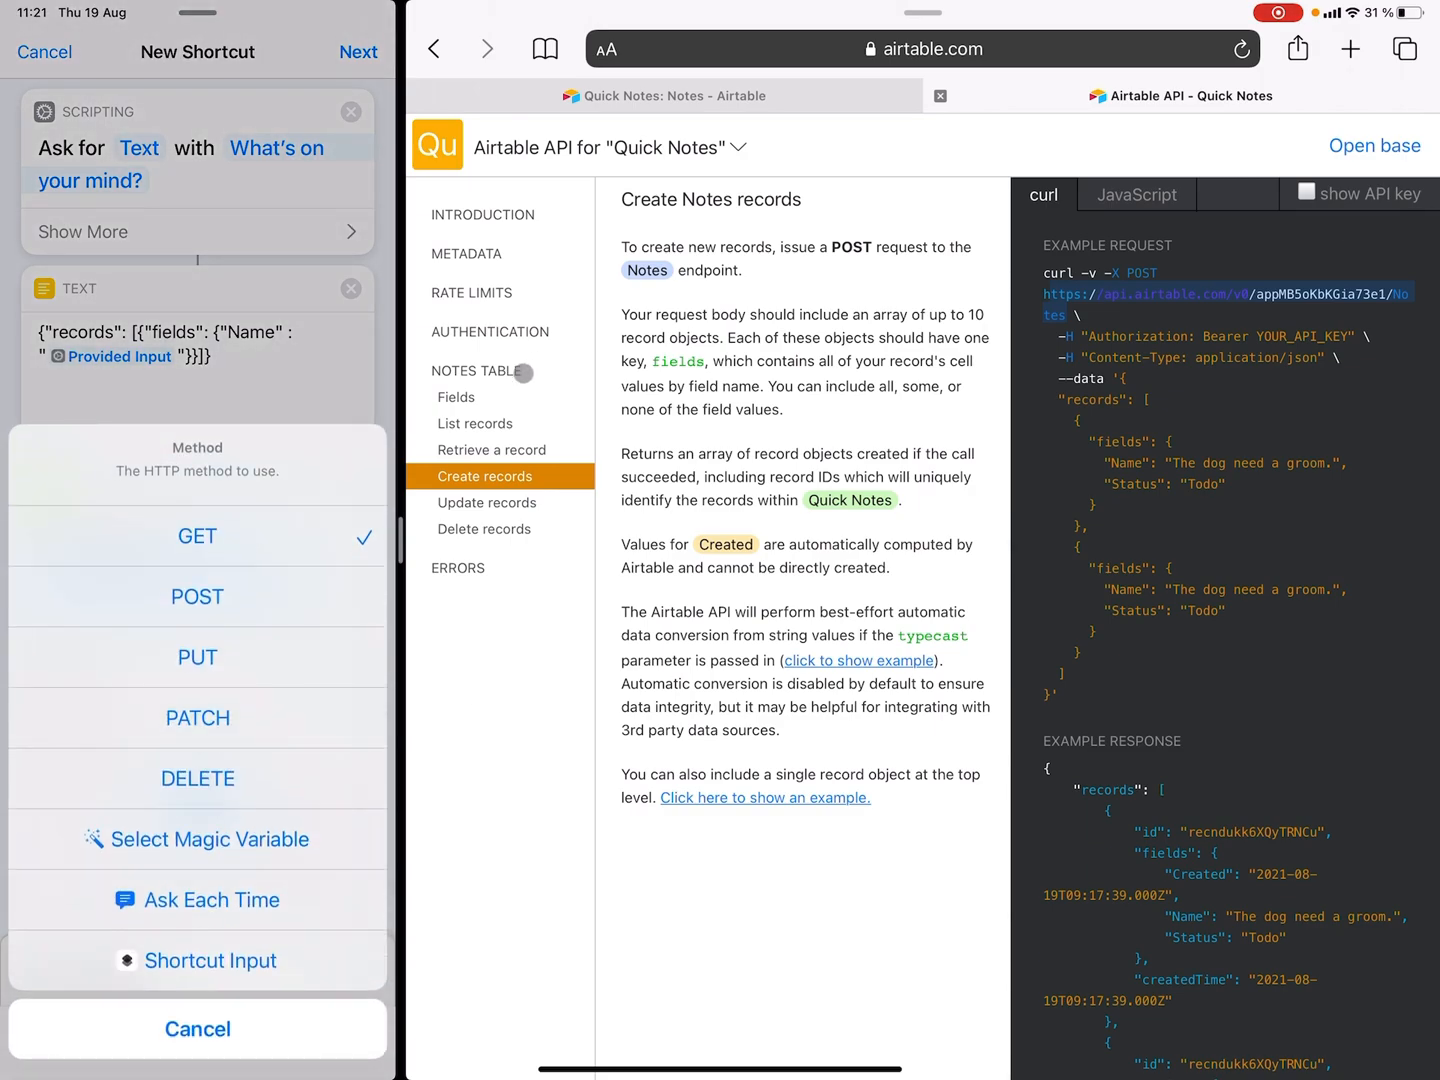
left_click(197, 596)
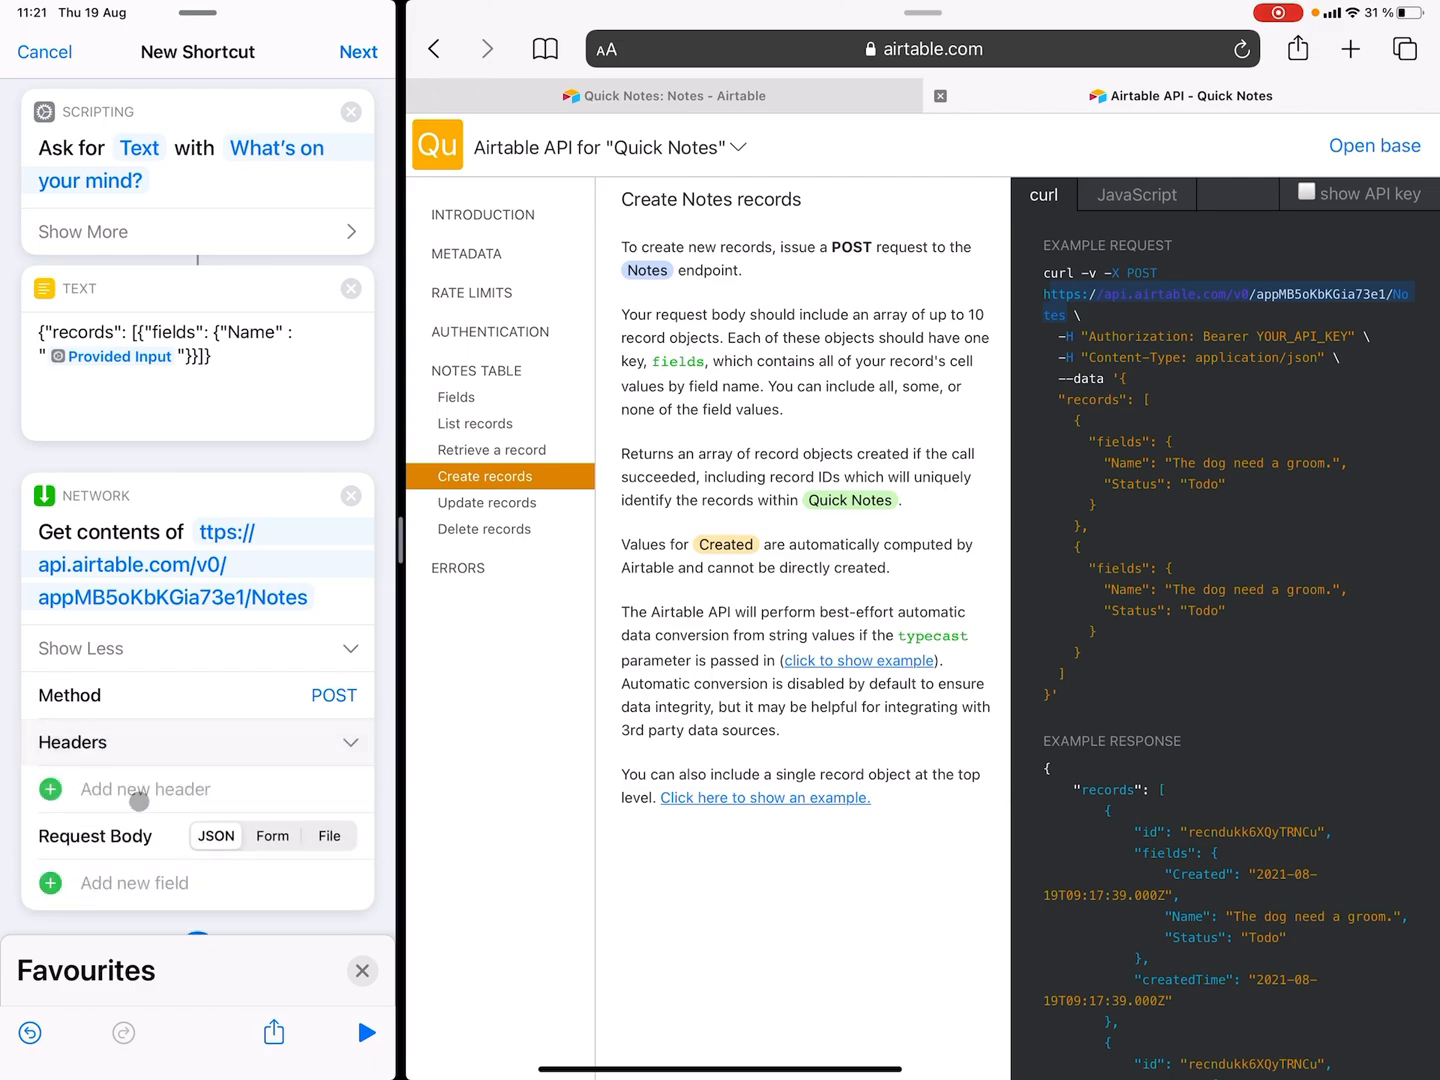
left_click(144, 789)
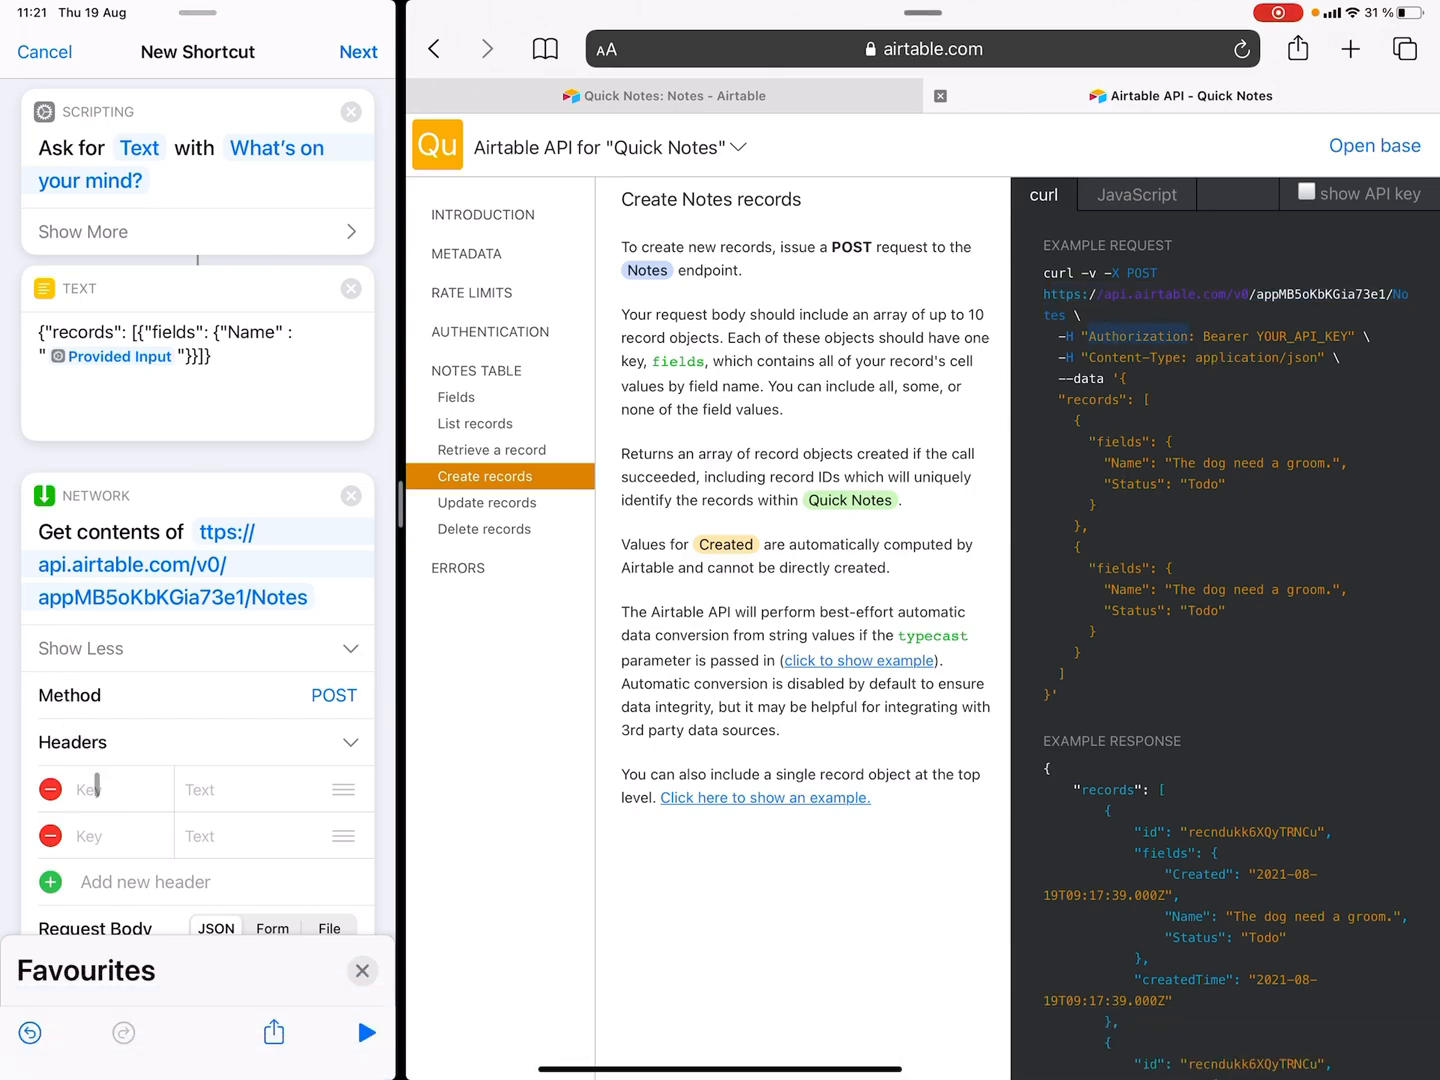
type("Authorization")
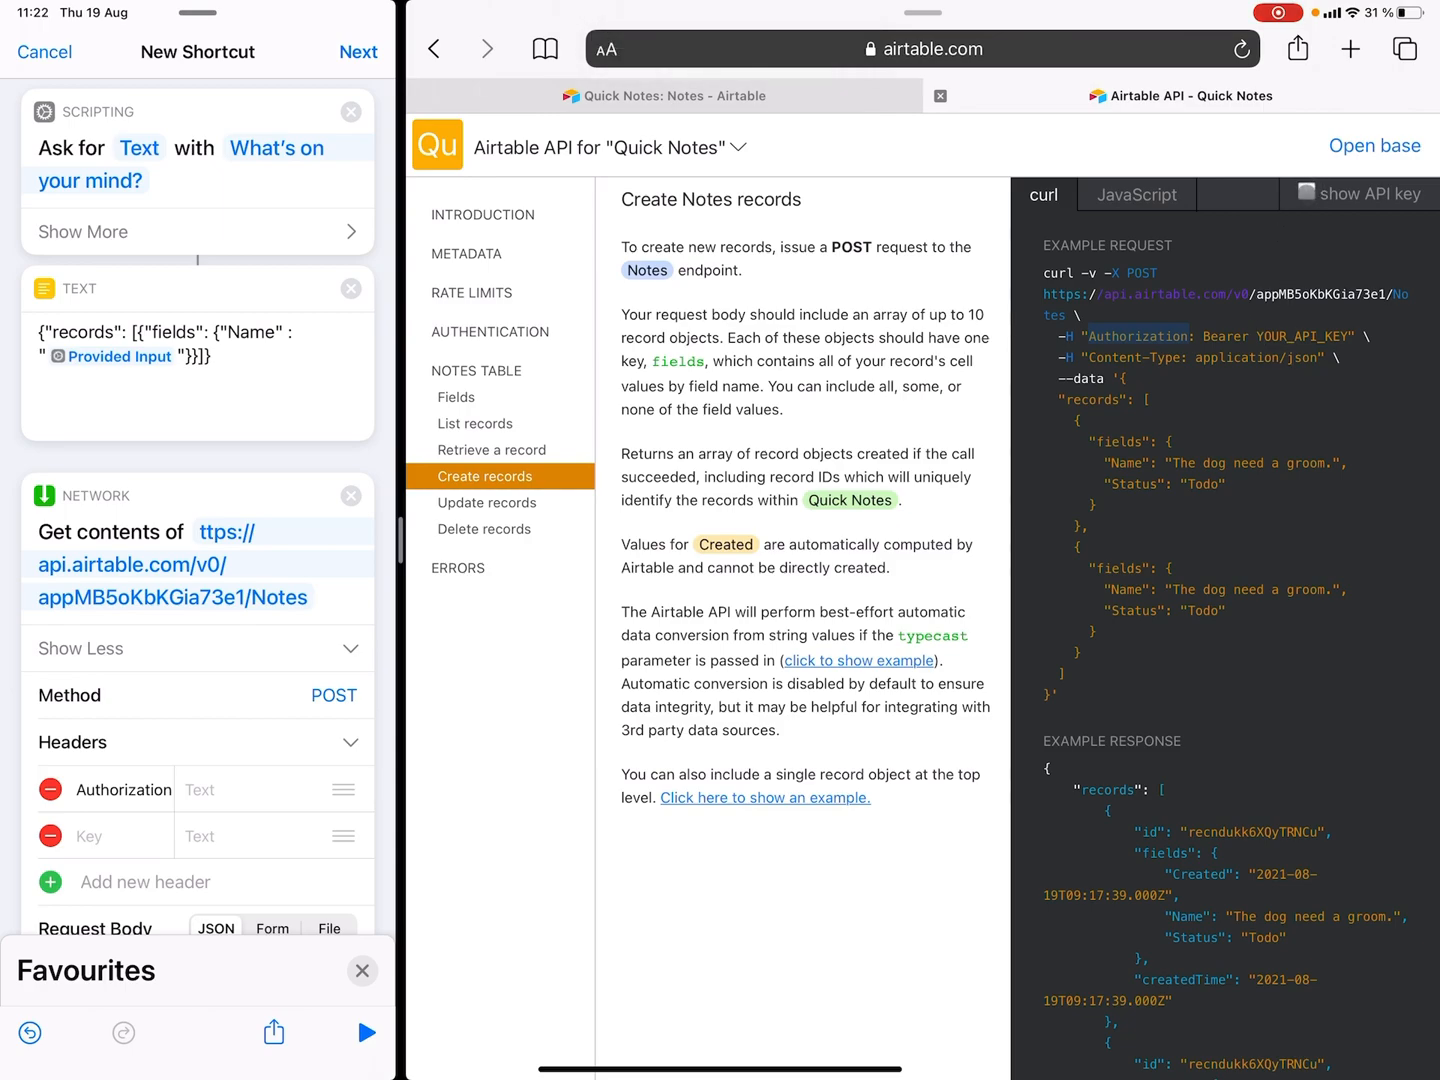
left_click(1305, 193)
type("application/json")
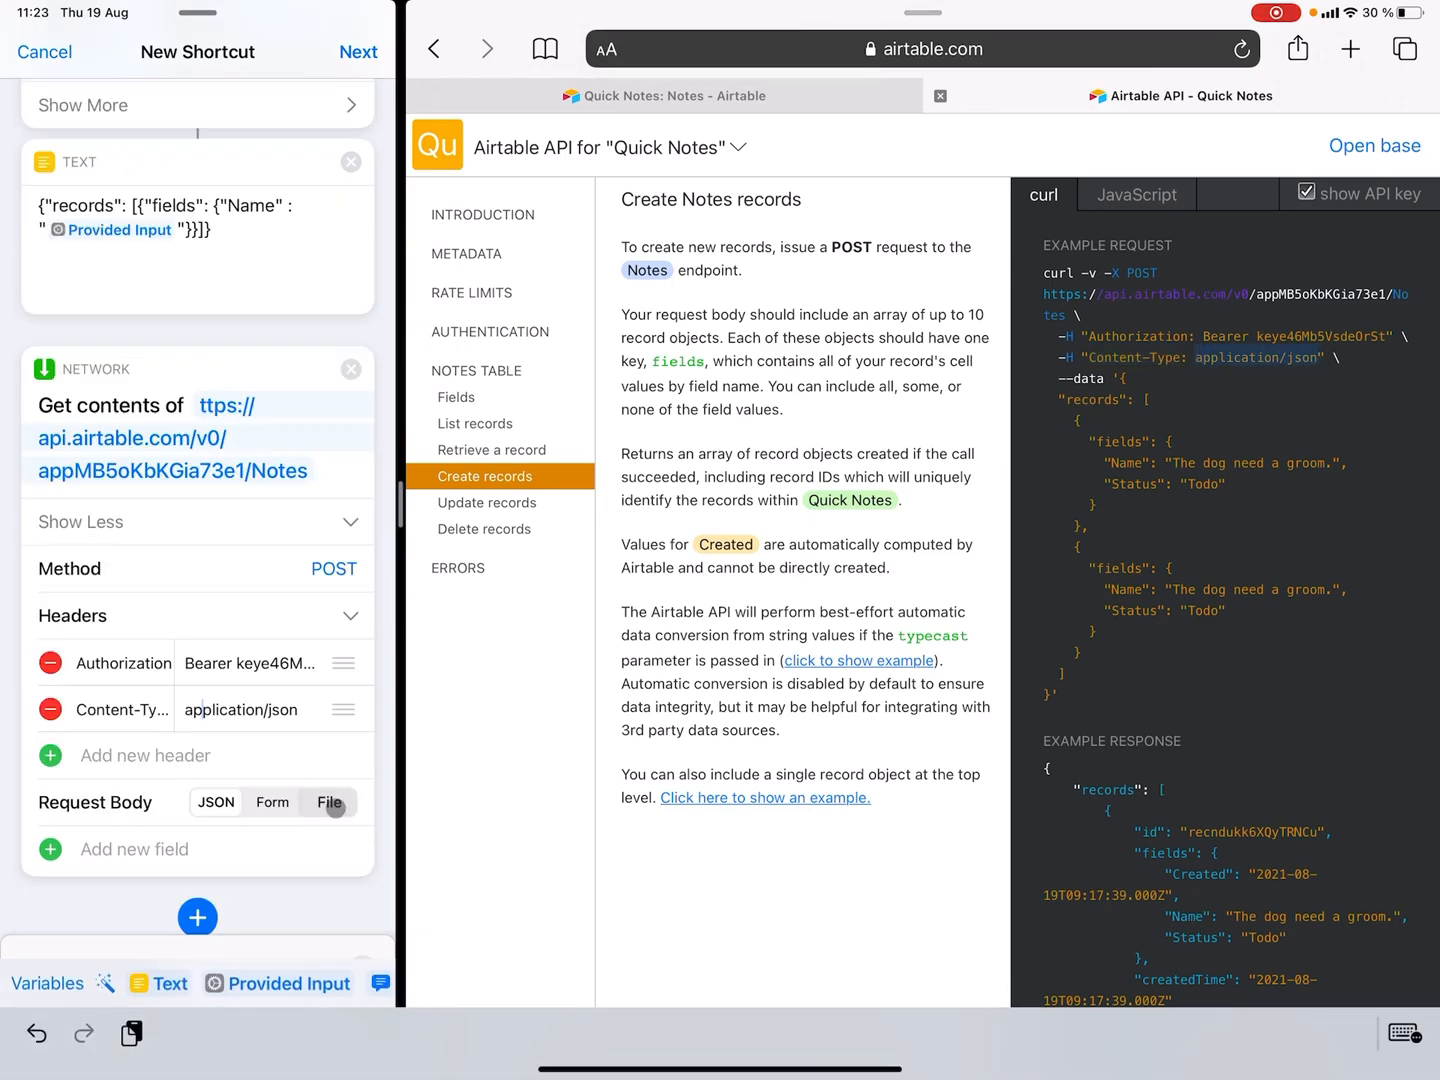
left_click(328, 803)
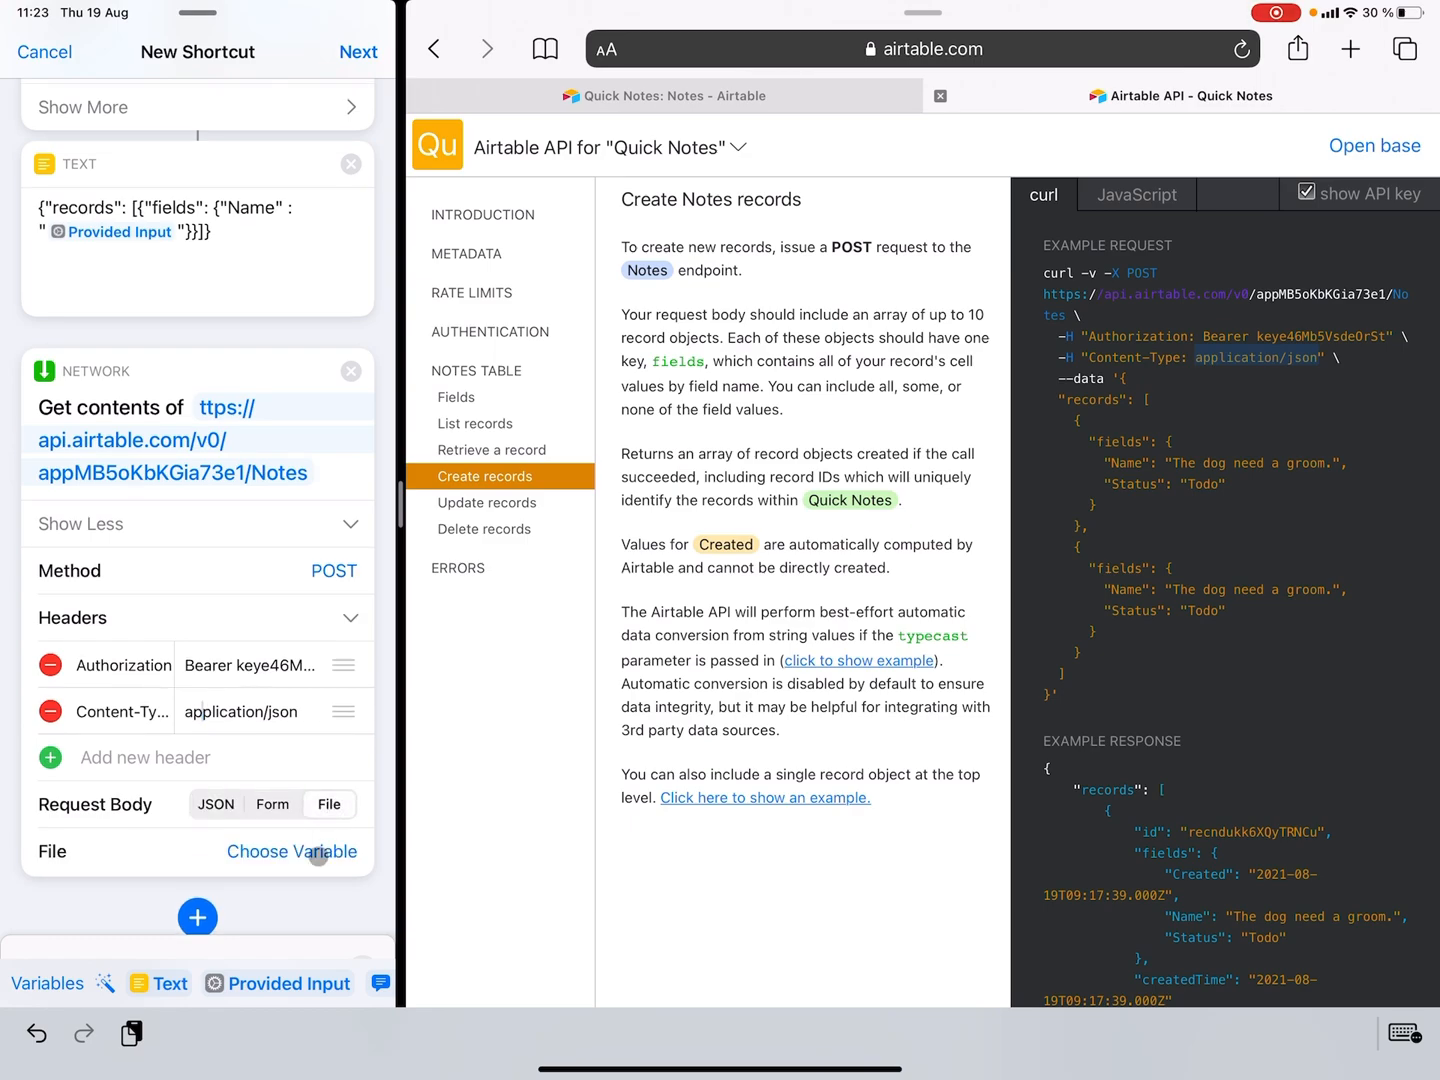
- Attach the JSON Text variable as the request File, then name the shortcut 'Make Quick Note'
left_click(291, 851)
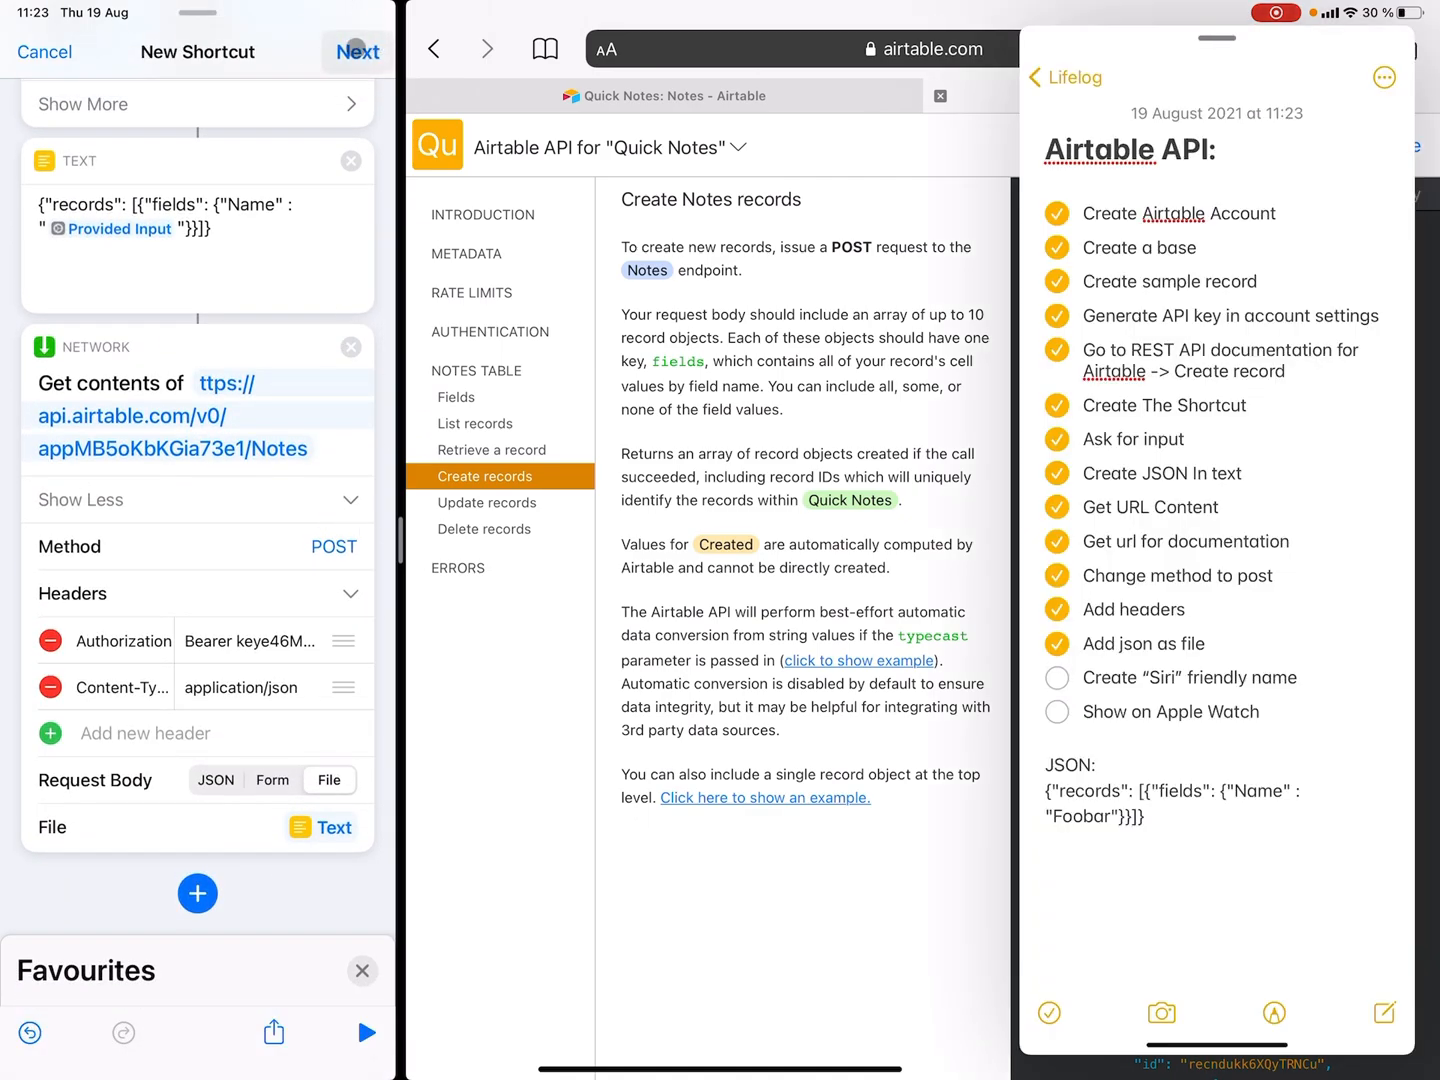
left_click(357, 52)
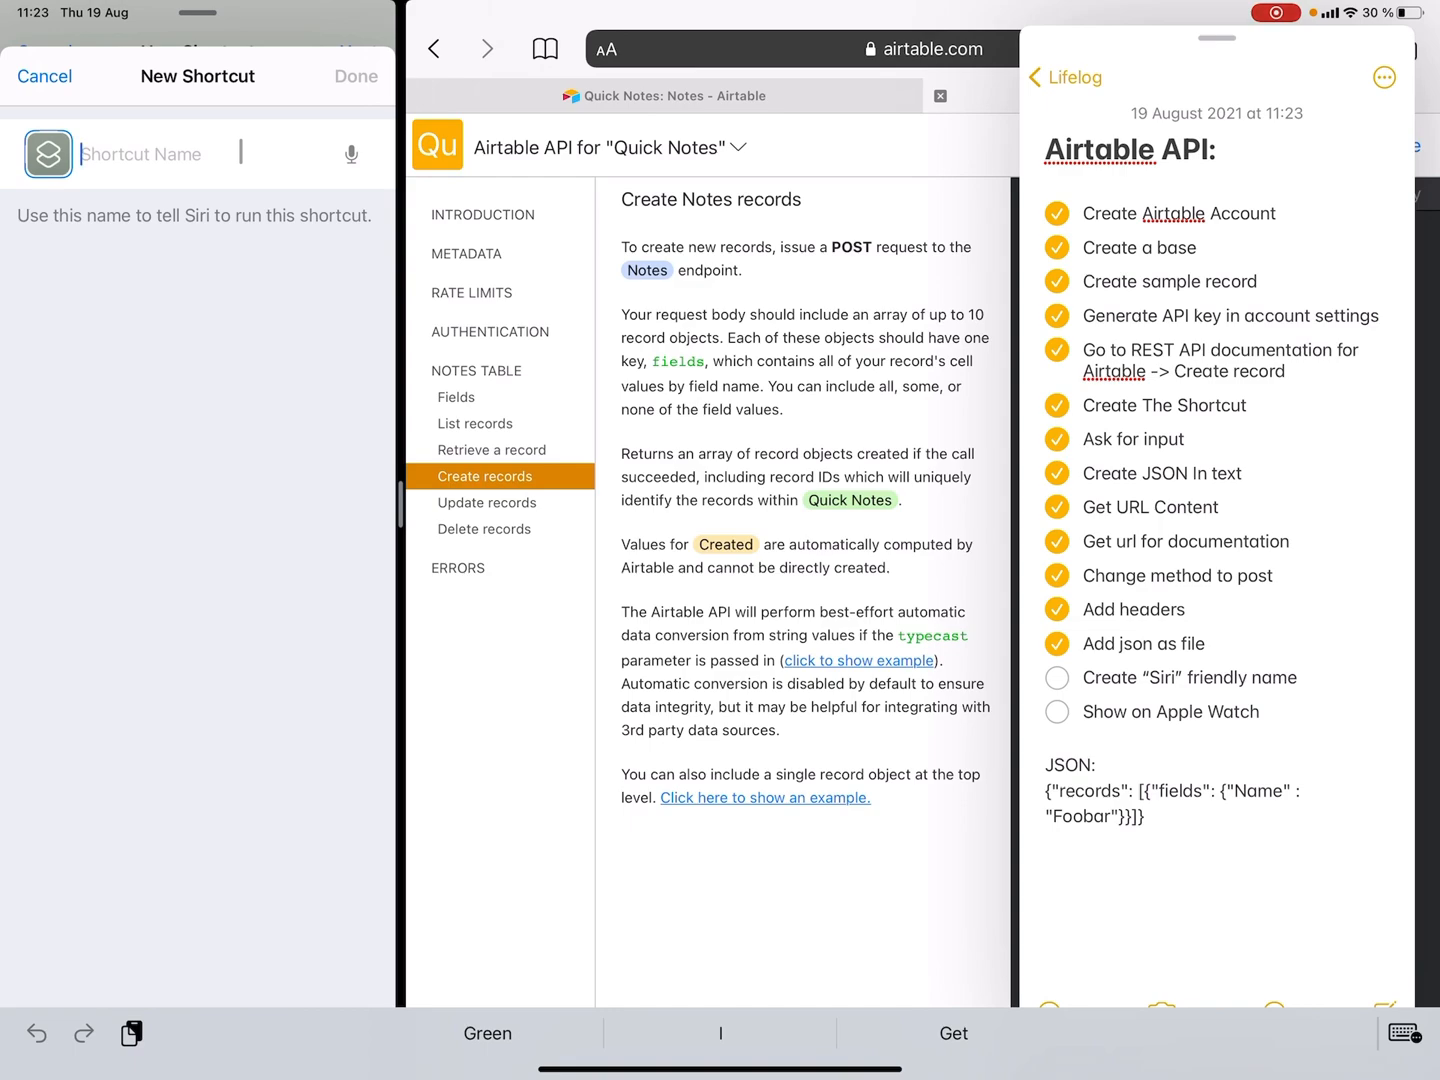
type(">>")
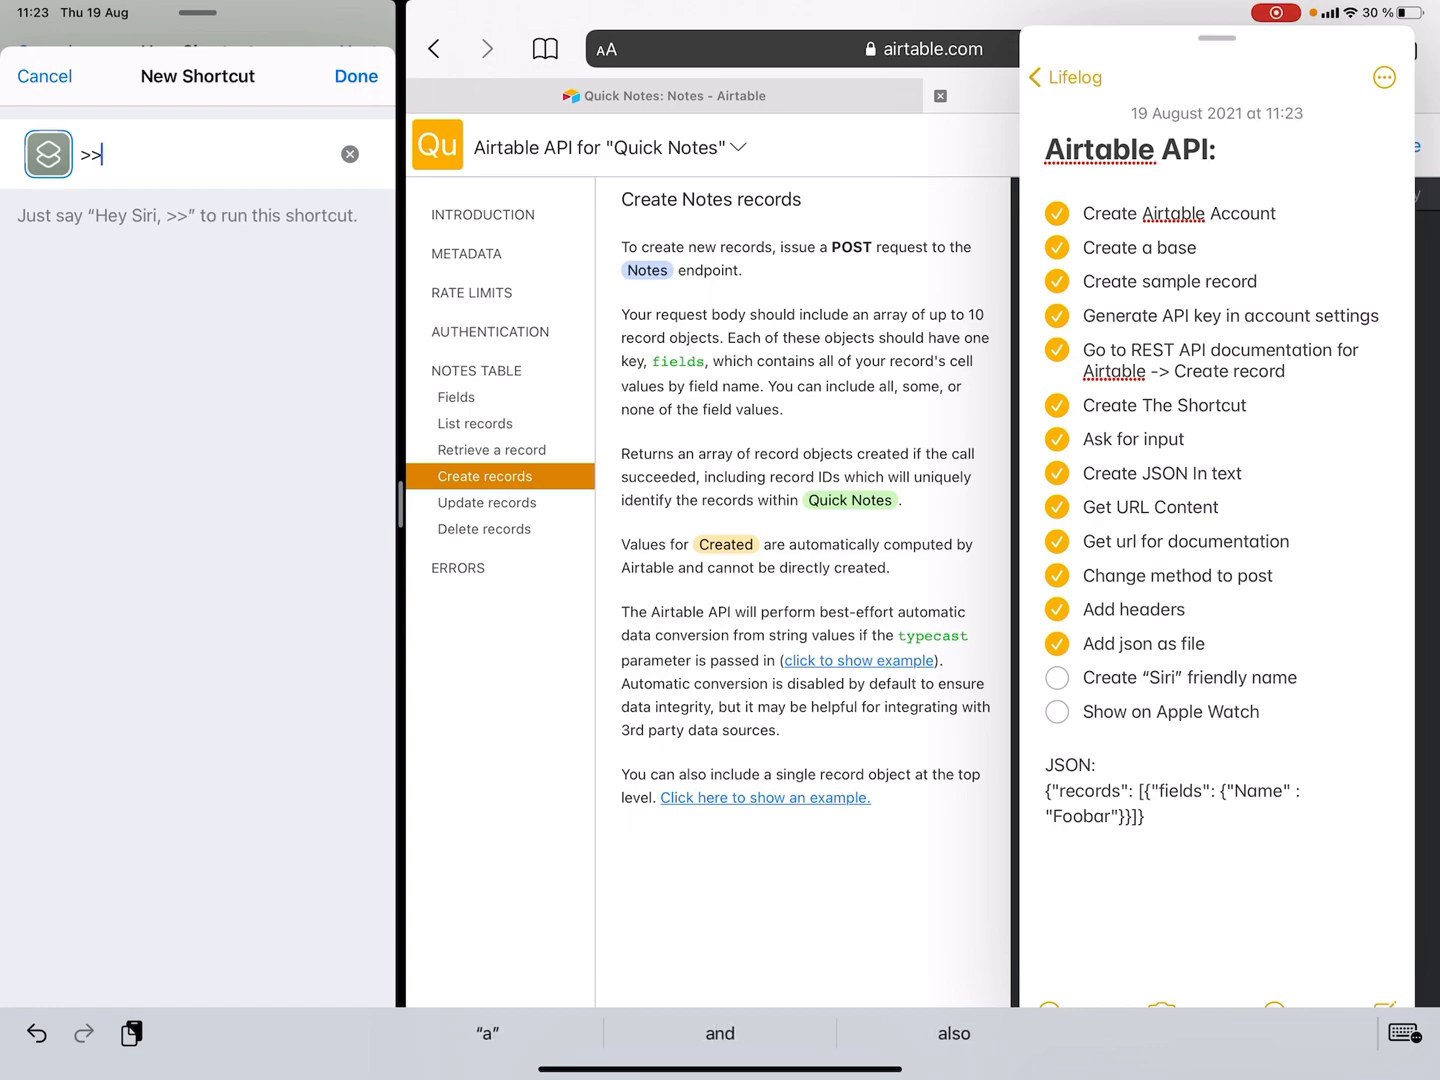
type("Air Ta")
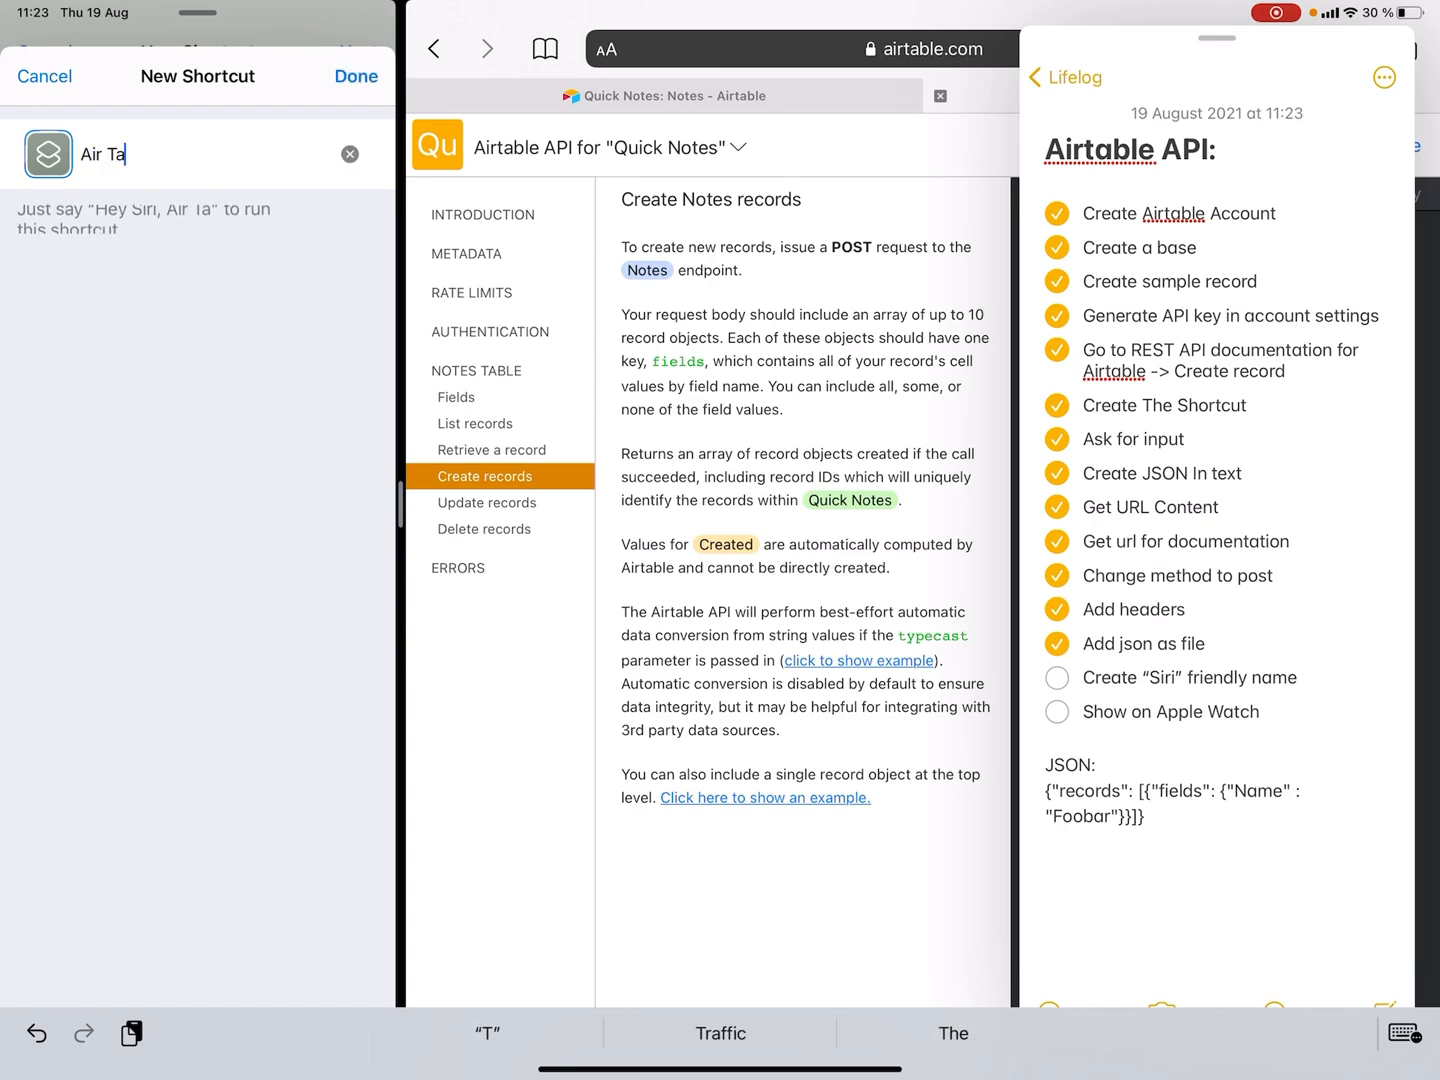
type("ble")
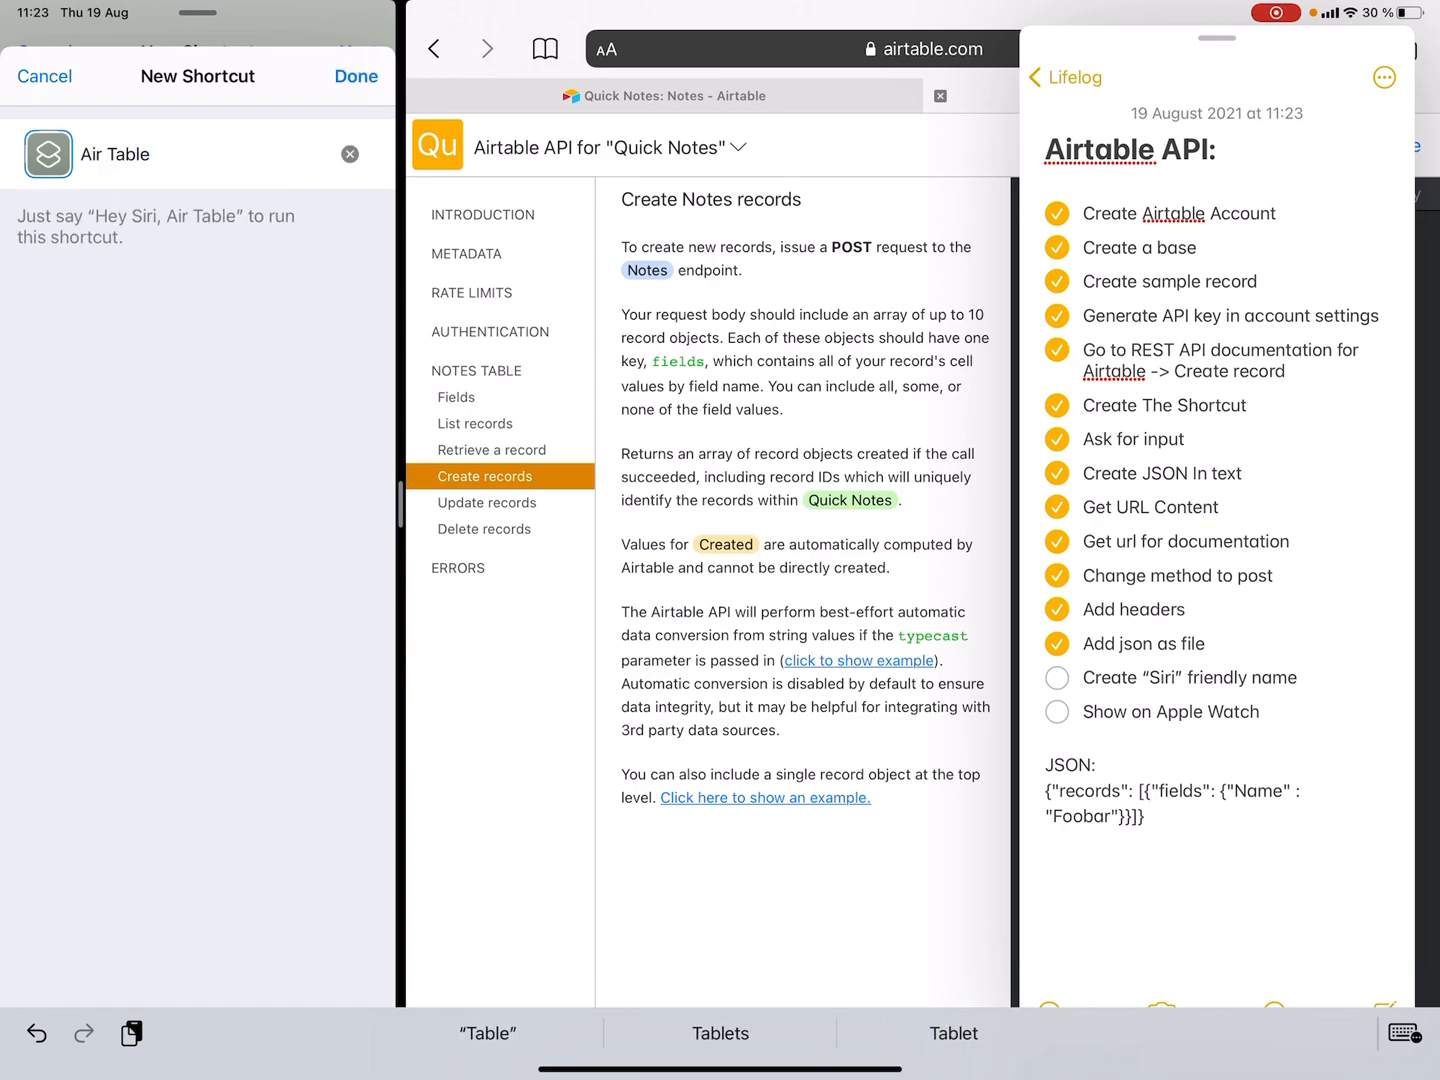
type("Make")
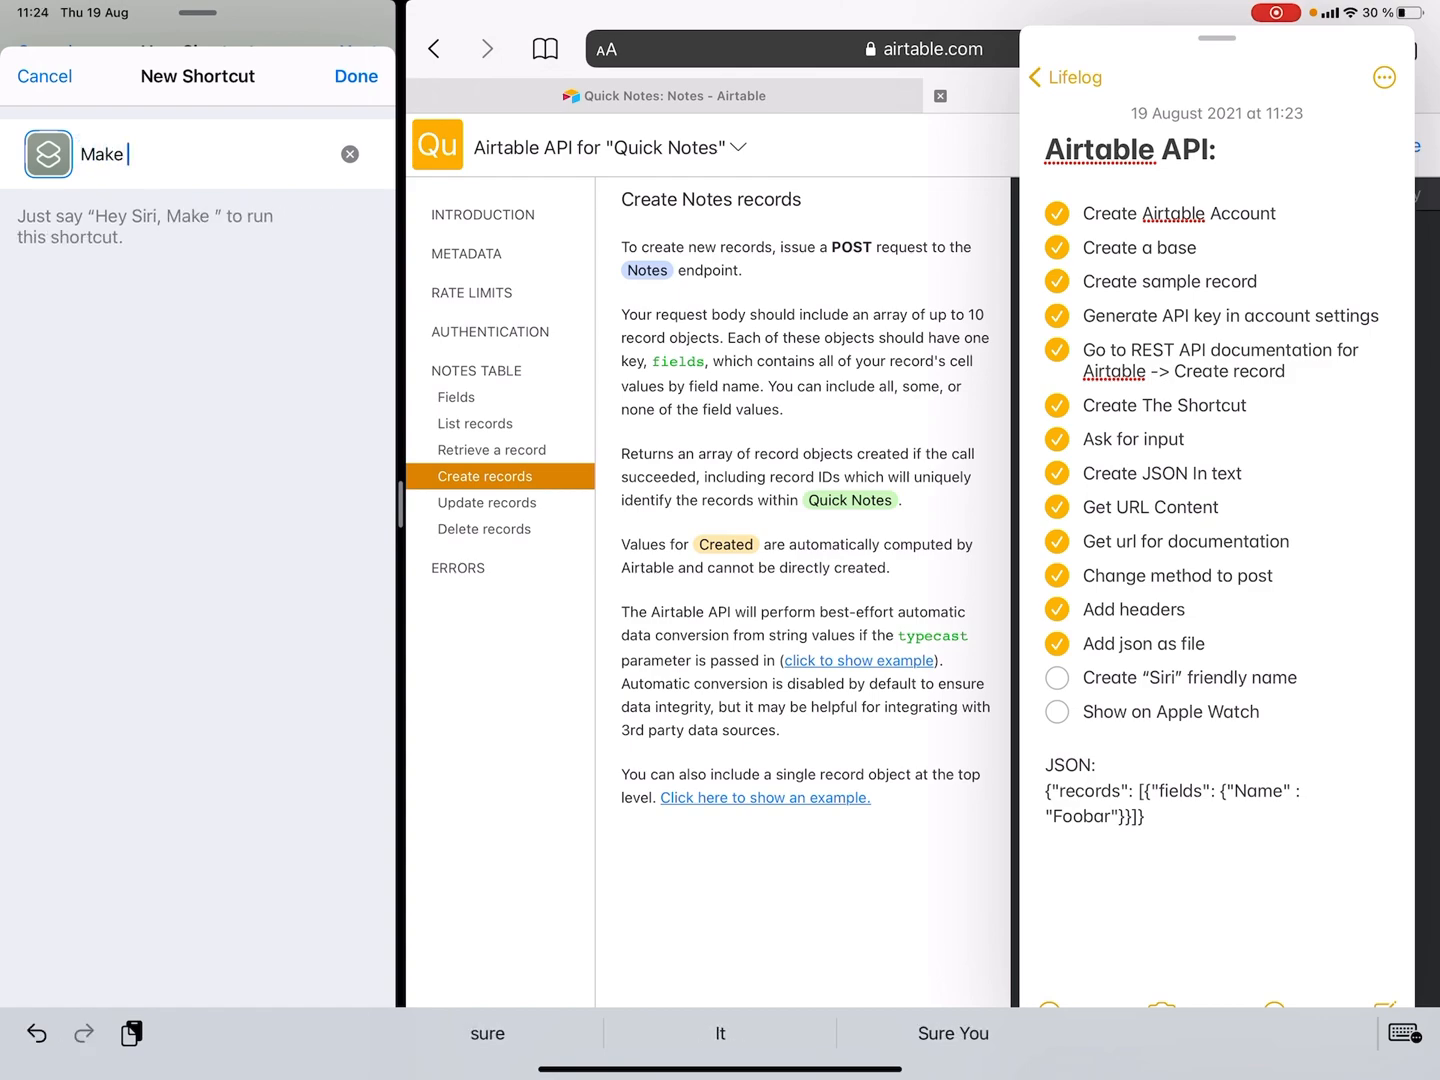
type("Quick Note")
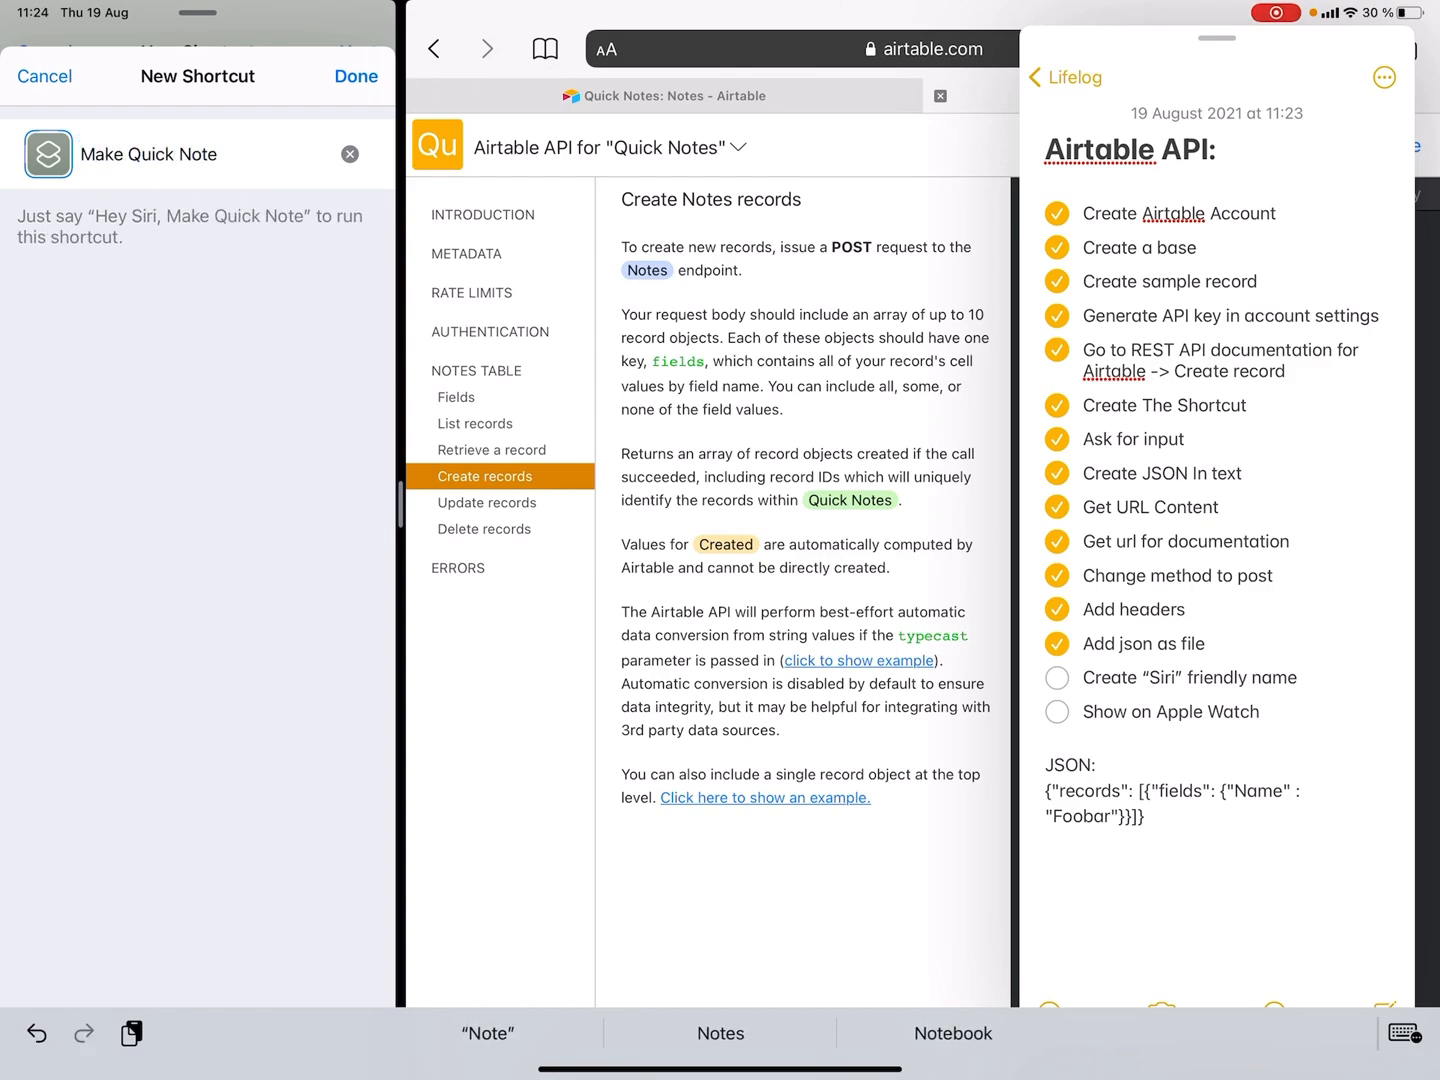
scroll("down", 3)
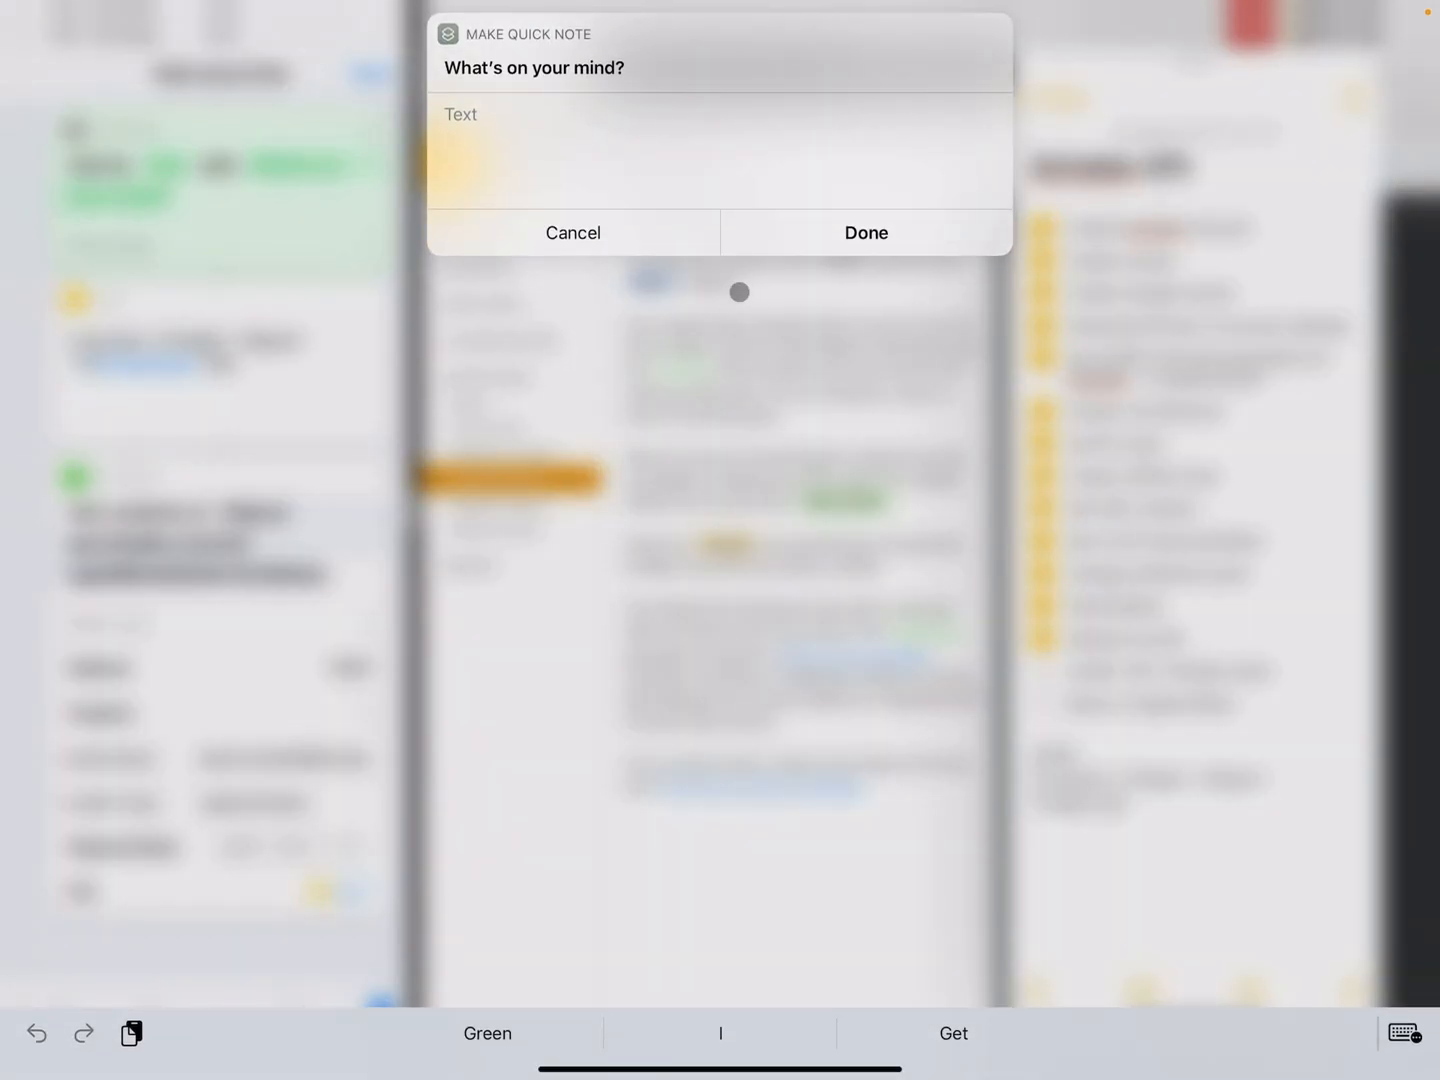
- Enter 'BLABLA' at the 'What's on your mind?' prompt and submit it, adding a second Notes record
type("BLABLA")
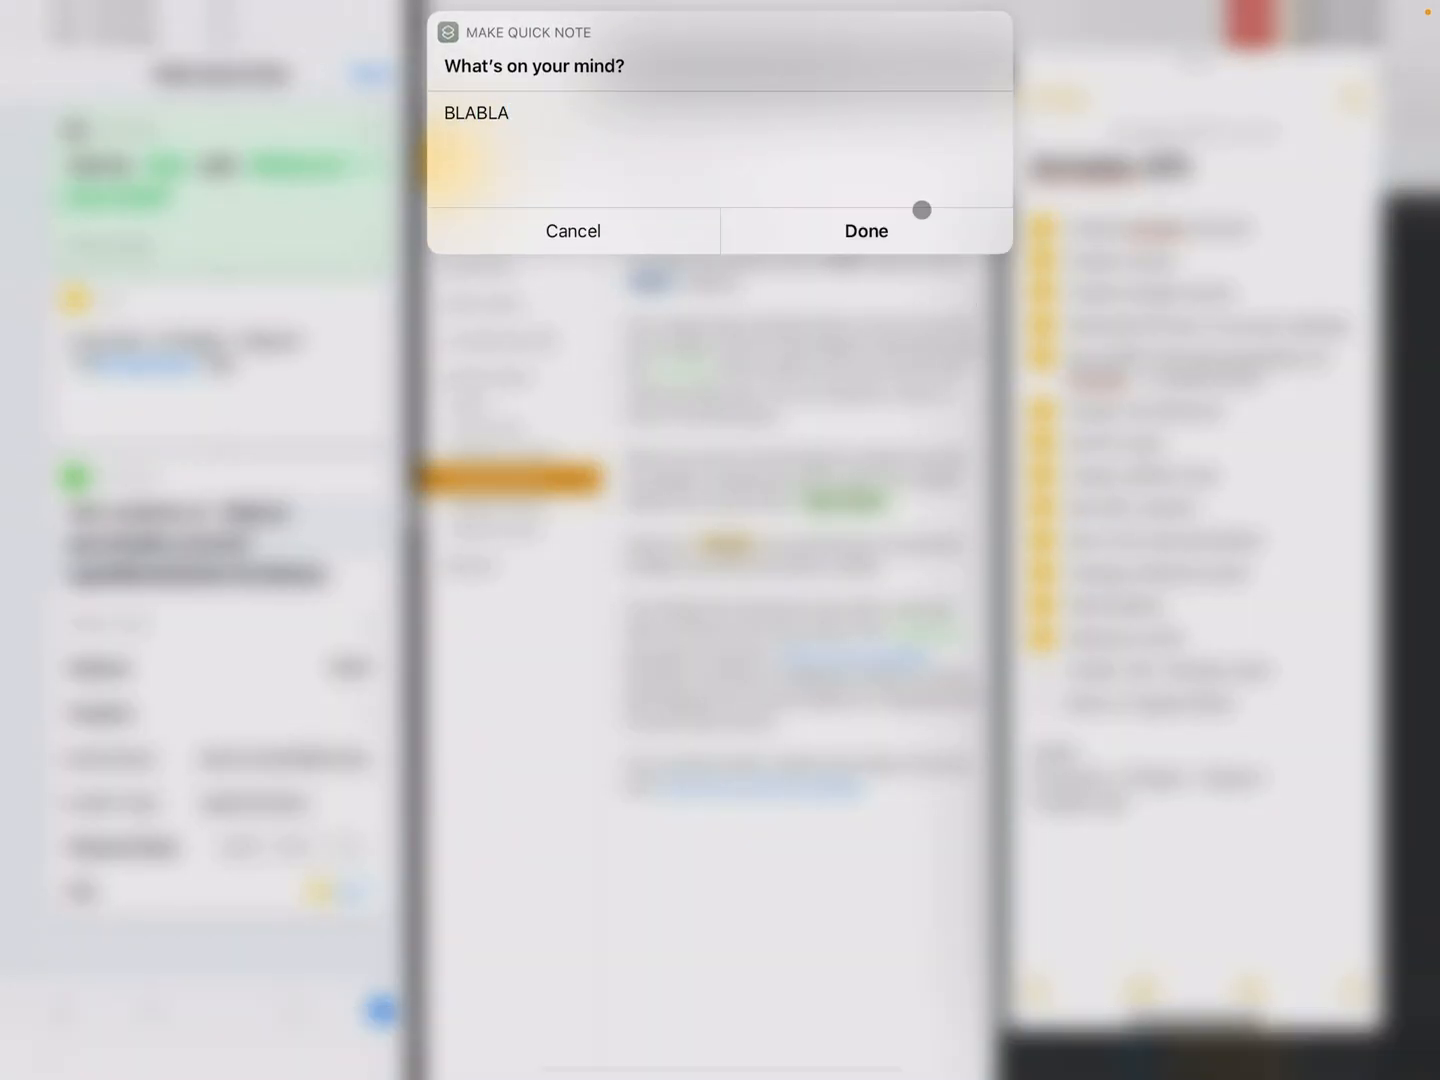
left_click(865, 231)
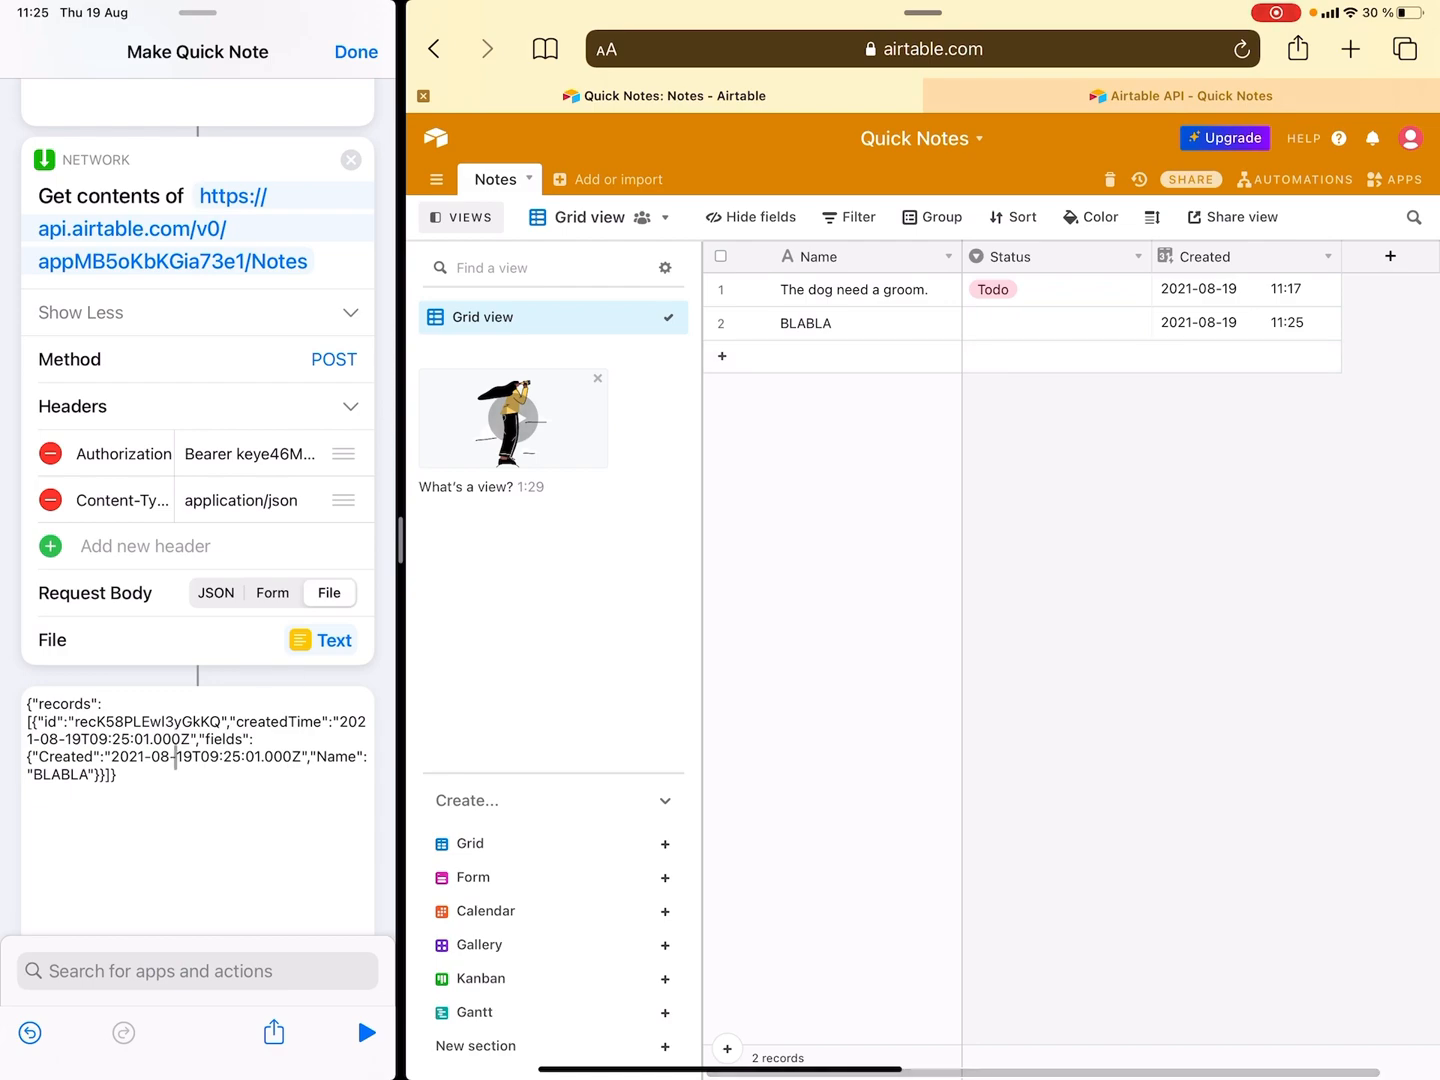
left_click(366, 1033)
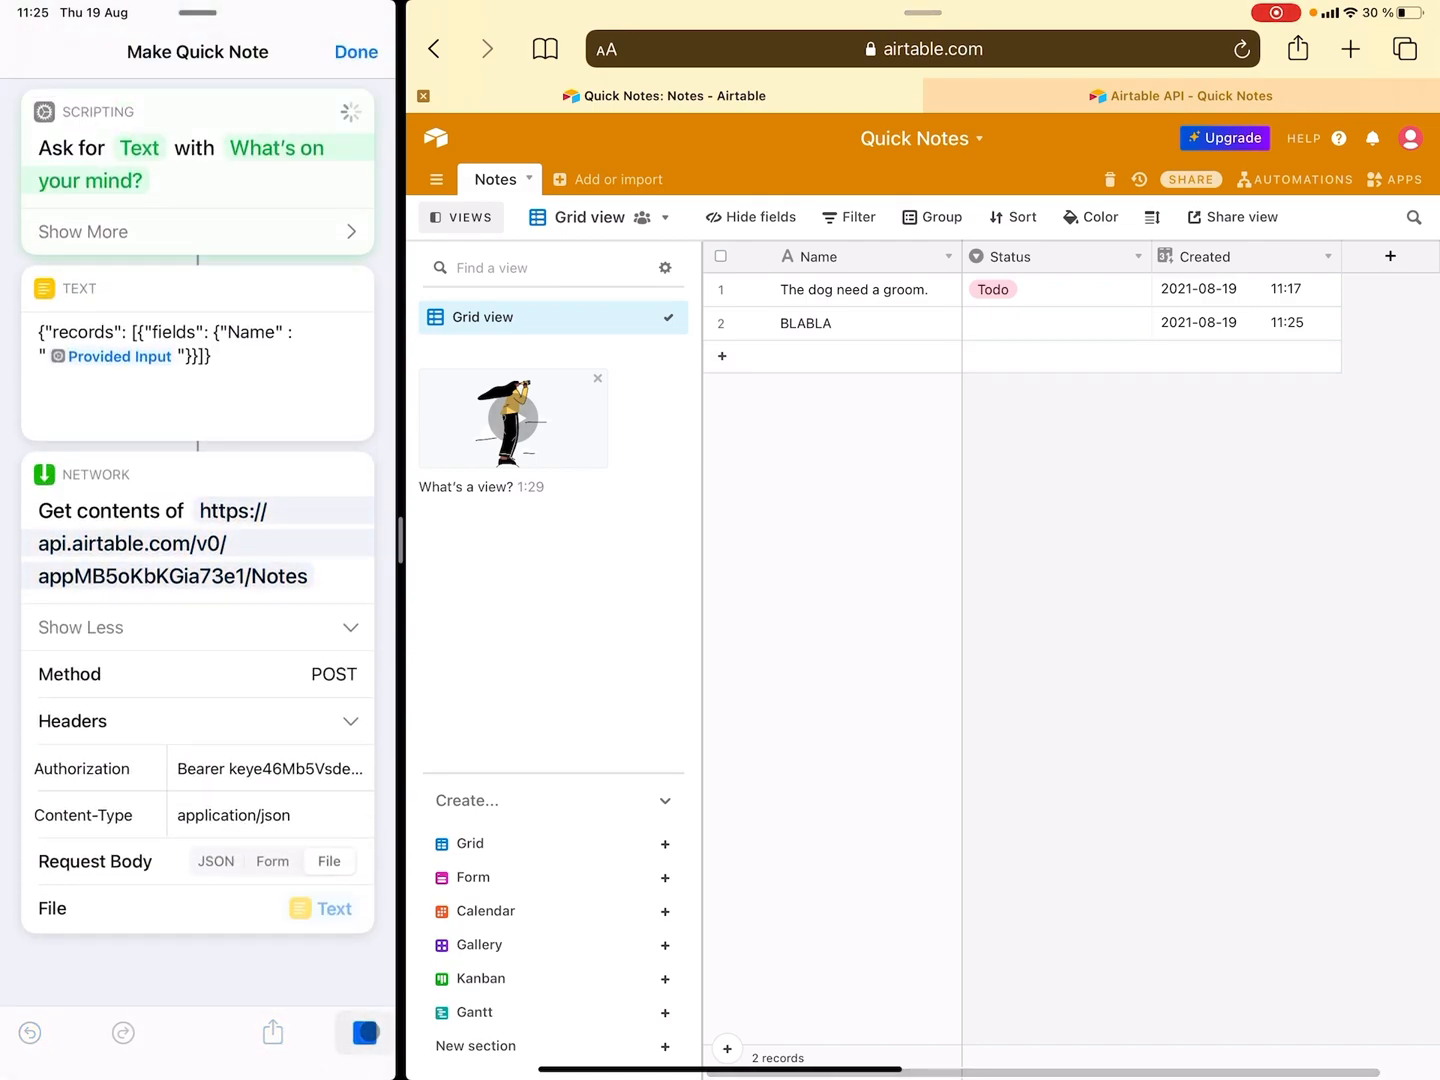